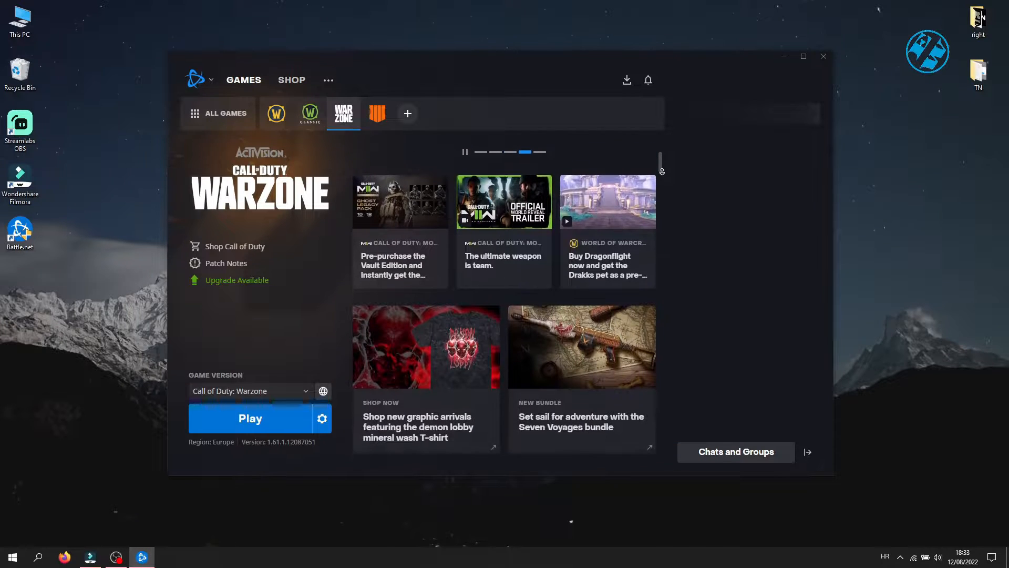
Scroll down through the Warzone game page content in Battle.net.
scroll(down, 3)
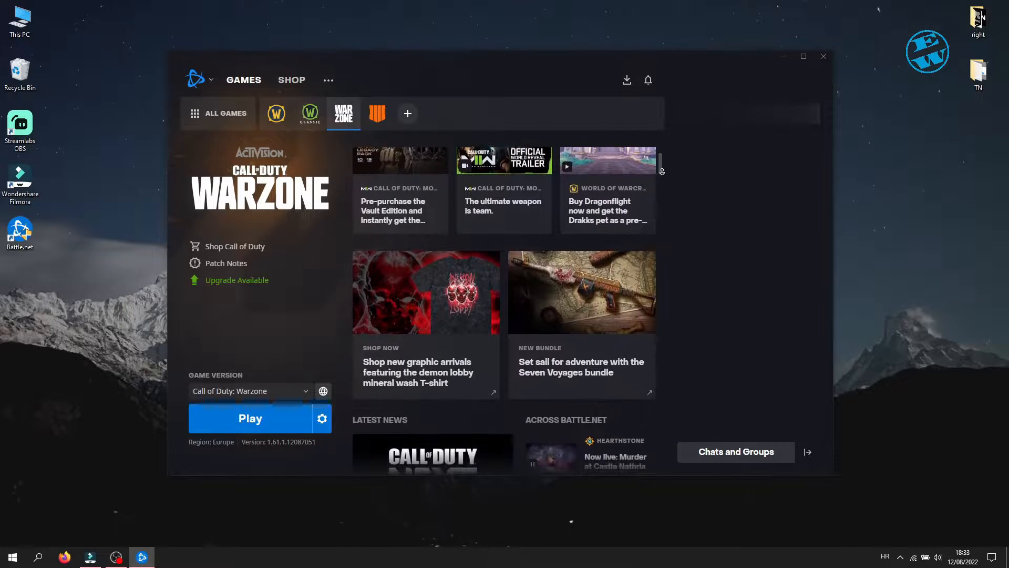
scroll(down, 3)
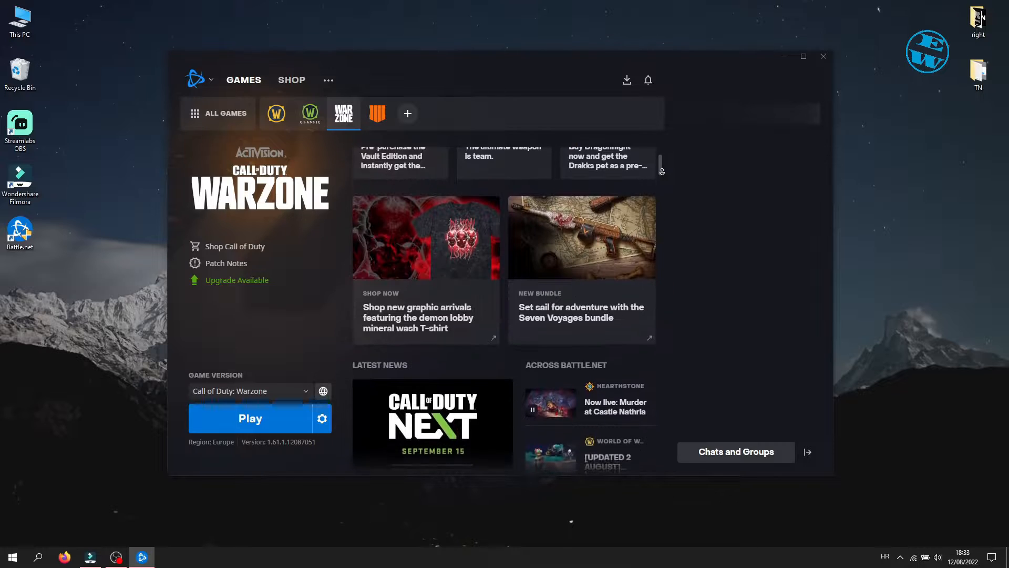
scroll(down, 3)
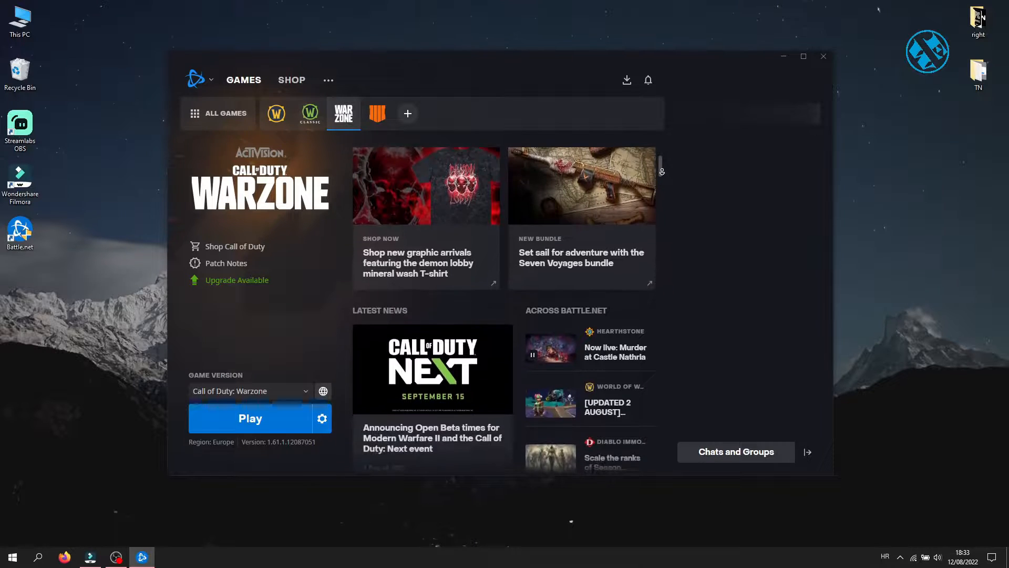
scroll(down, 3)
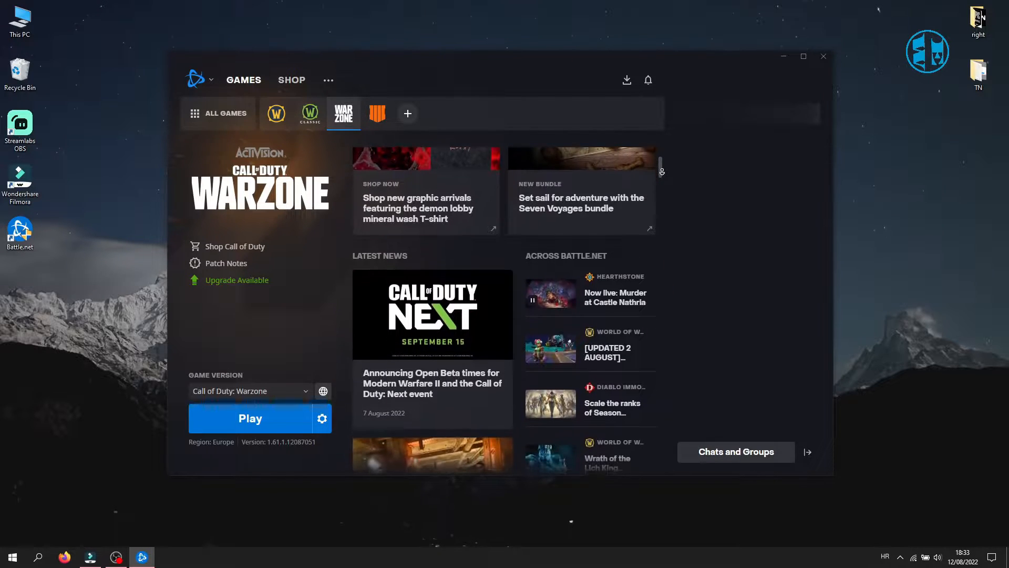
scroll(down, 3)
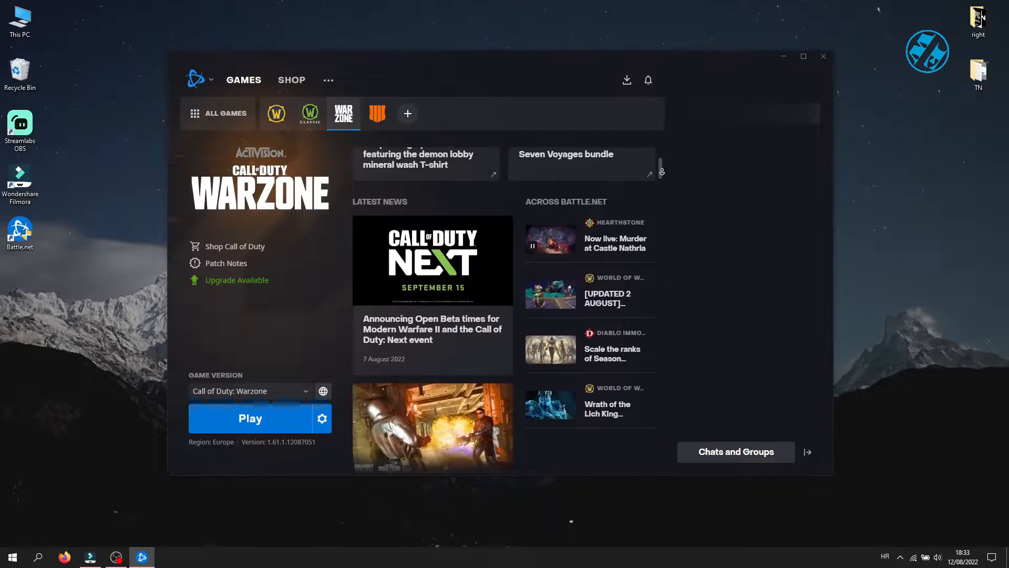
scroll(down, 3)
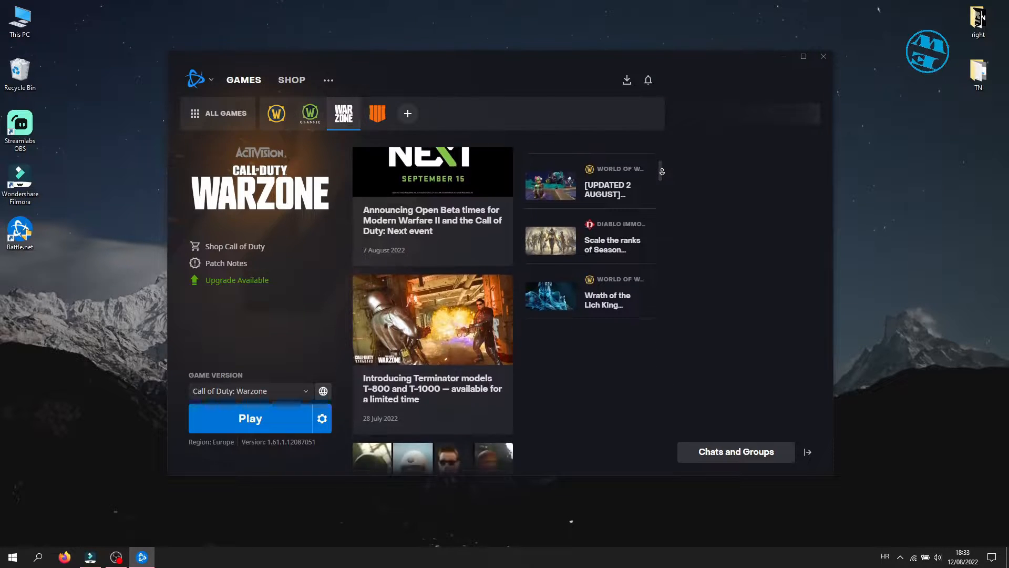
scroll(down, 3)
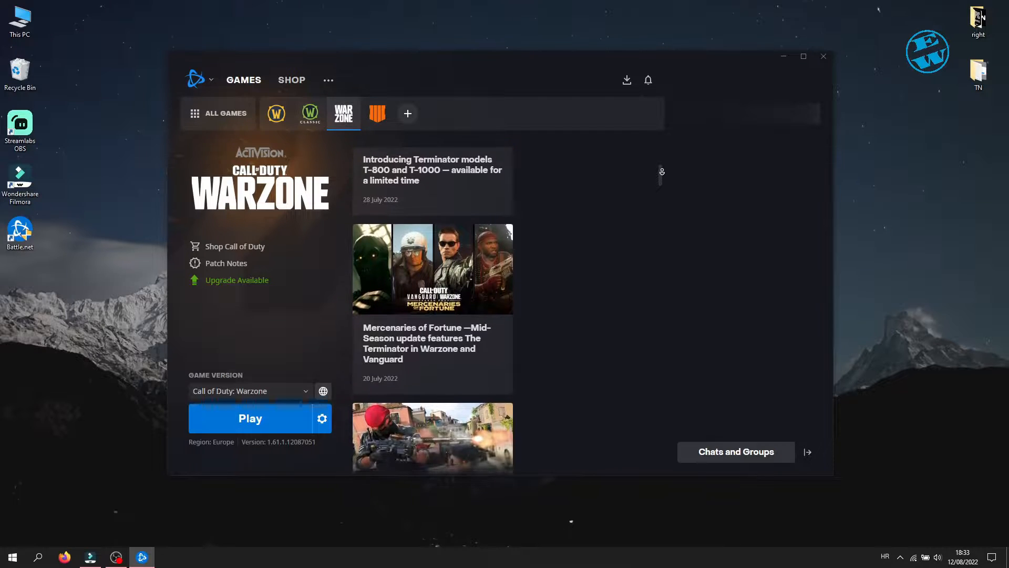
scroll(down, 3)
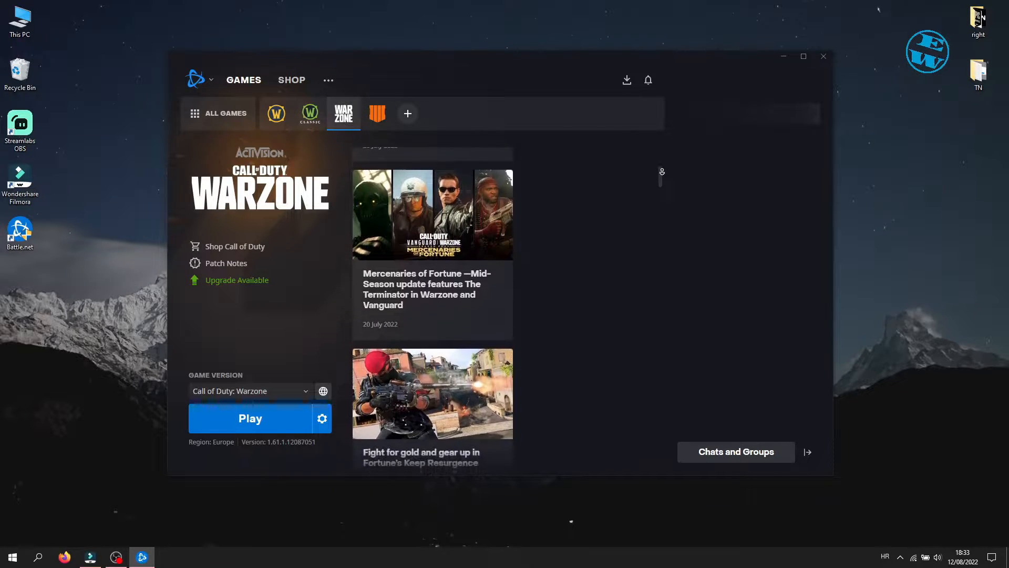
scroll(down, 3)
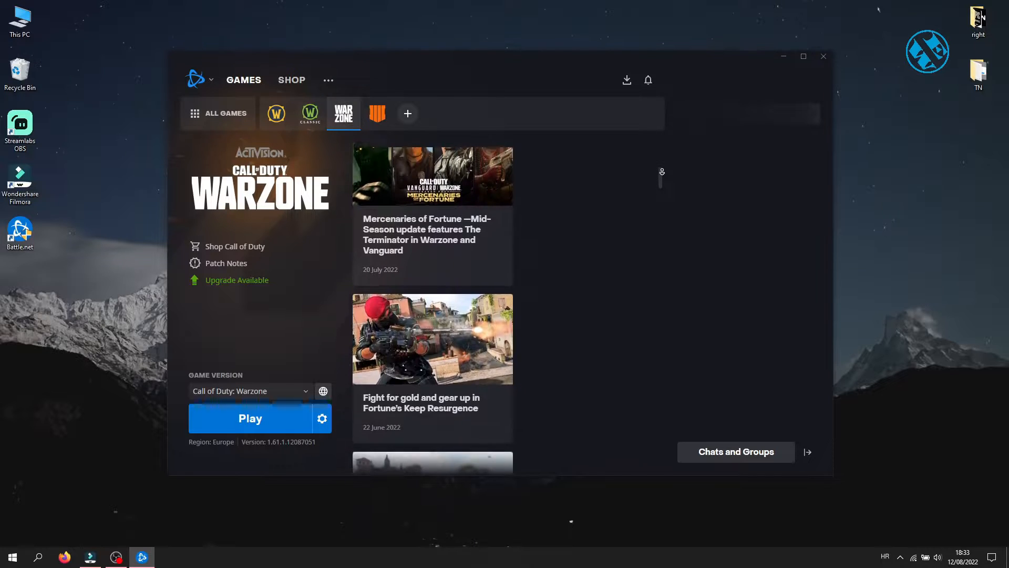
scroll(down, 3)
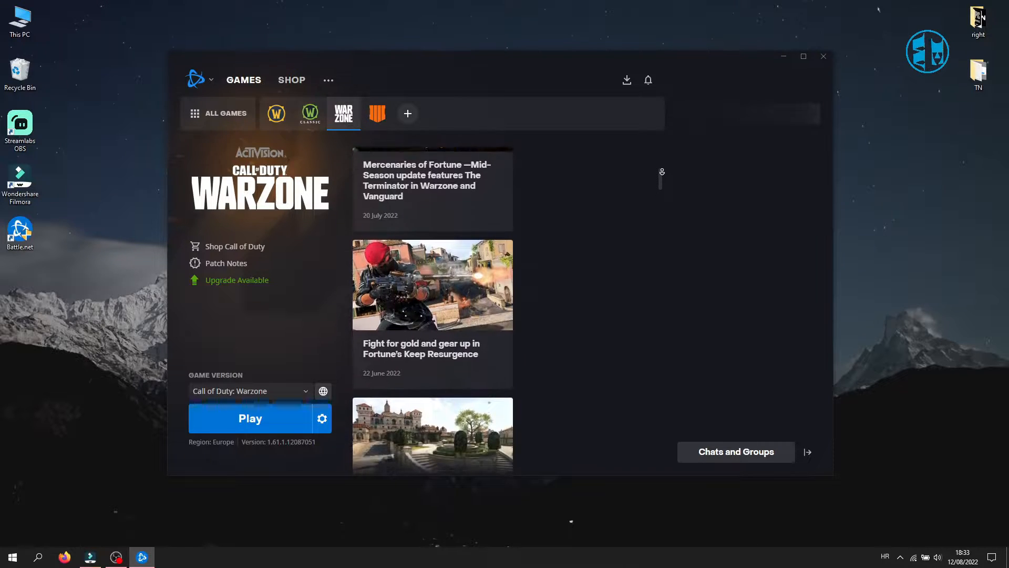
scroll(down, 3)
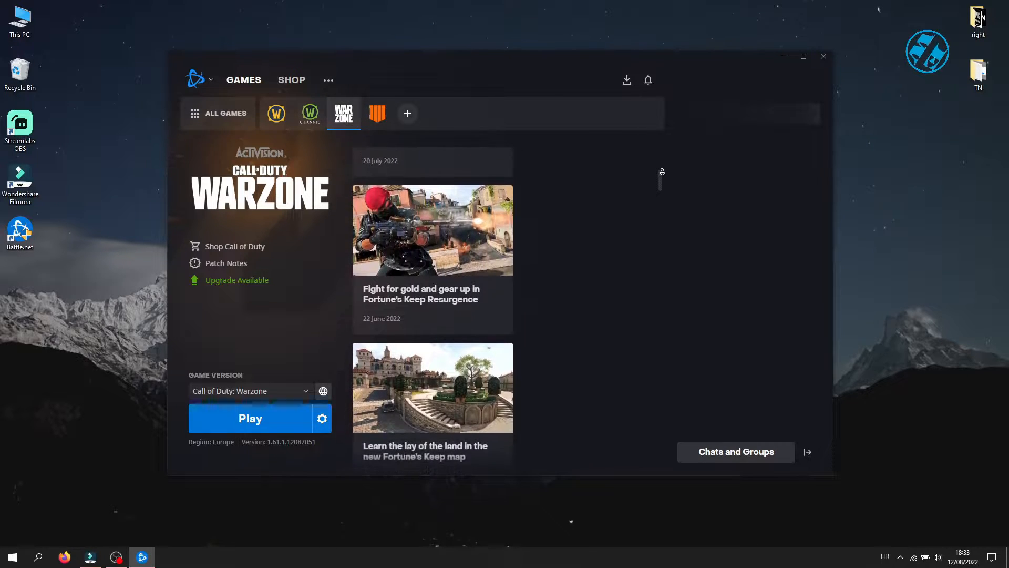
scroll(down, 3)
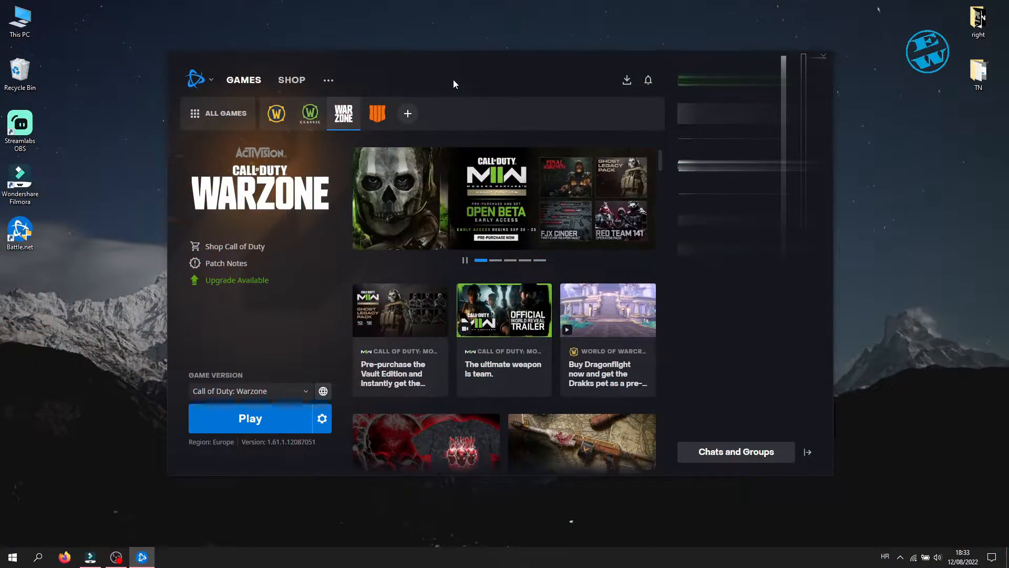
mouse_move(470, 89)
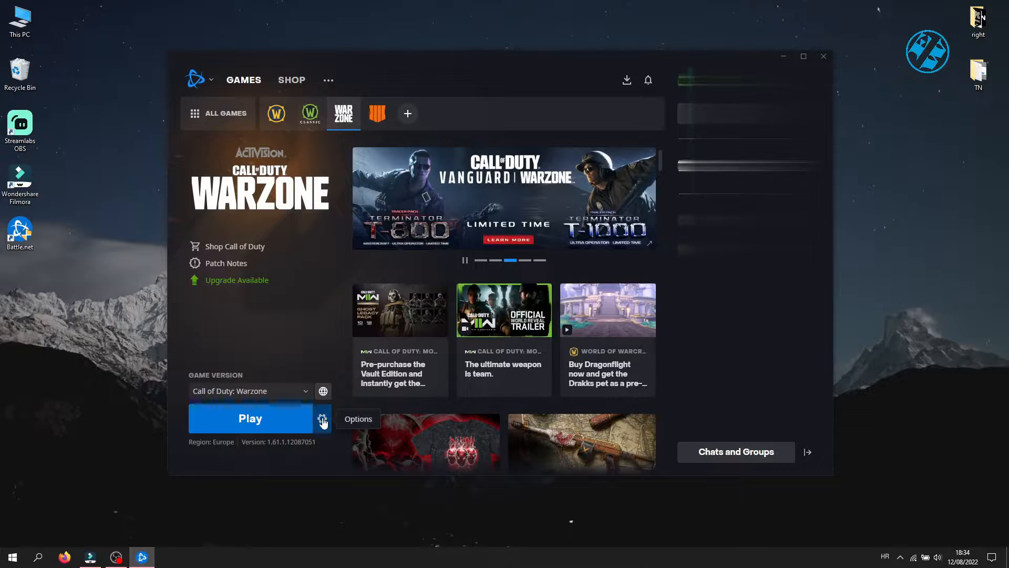
Begin a Scan and Repair of the Warzone installation from its options gear.
click(321, 419)
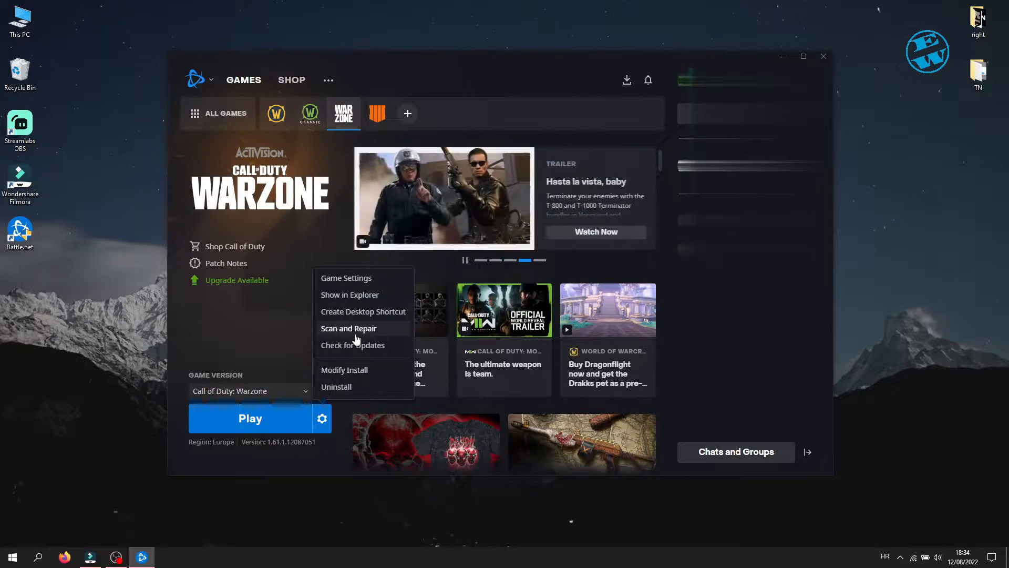
click(348, 328)
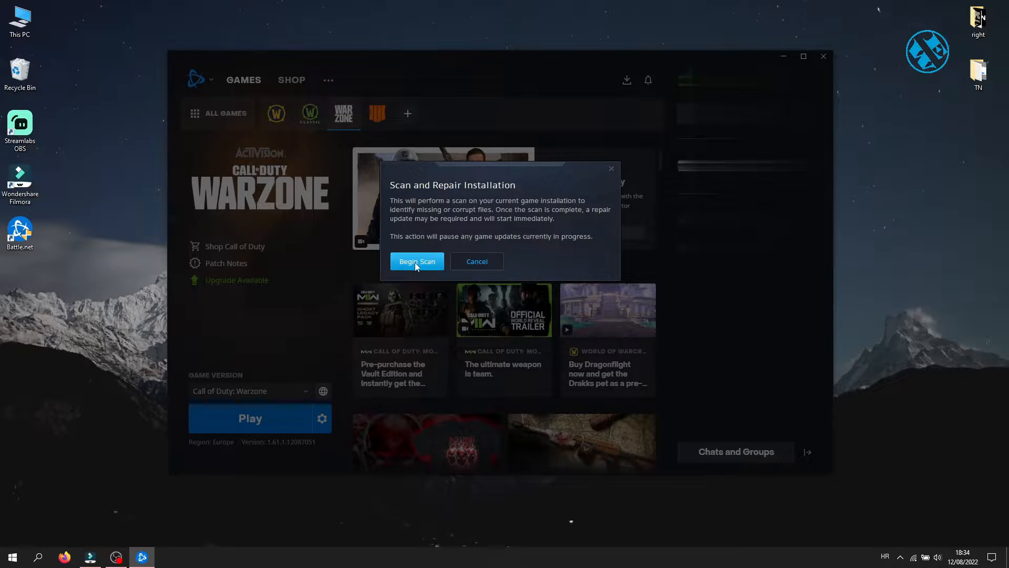
click(416, 262)
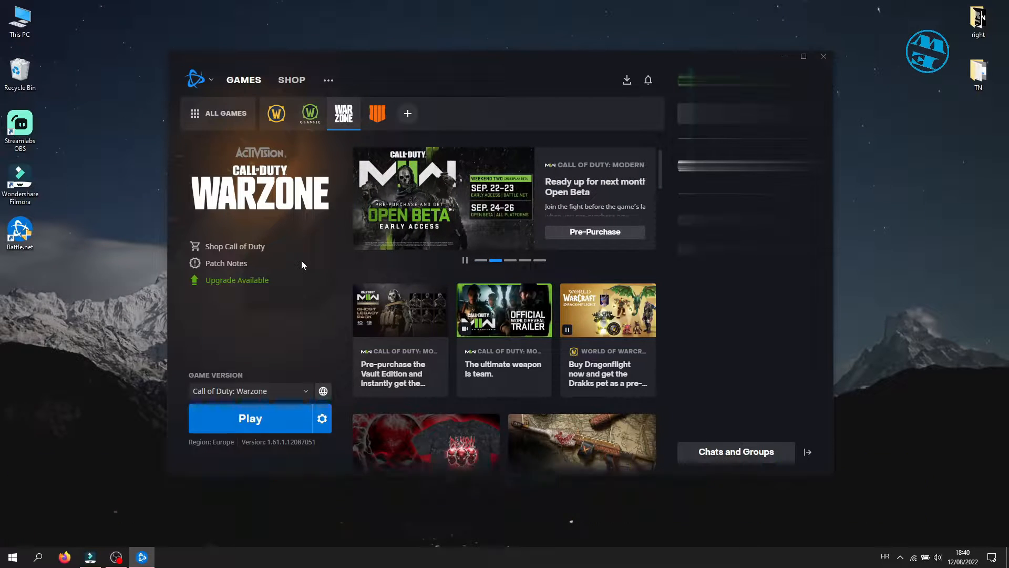
Launch Task Manager from the taskbar and review the Battle.net background processes.
click(822, 56)
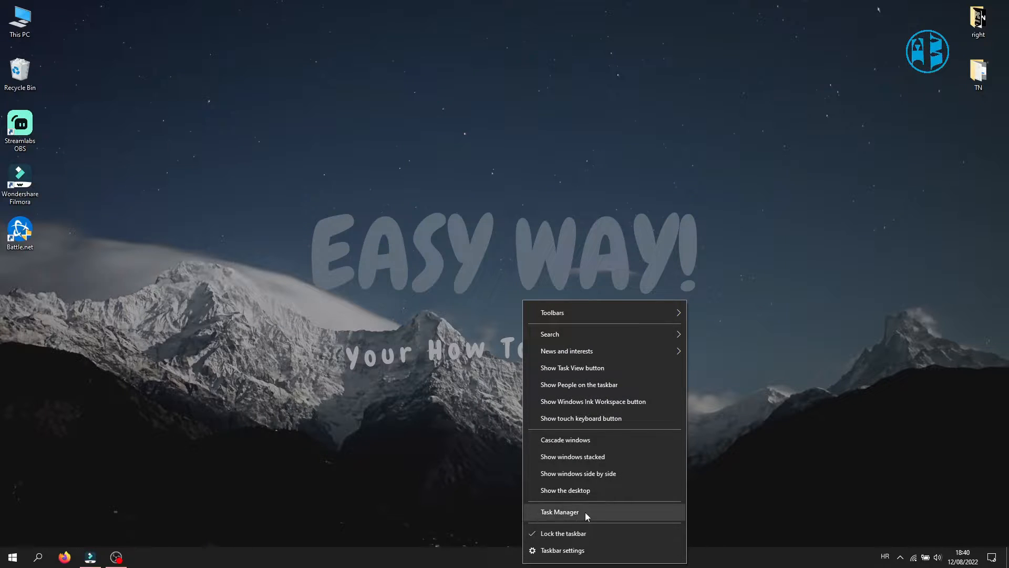
click(559, 511)
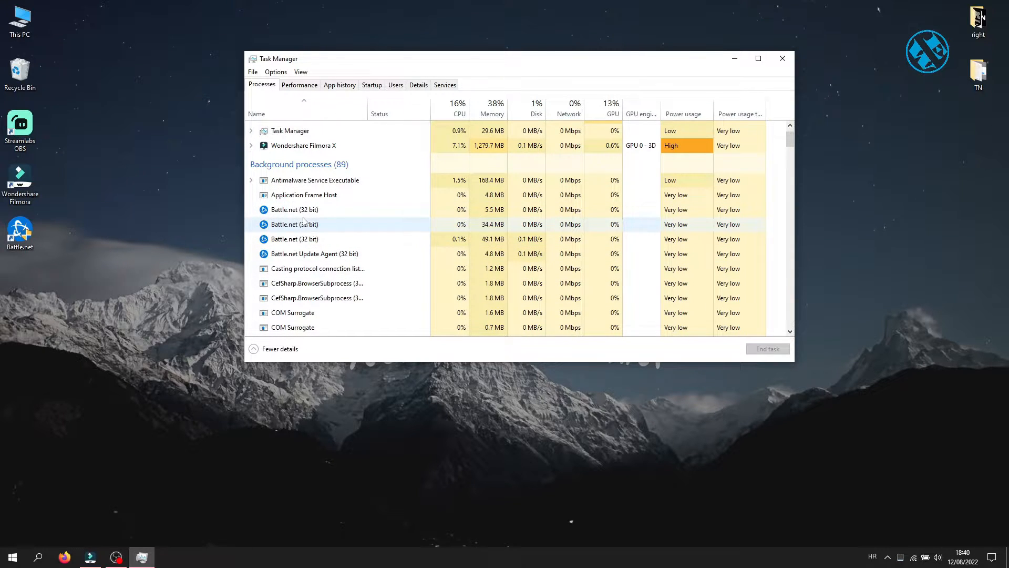
right_click(293, 210)
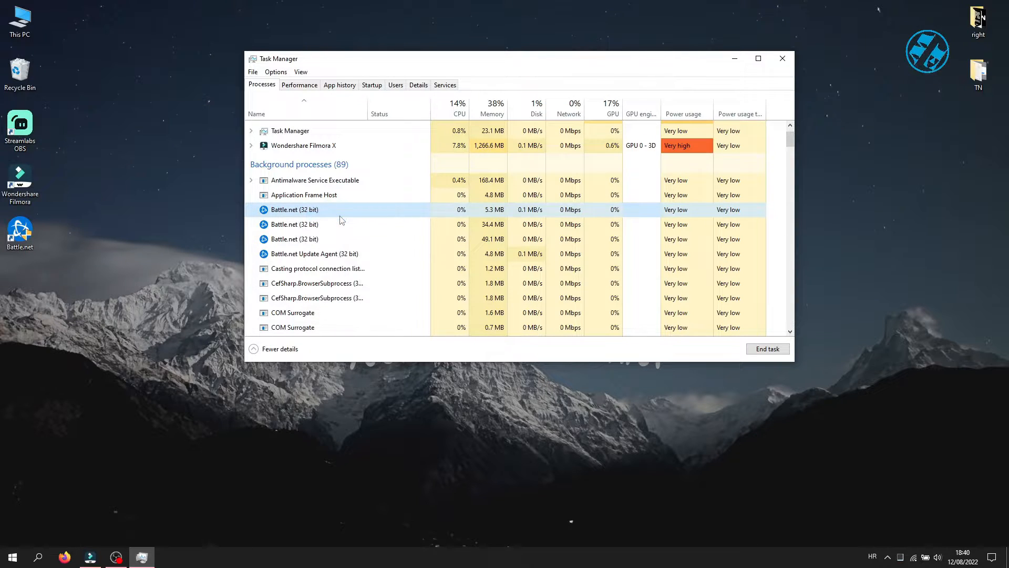
right_click(282, 224)
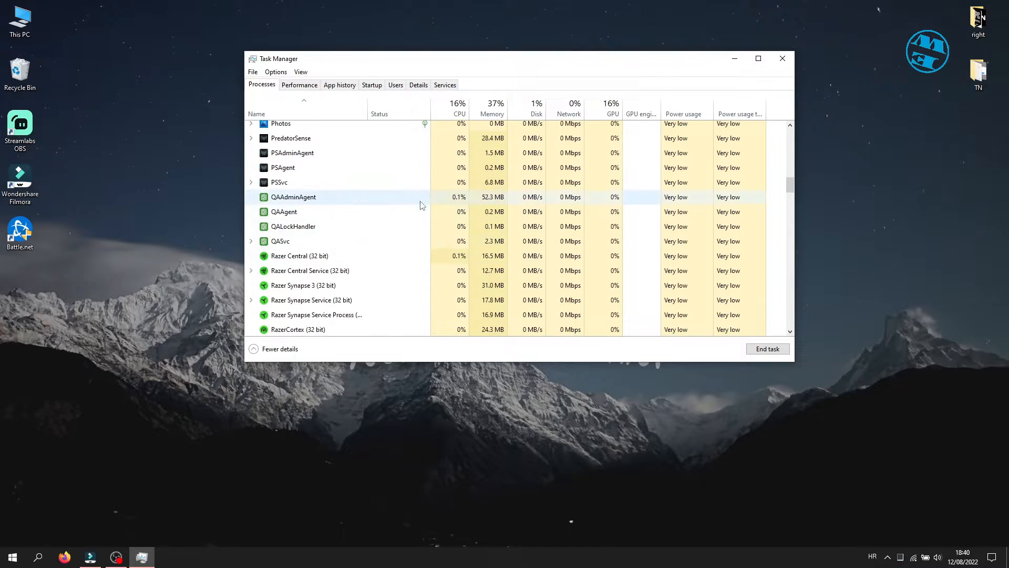
click(782, 59)
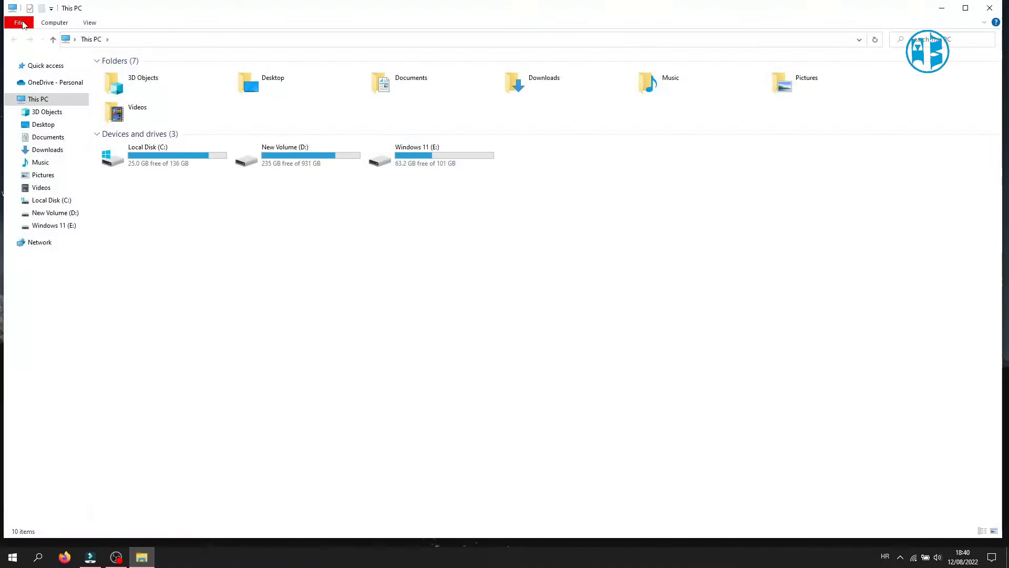
In Documents, rename the Call of Duty Modern Warfare folder with an 'old' suffix.
double_click(381, 82)
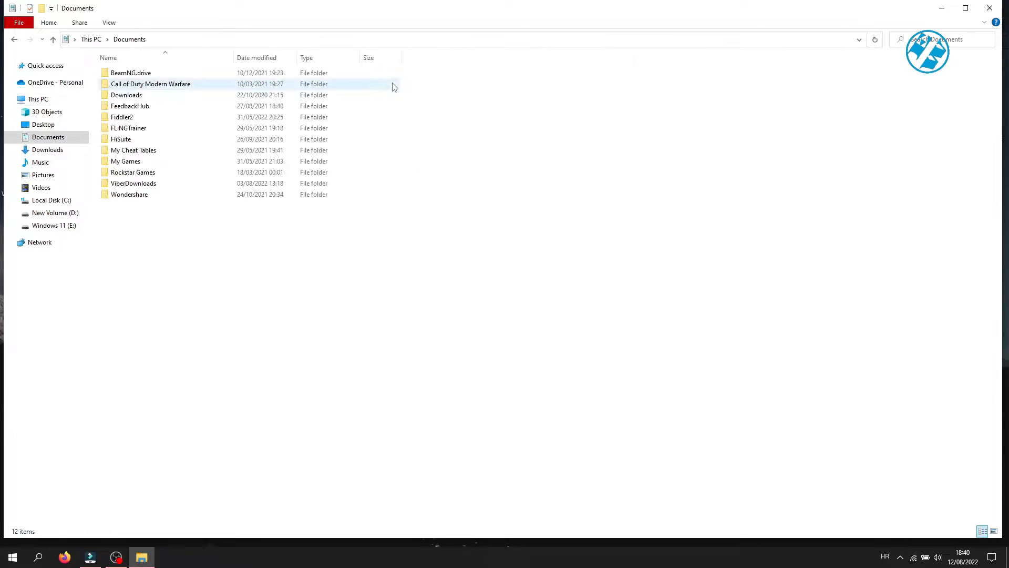
mouse_move(151, 84)
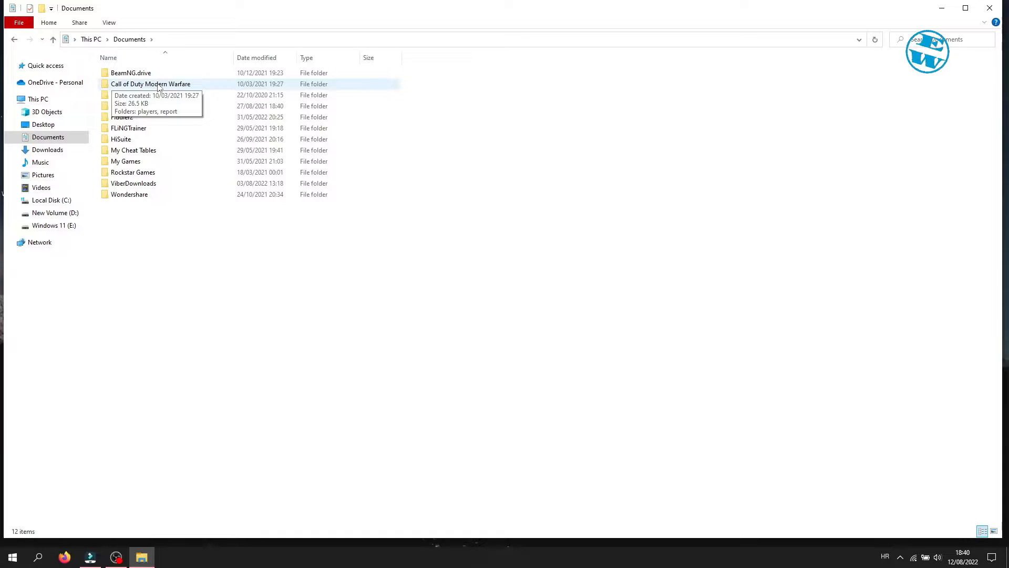
right_click(150, 84)
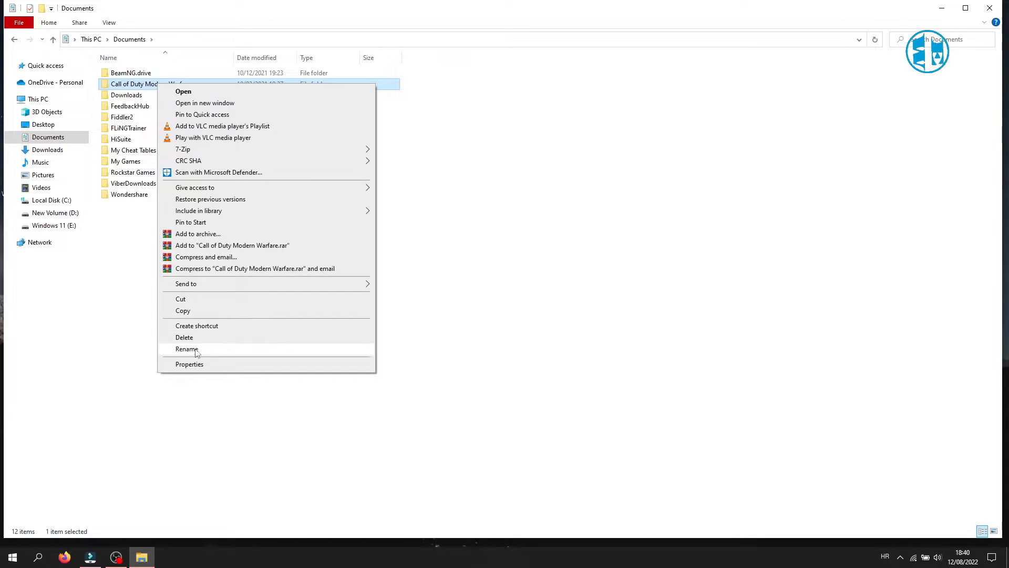
click(187, 349)
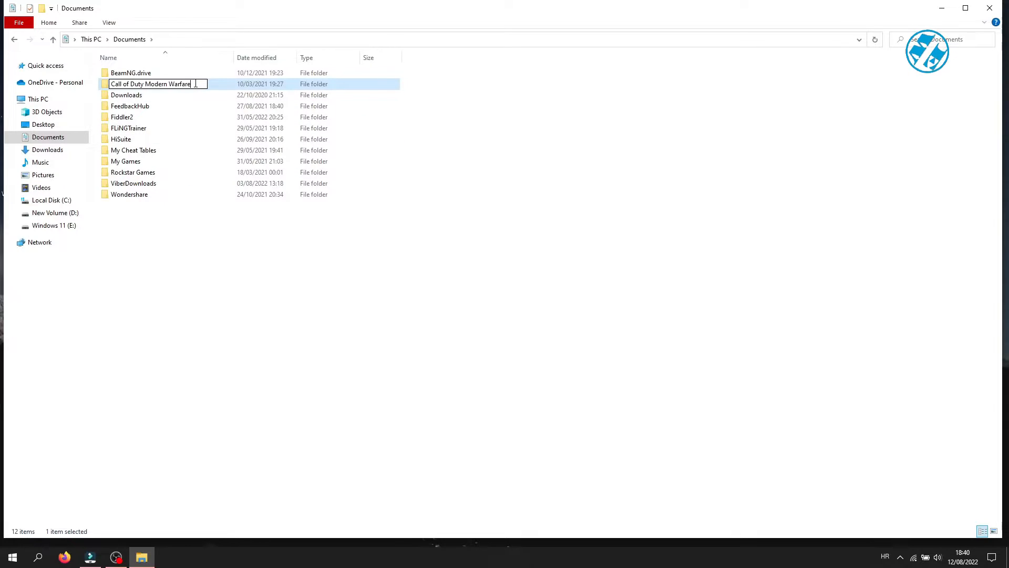
text(old)
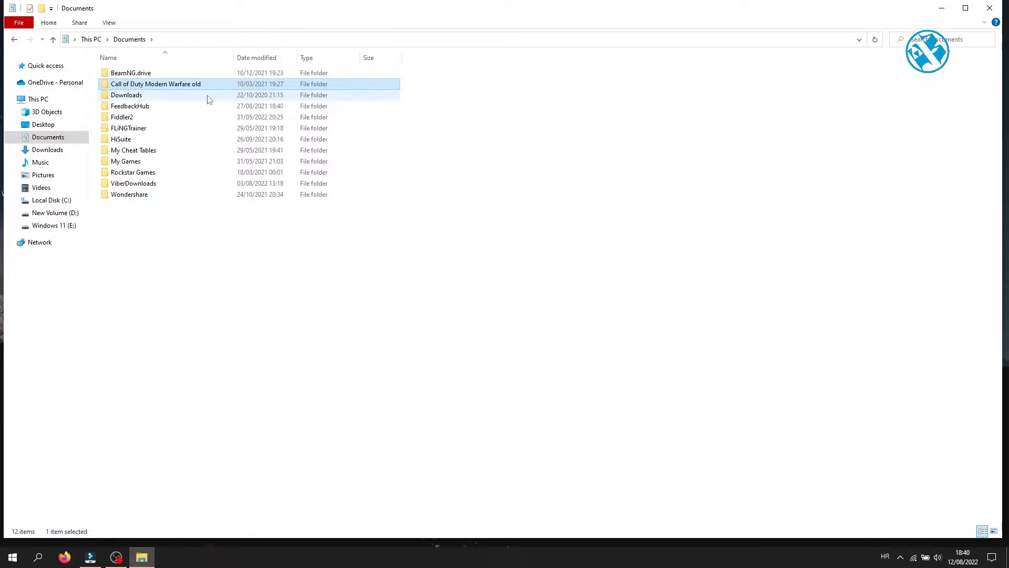
mouse_move(126, 95)
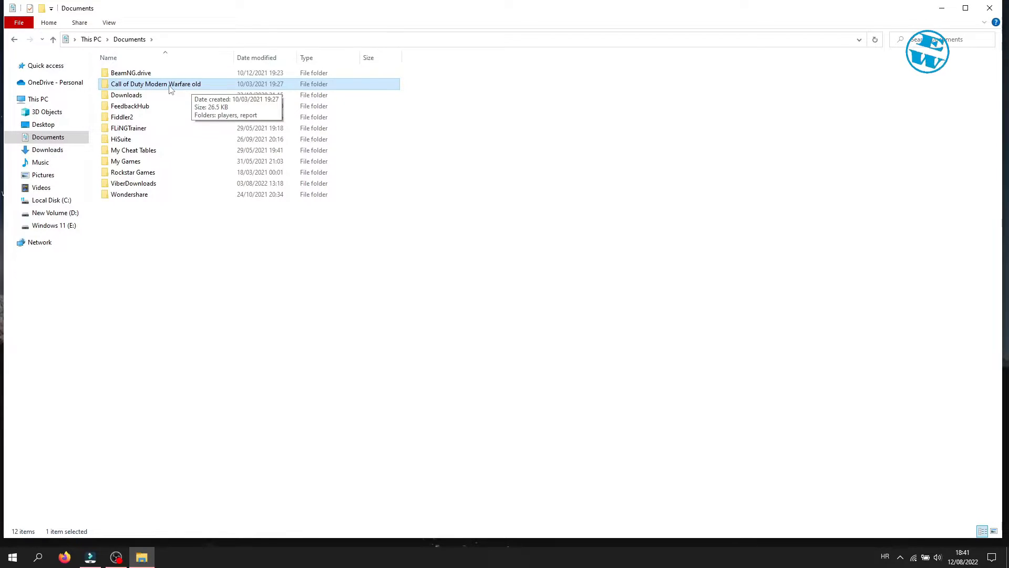
Bring up the rename action again on the renamed game folder.
right_click(155, 84)
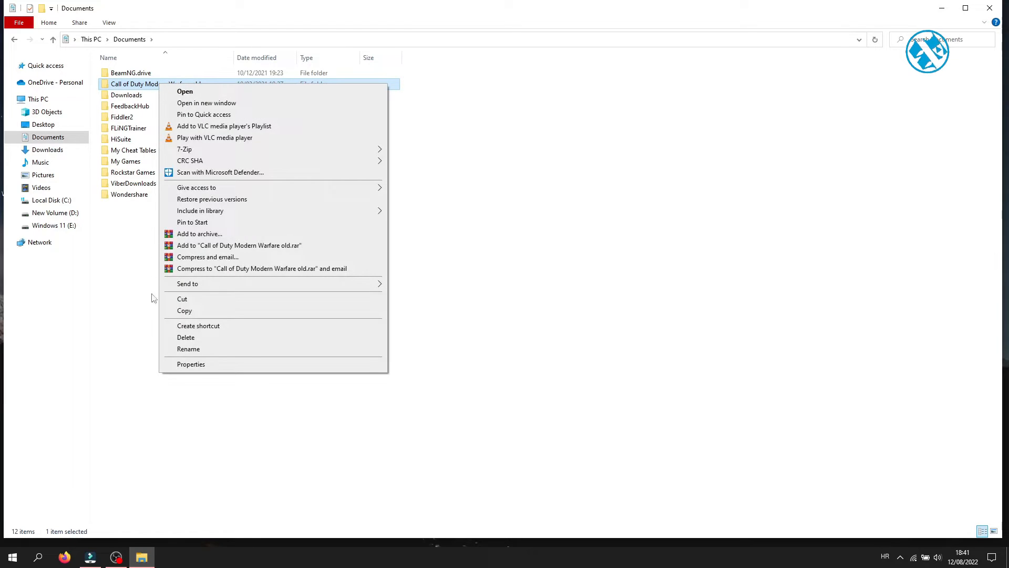
click(188, 349)
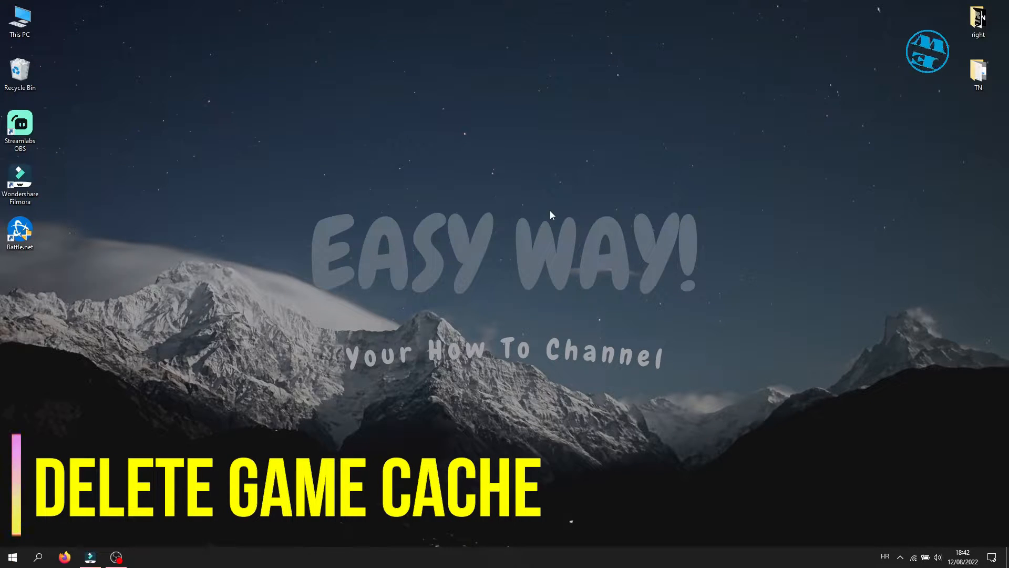
mouse_move(508, 207)
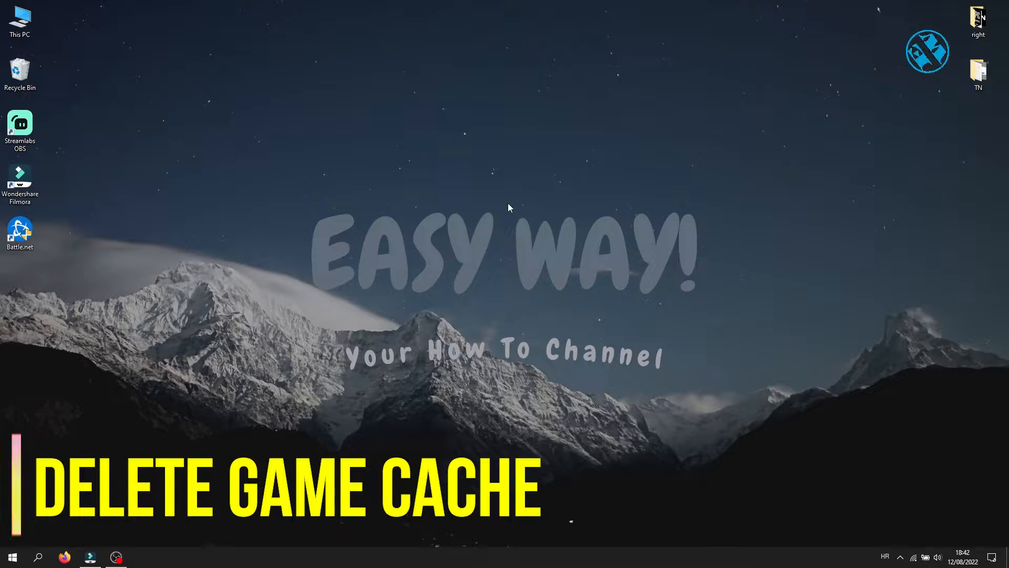
Use Run with %localappdata% to open the AppData Local folder.
right_click(12, 557)
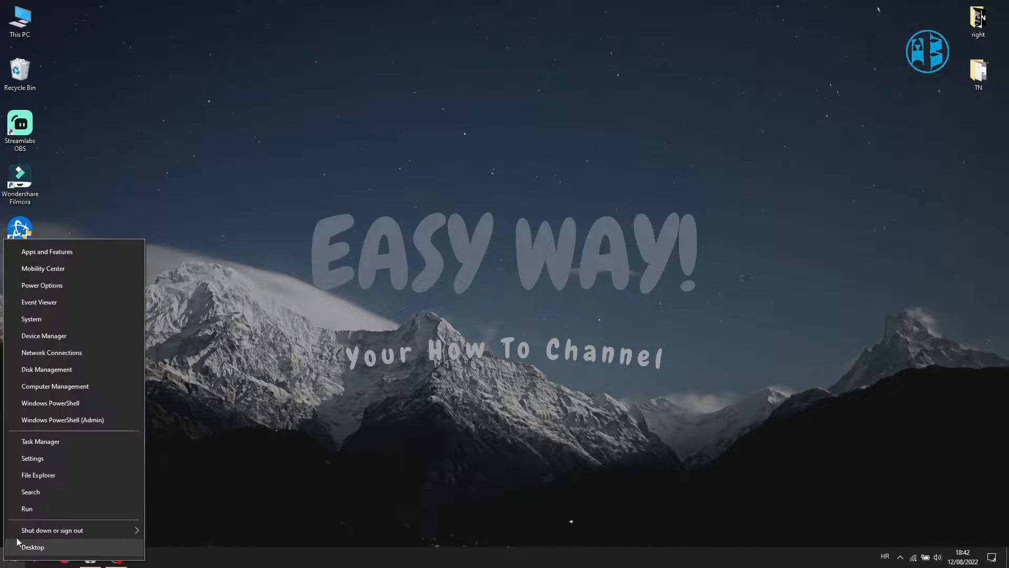
click(27, 509)
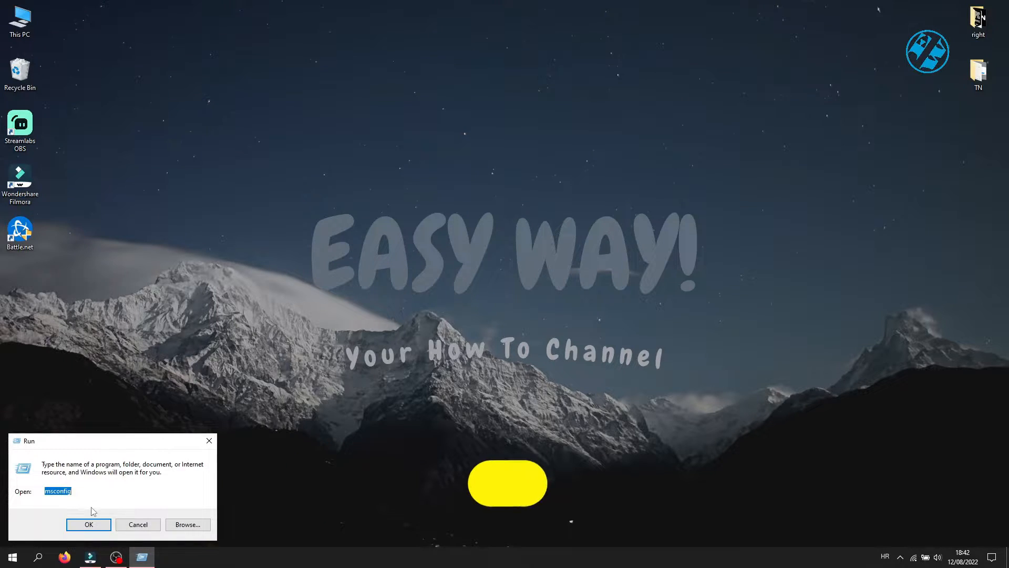
text(%localappdata%)
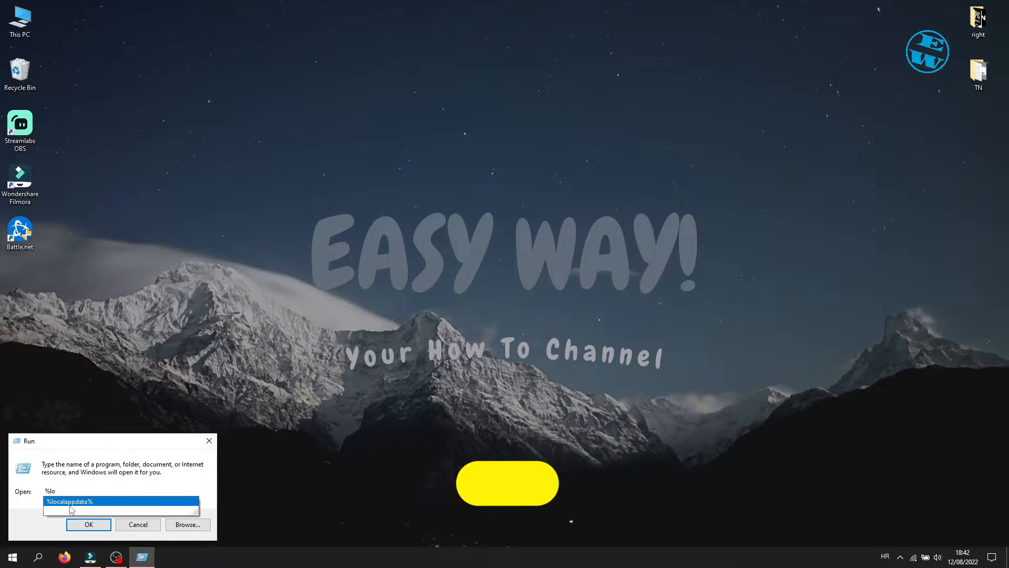
click(88, 524)
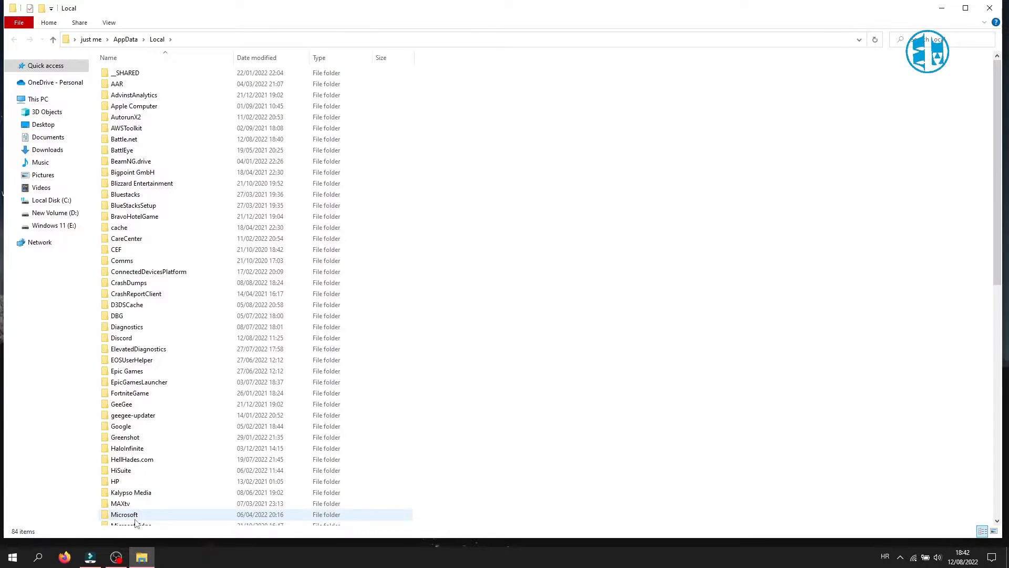
Select the Blizzard Entertainment folder and bring up its actions for deletion.
click(142, 183)
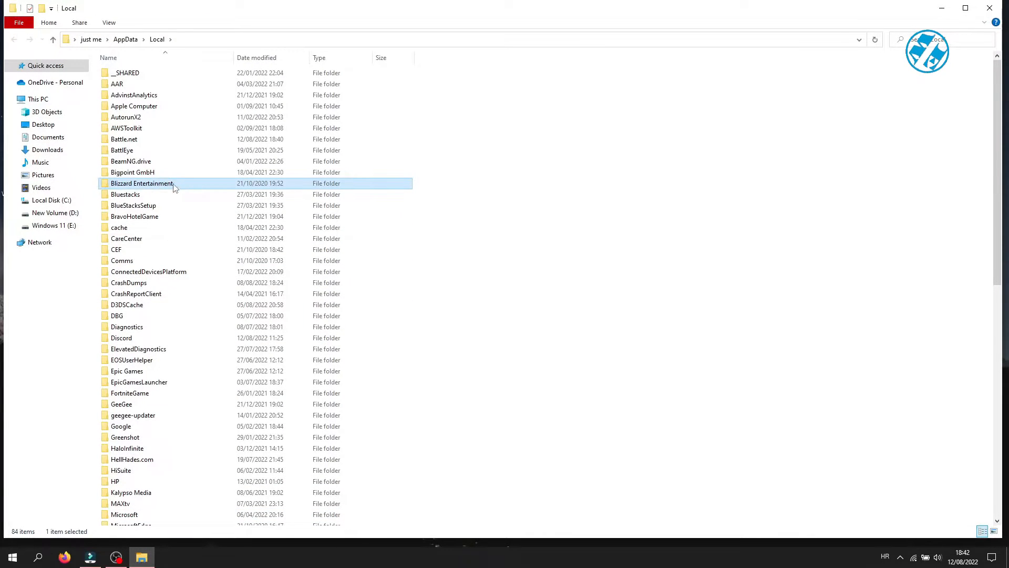
right_click(142, 183)
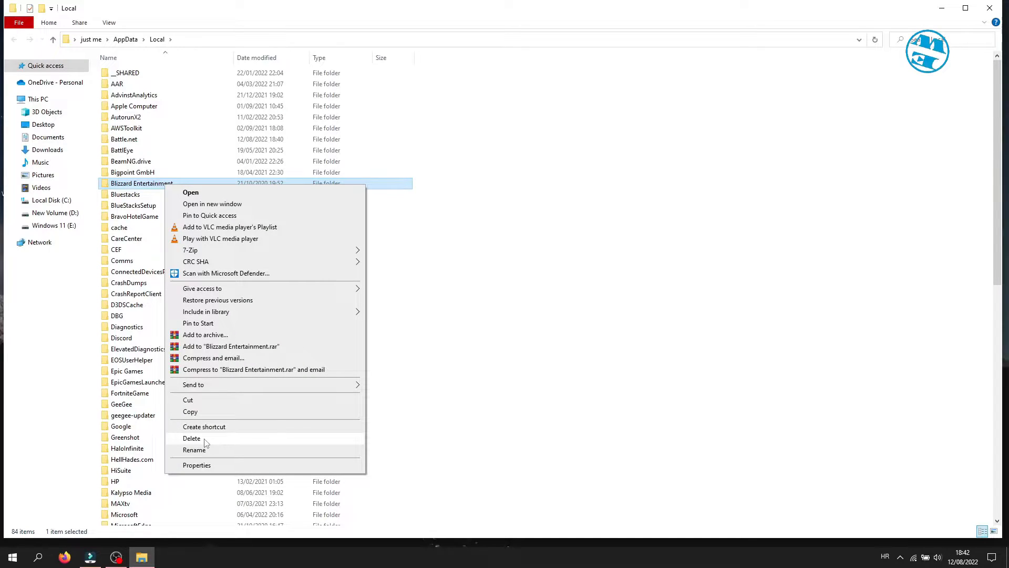
mouse_move(469, 332)
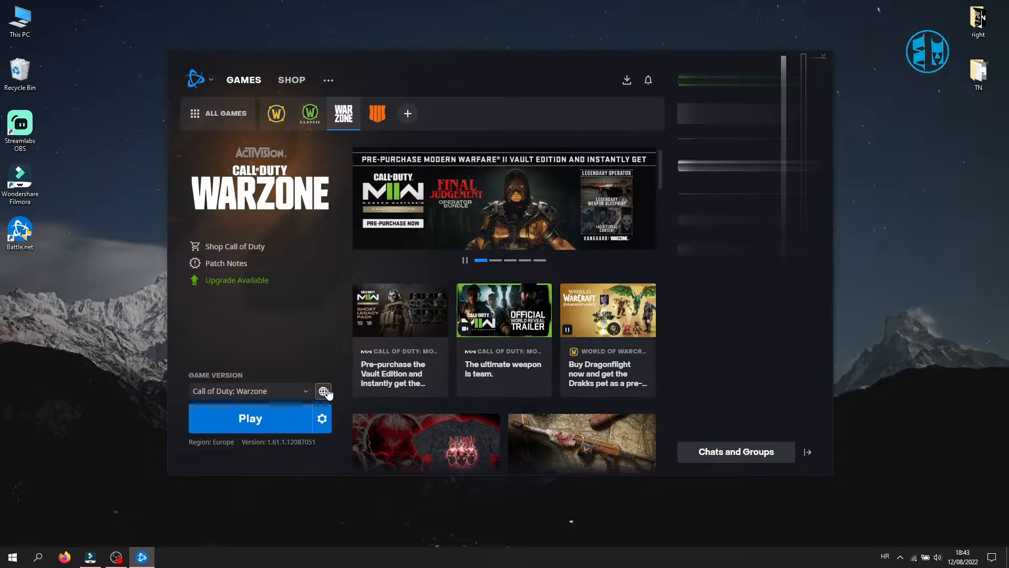
Show the Warzone installation folder in File Explorer from the game options.
click(322, 417)
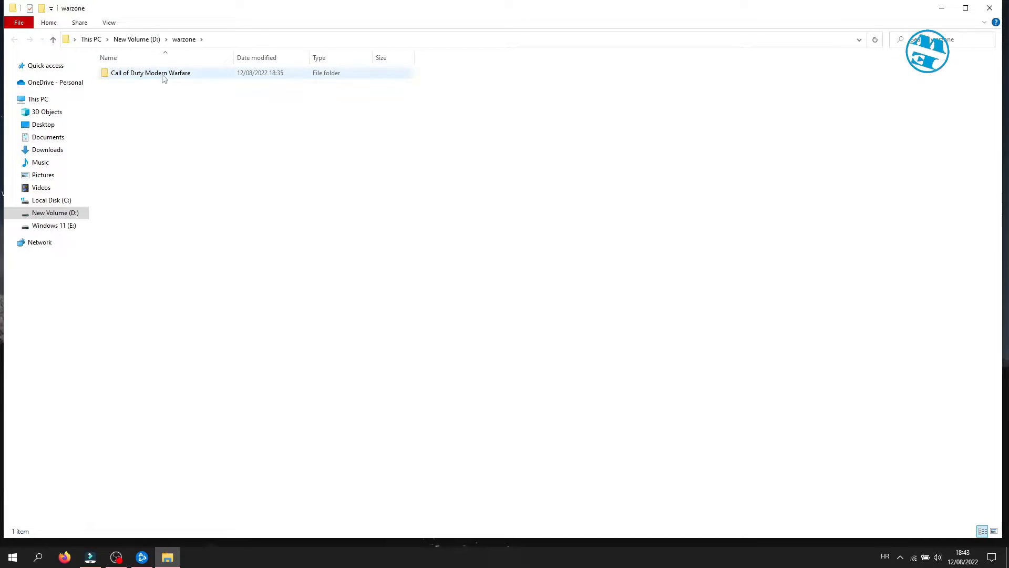
Set ModernWarfare's Compatibility properties to always run as administrator and confirm.
double_click(150, 73)
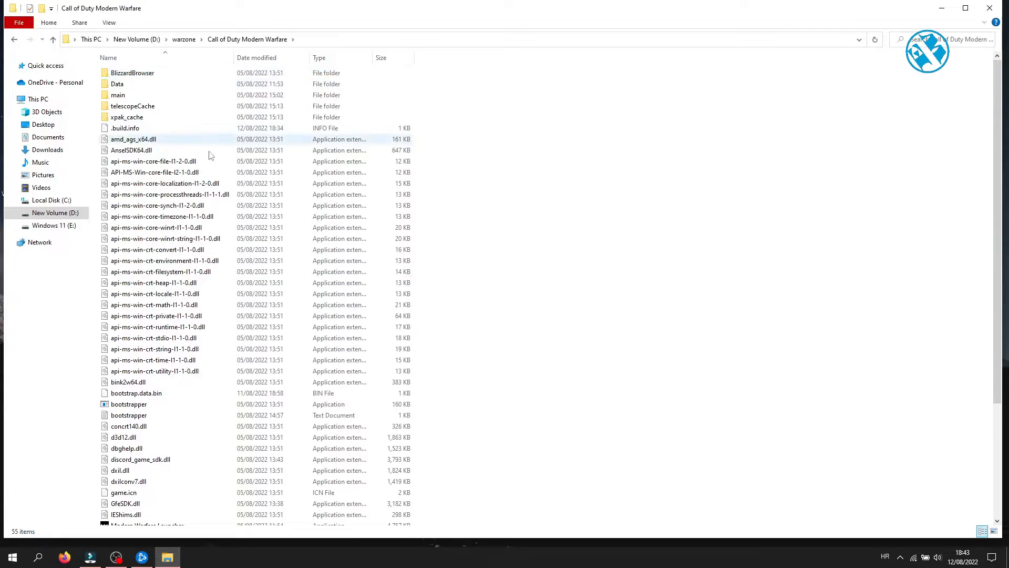
scroll(down, 3)
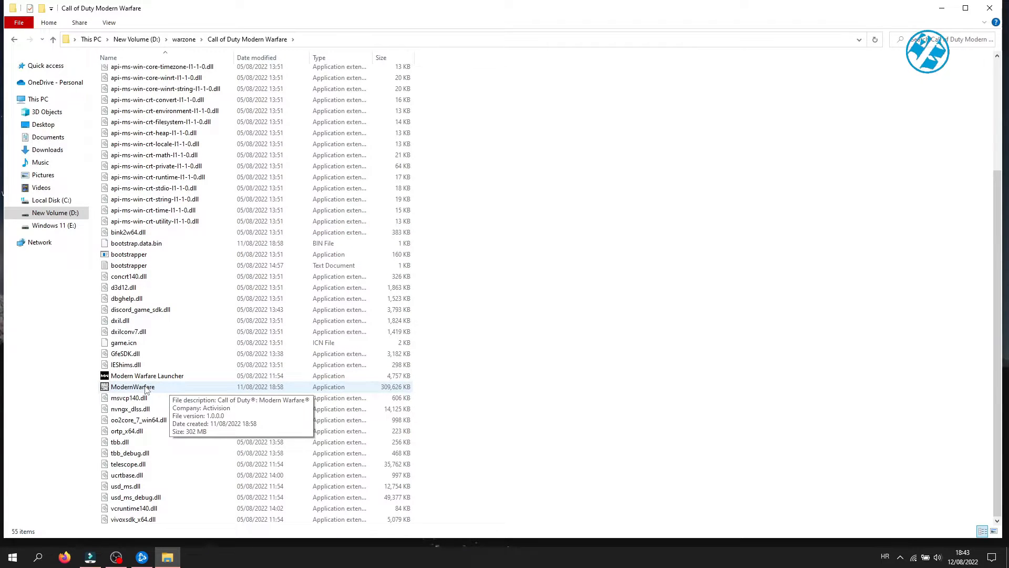
right_click(132, 386)
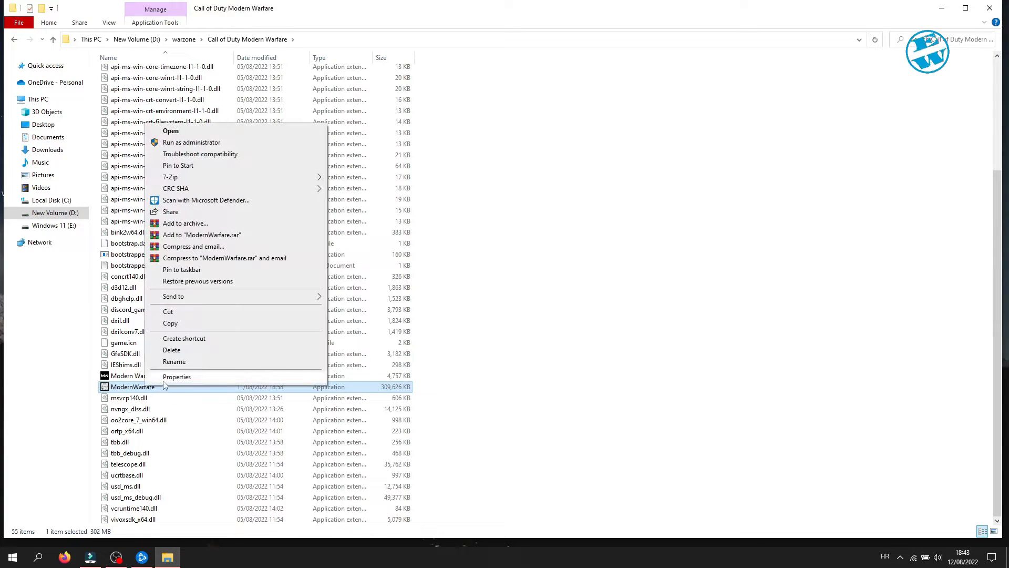
click(176, 377)
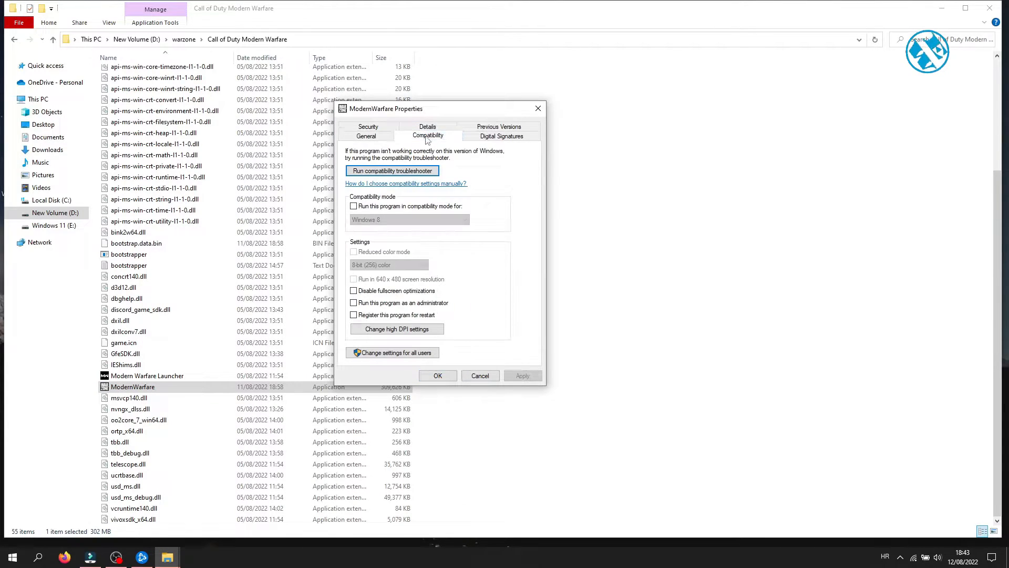
mouse_move(403, 314)
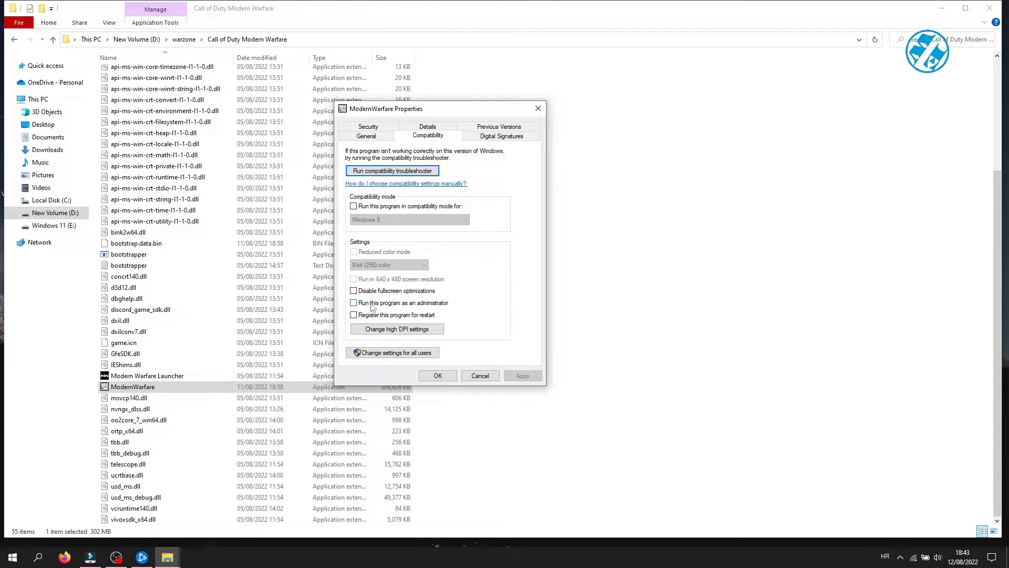
click(355, 303)
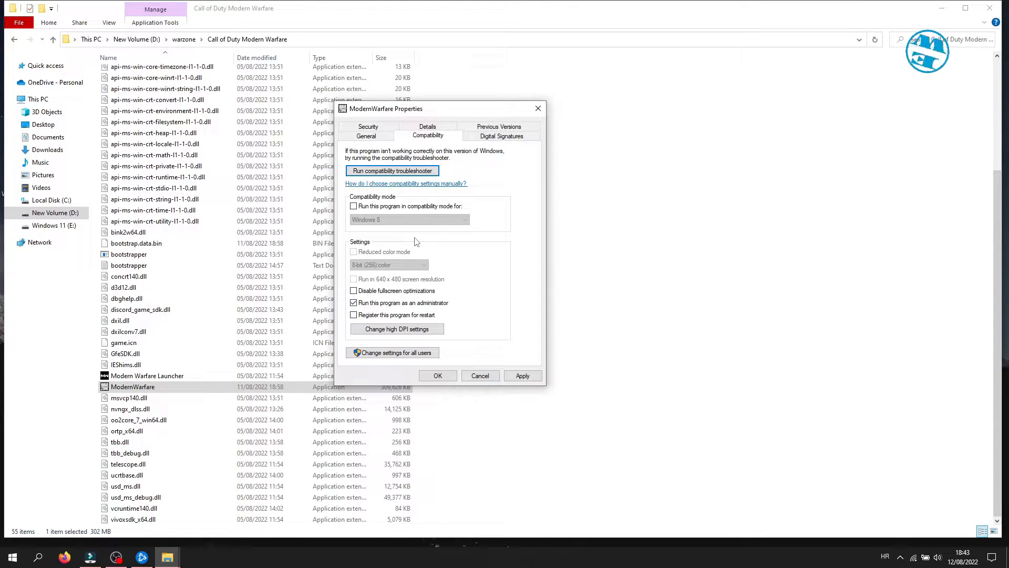
click(522, 375)
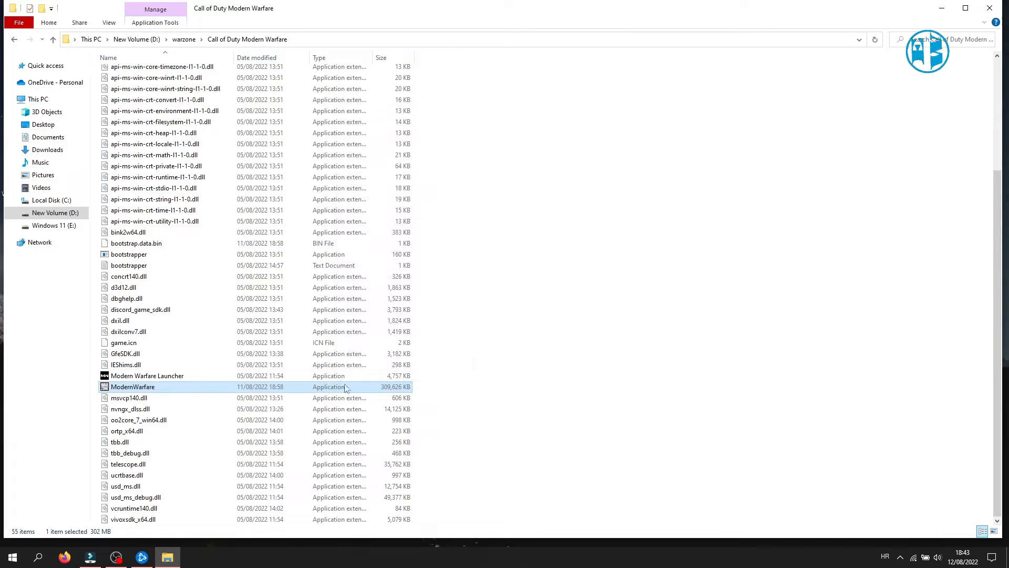
mouse_move(346, 387)
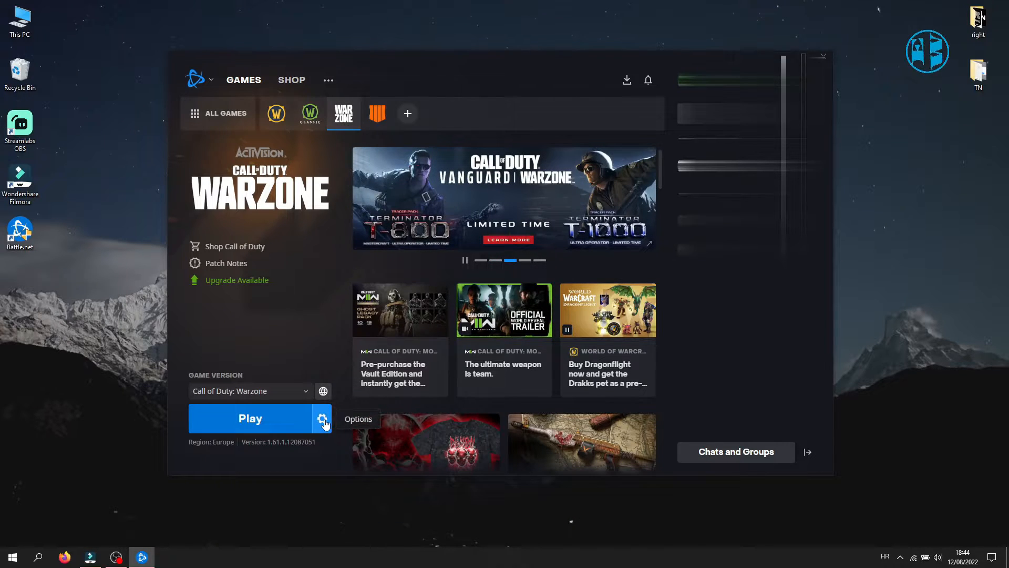
mouse_move(353, 283)
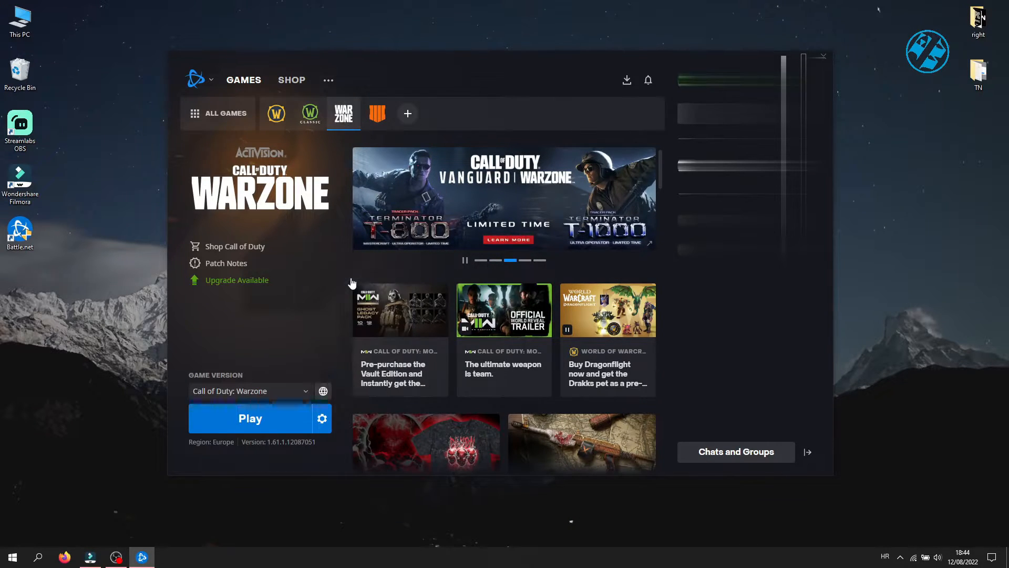
click(321, 418)
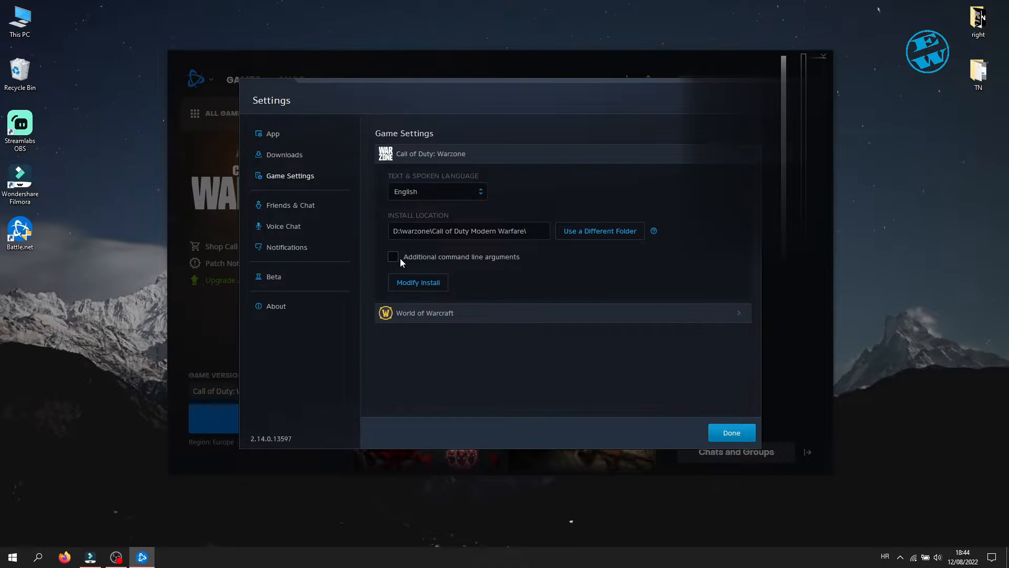
click(392, 256)
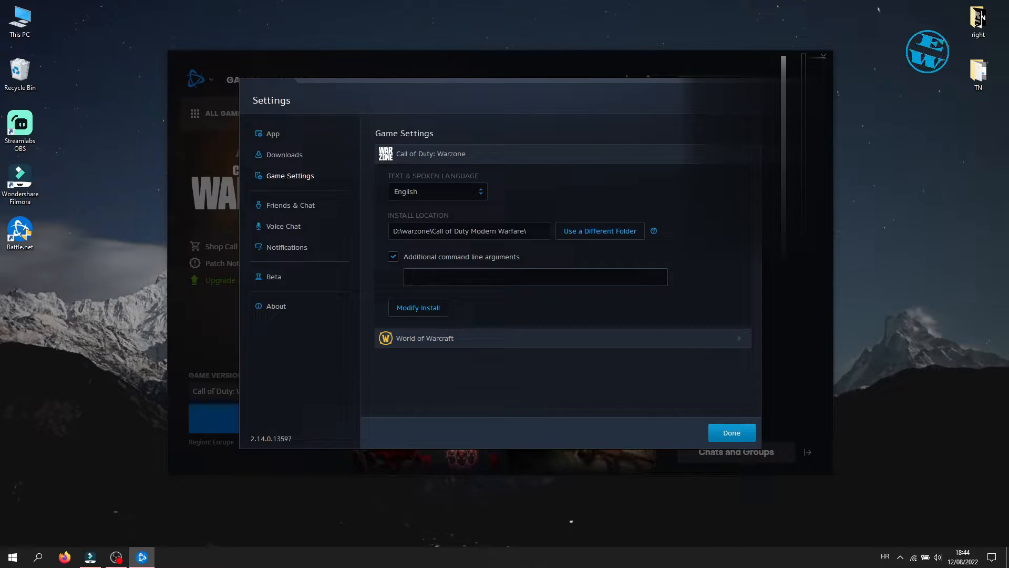
click(392, 257)
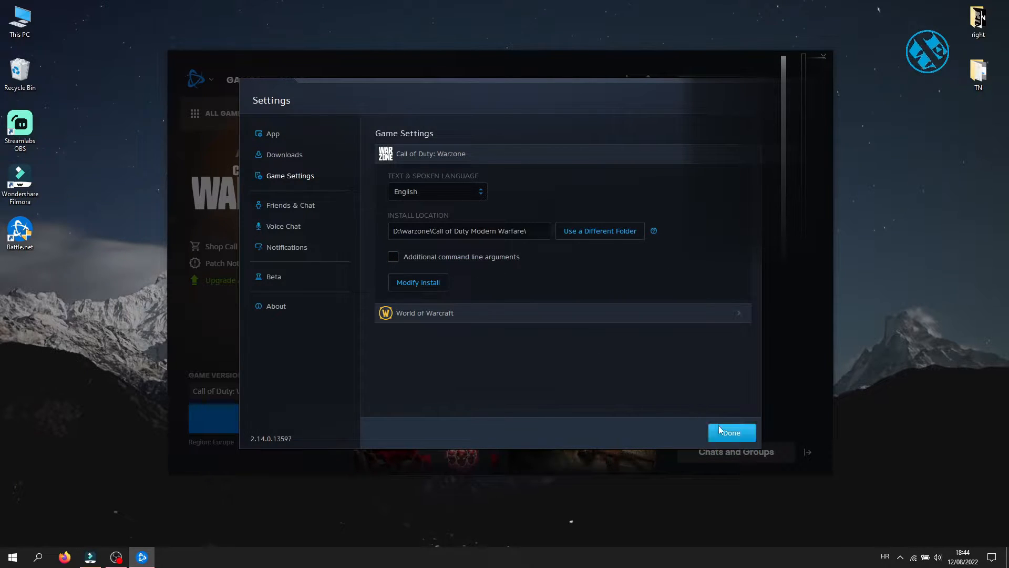
click(731, 432)
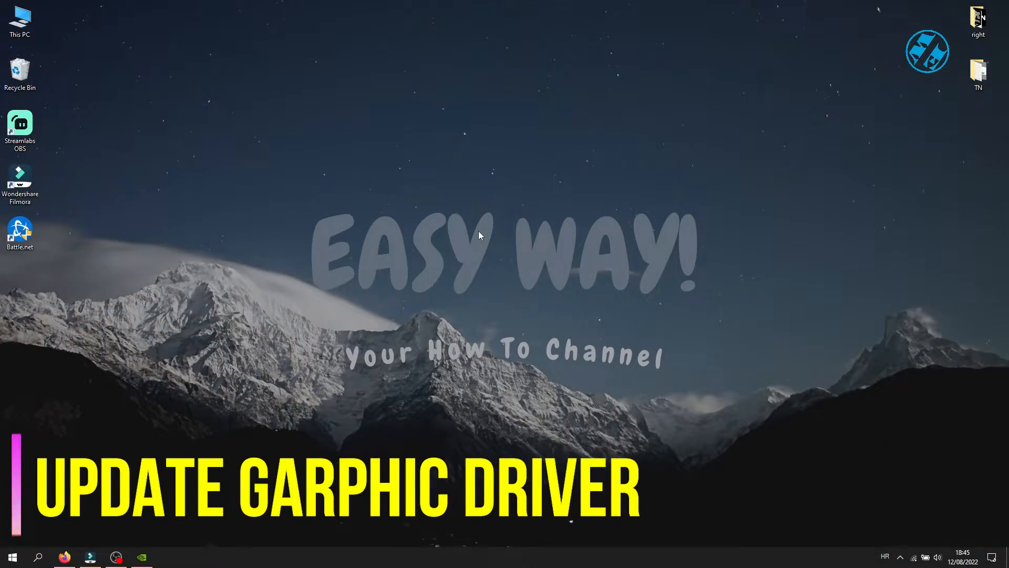
mouse_move(3, 552)
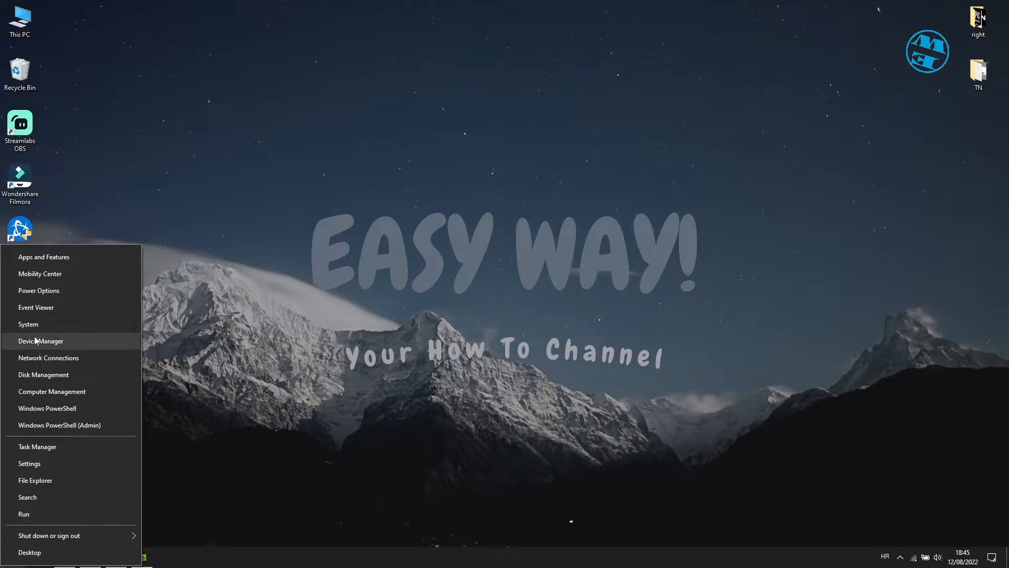
Search automatically for a GTX 1070 driver update and dismiss the already up-to-date result.
click(41, 341)
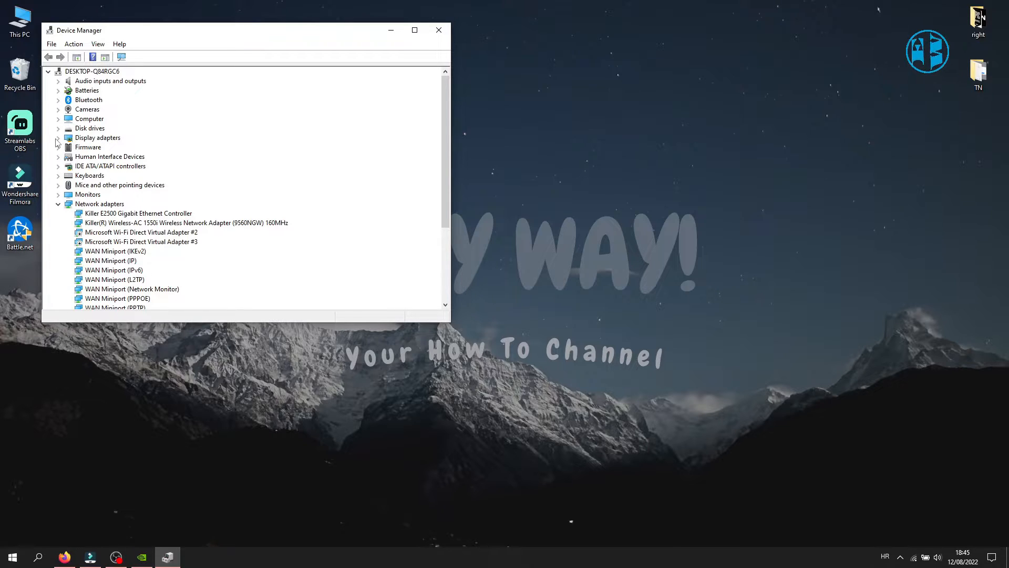
click(57, 137)
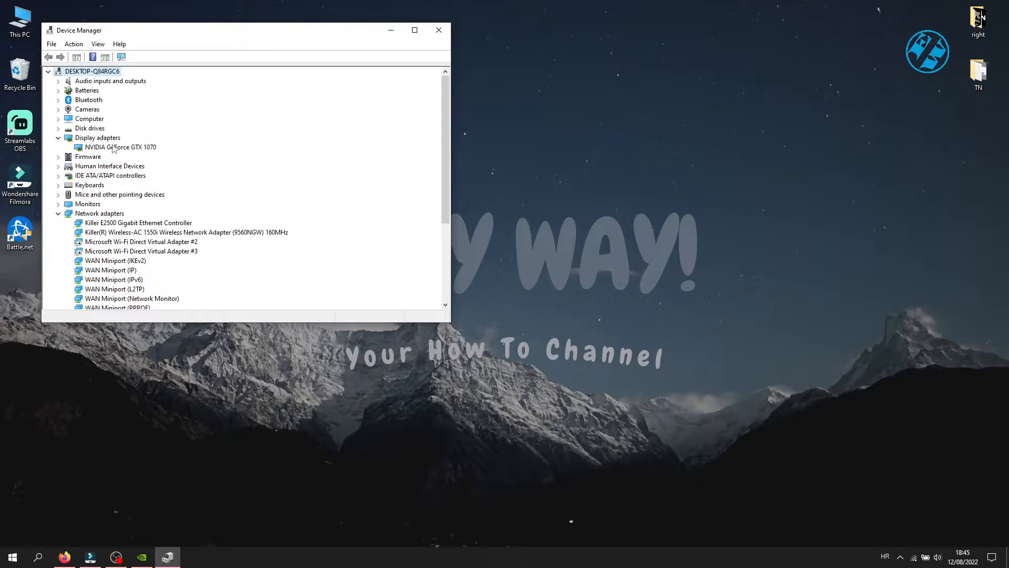
right_click(118, 147)
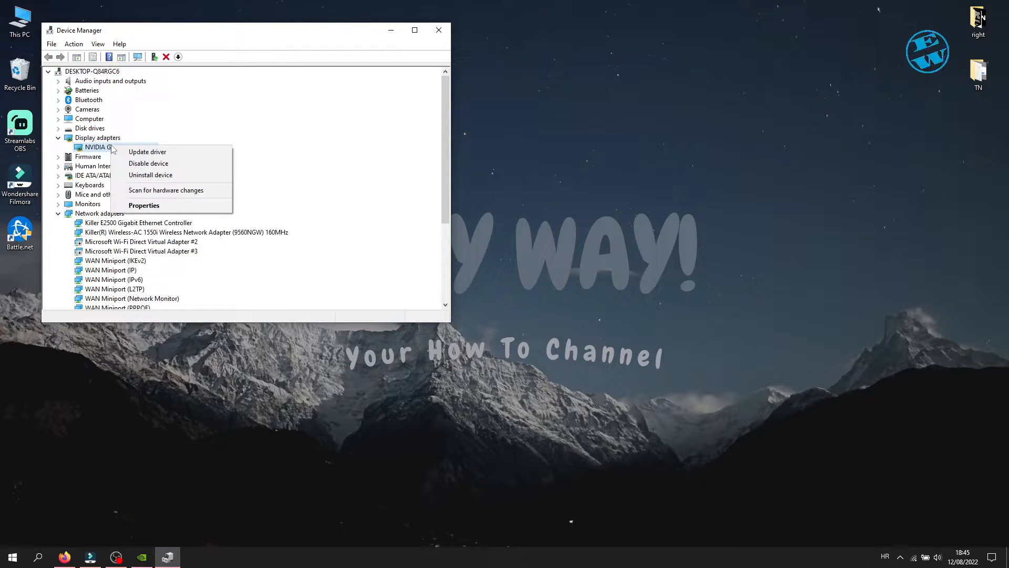
click(147, 151)
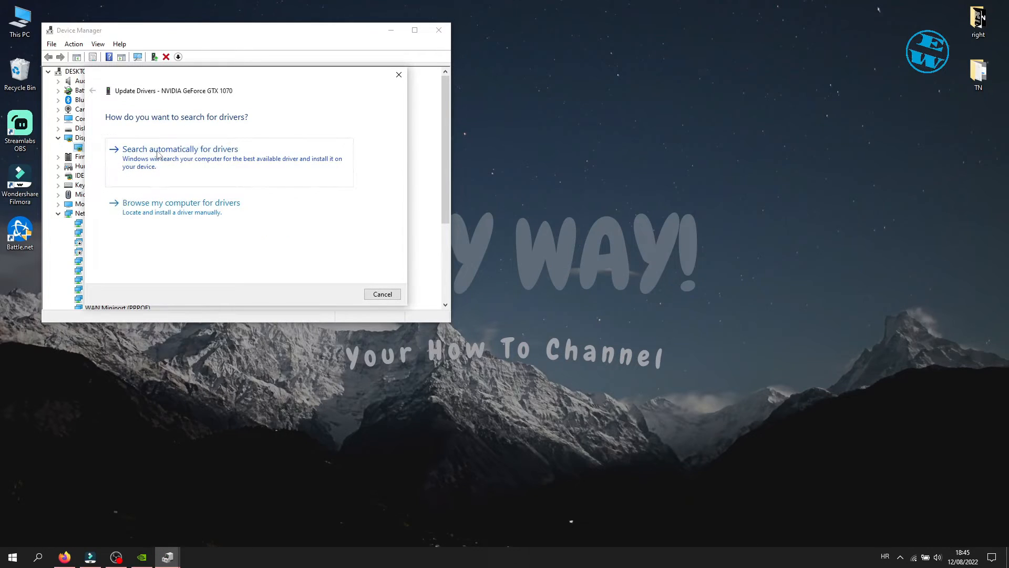
click(180, 148)
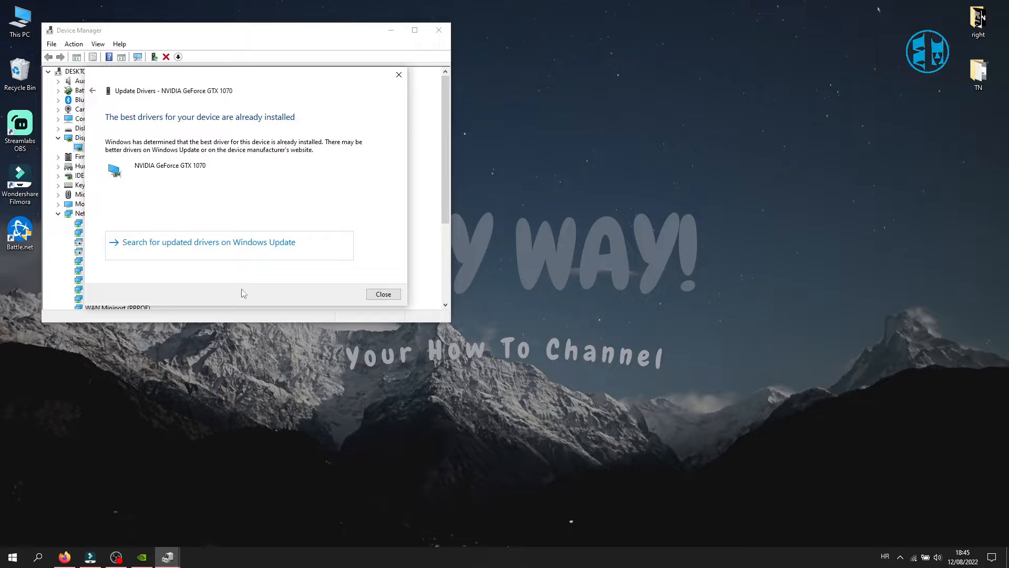
click(382, 294)
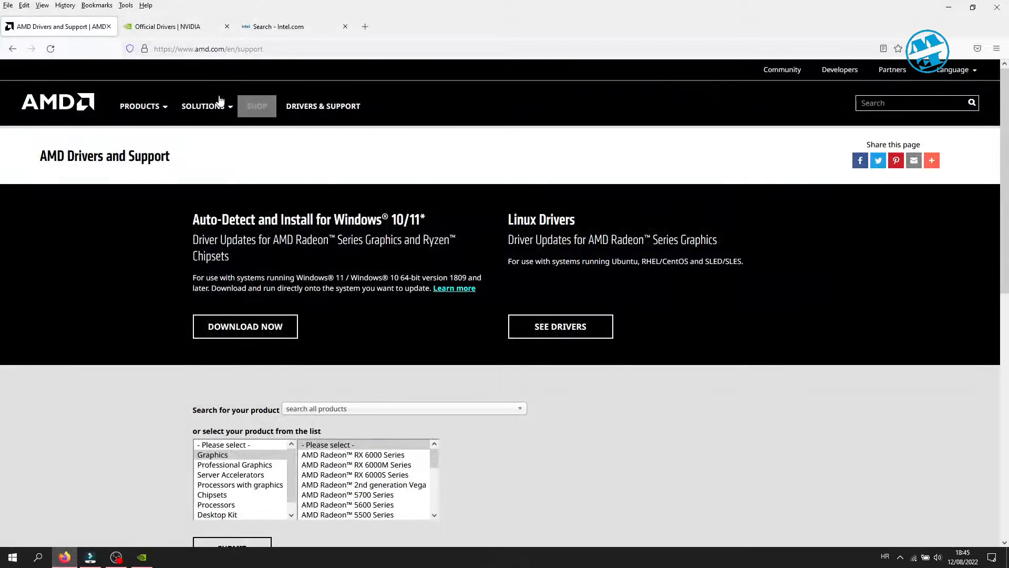
View the NVIDIA and Intel driver download tabs, then close Firefox.
click(174, 27)
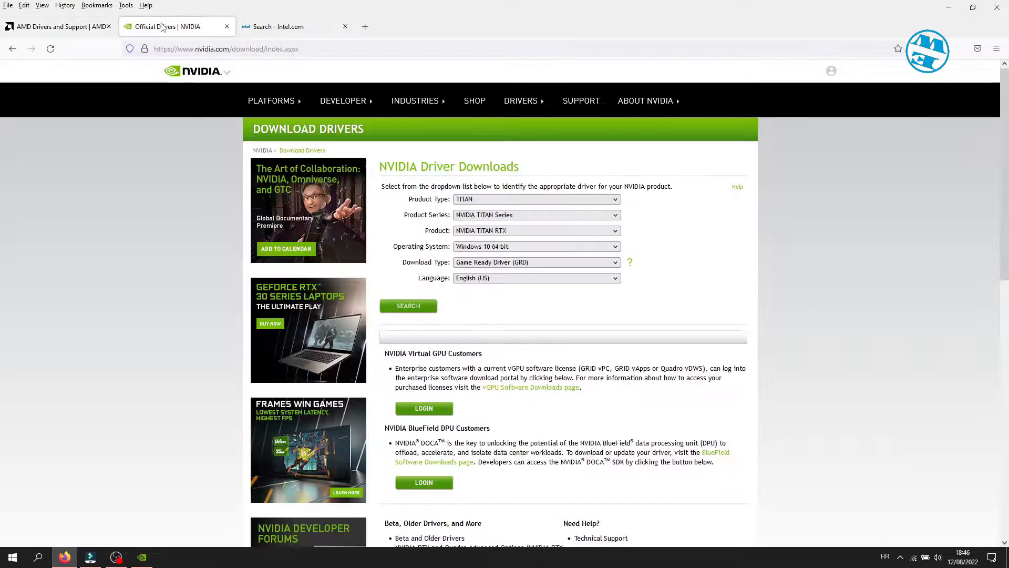
click(536, 199)
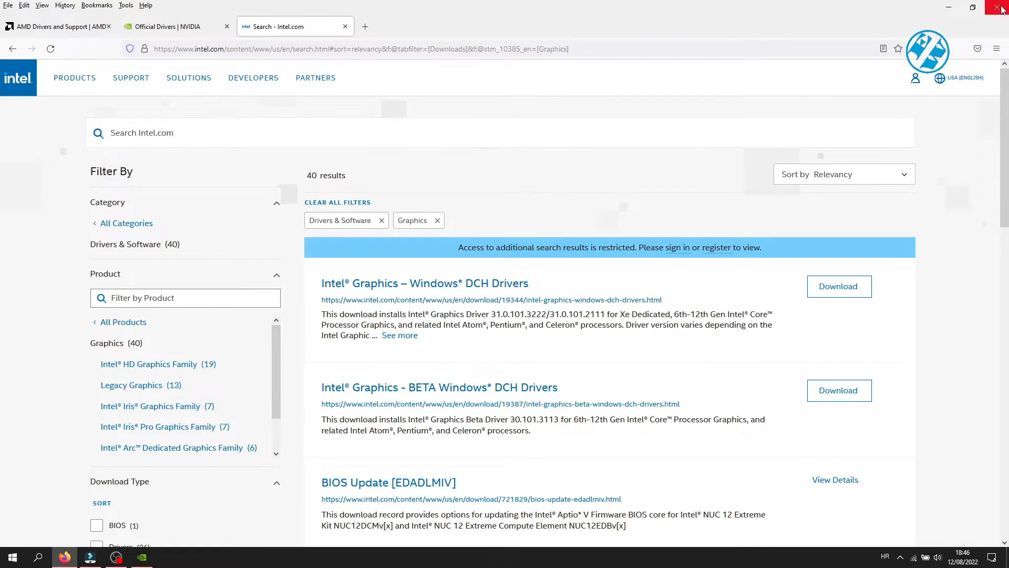
click(1002, 7)
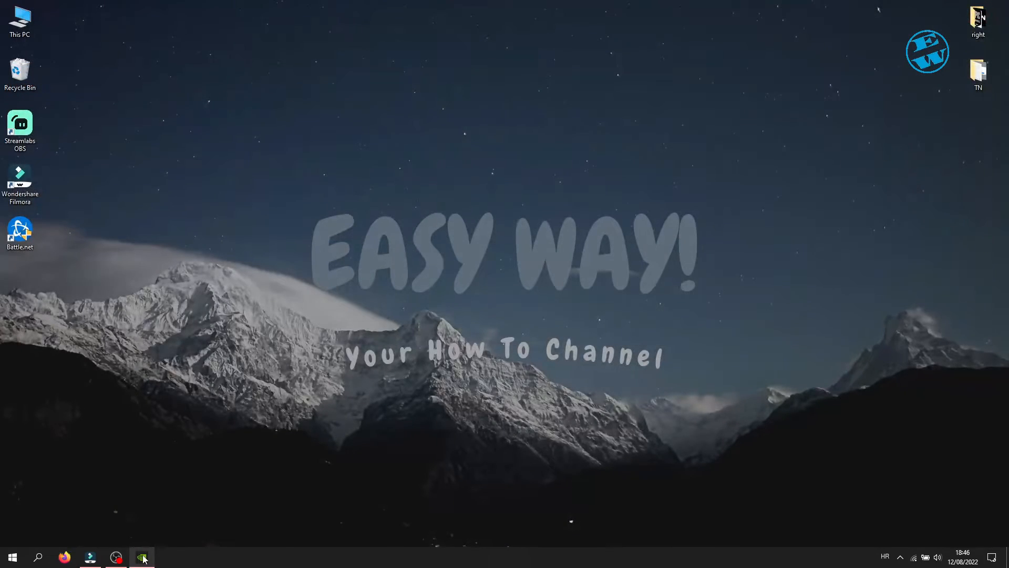
Check the DRIVERS page showing Game Ready Driver 516.94 available, then minimize GeForce Experience.
click(142, 557)
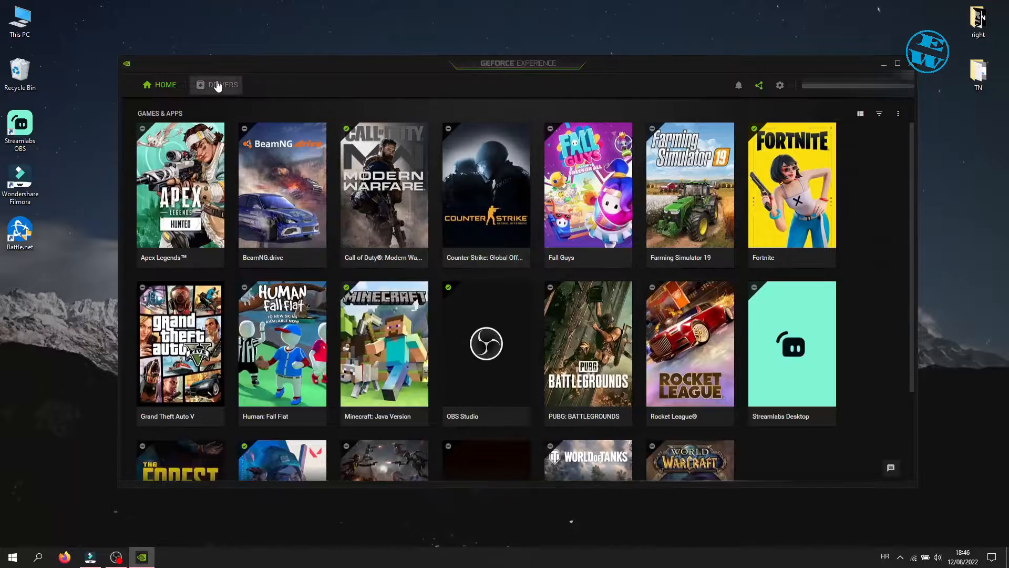
click(222, 84)
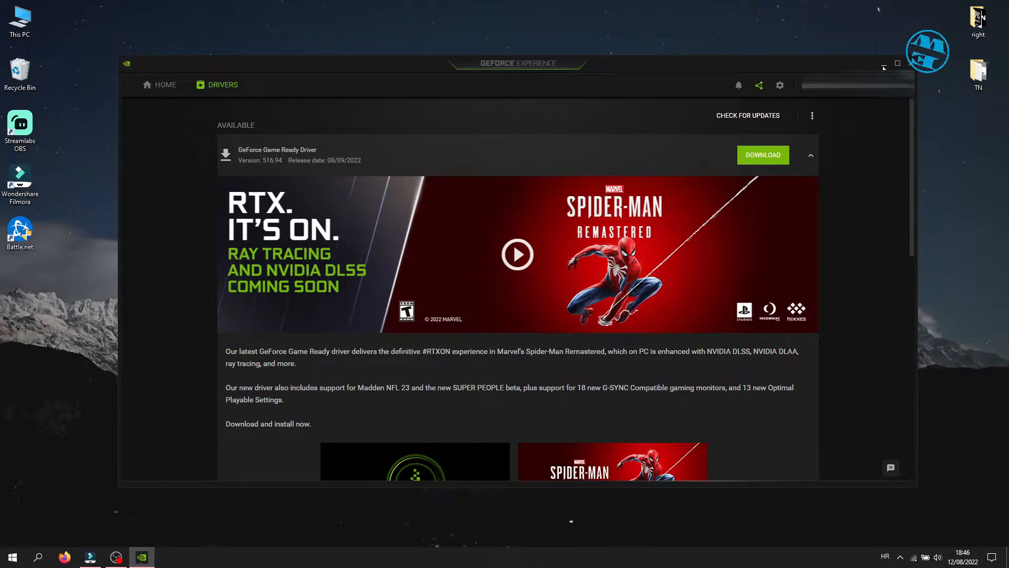
click(884, 63)
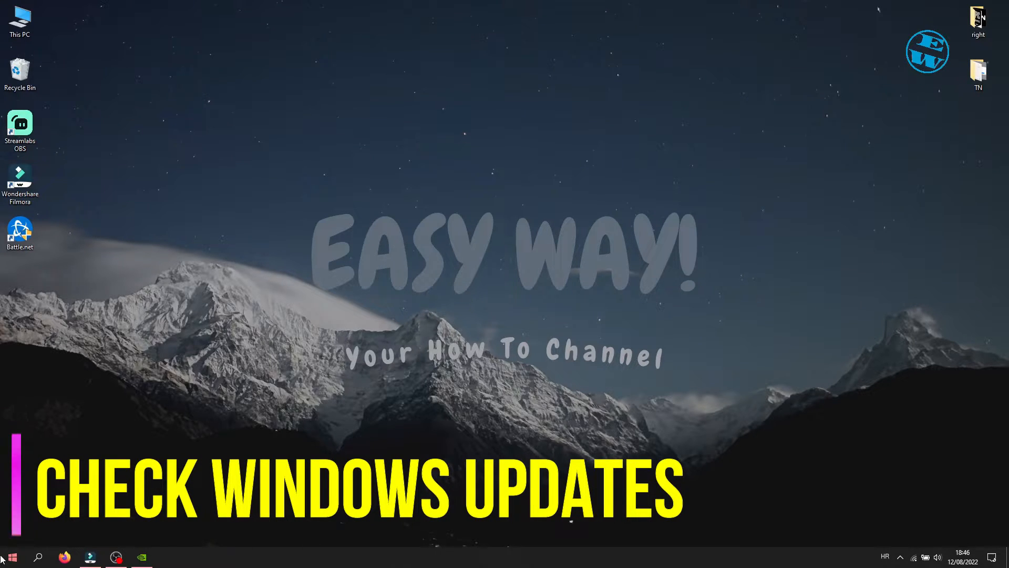
Check for new Windows updates from the Update & Security page on an up-to-date PC.
click(10, 556)
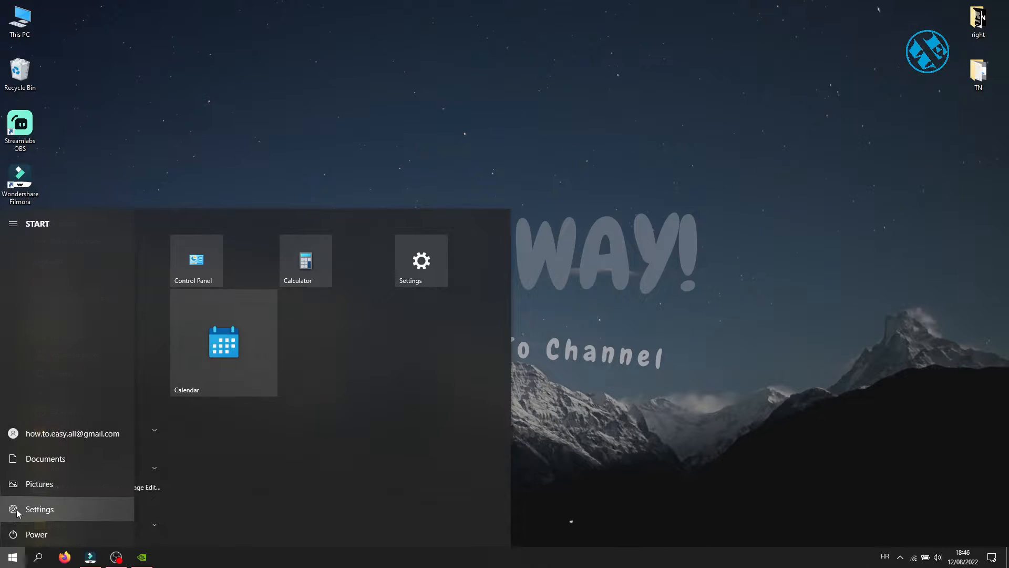
click(38, 509)
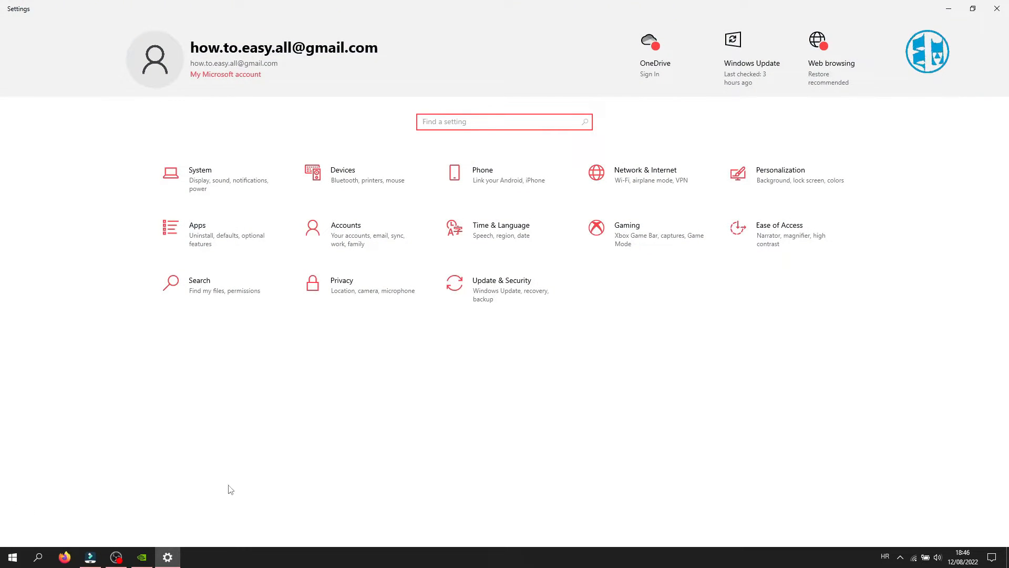
click(501, 288)
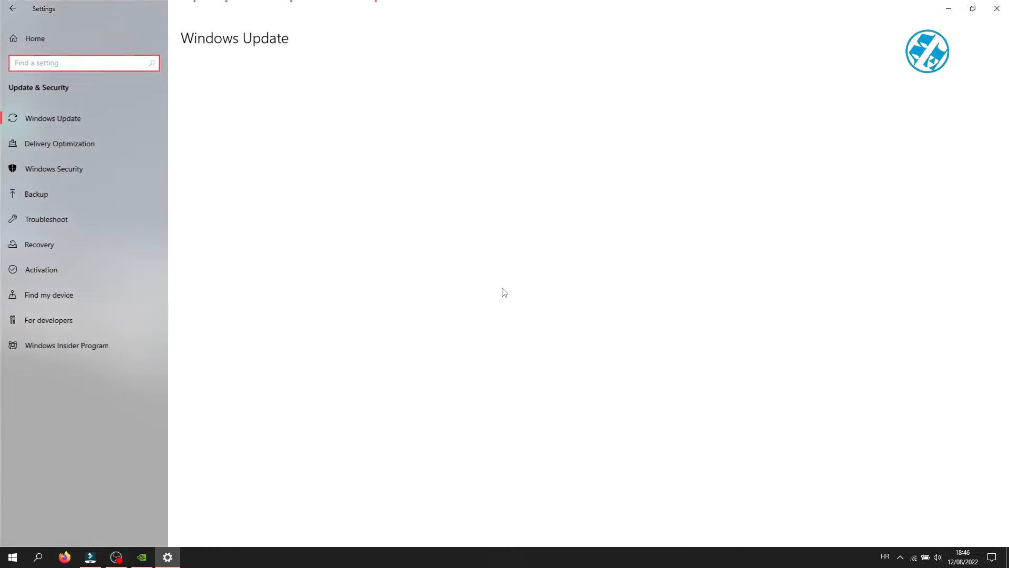
click(53, 118)
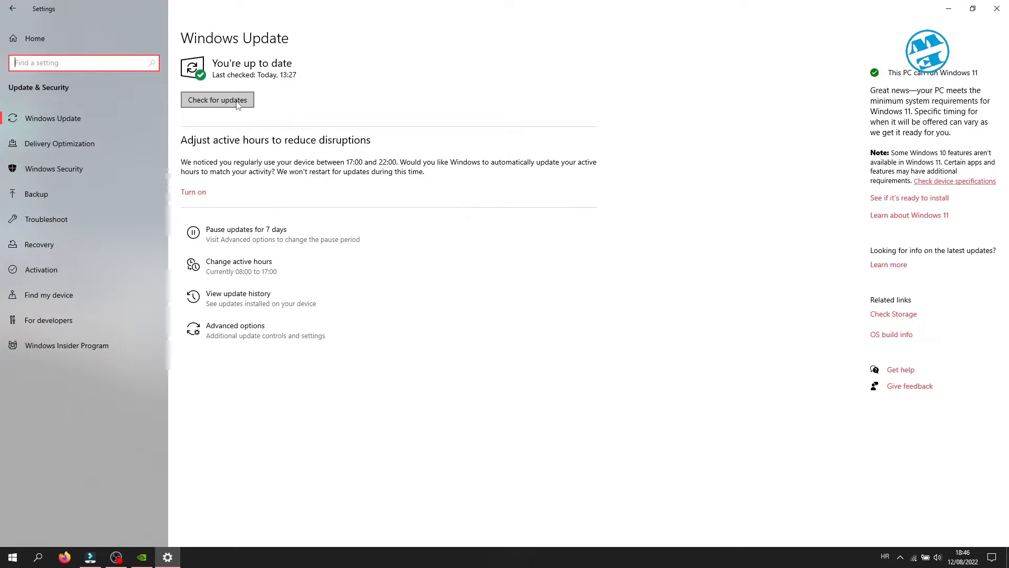
click(217, 100)
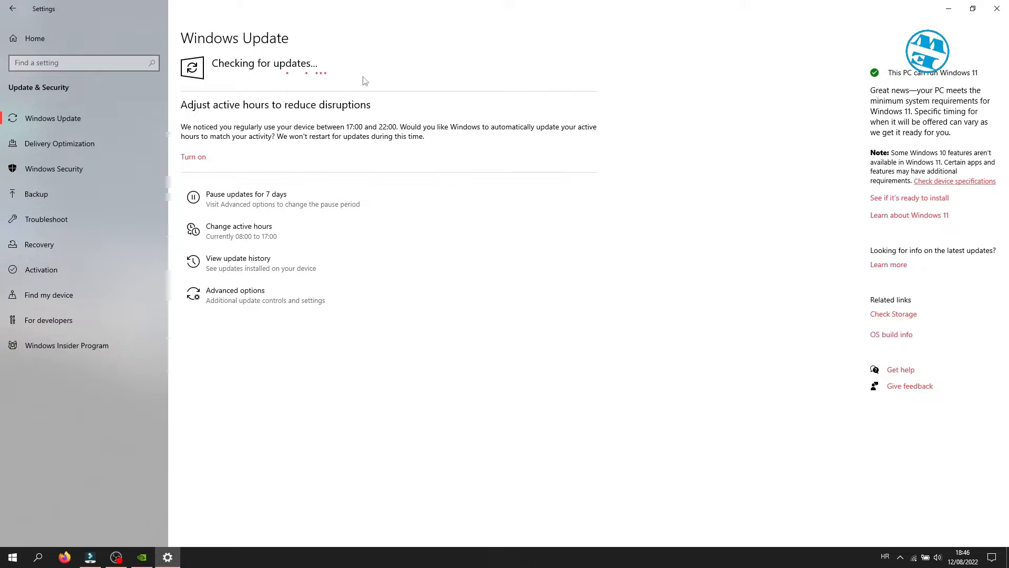
mouse_move(616, 63)
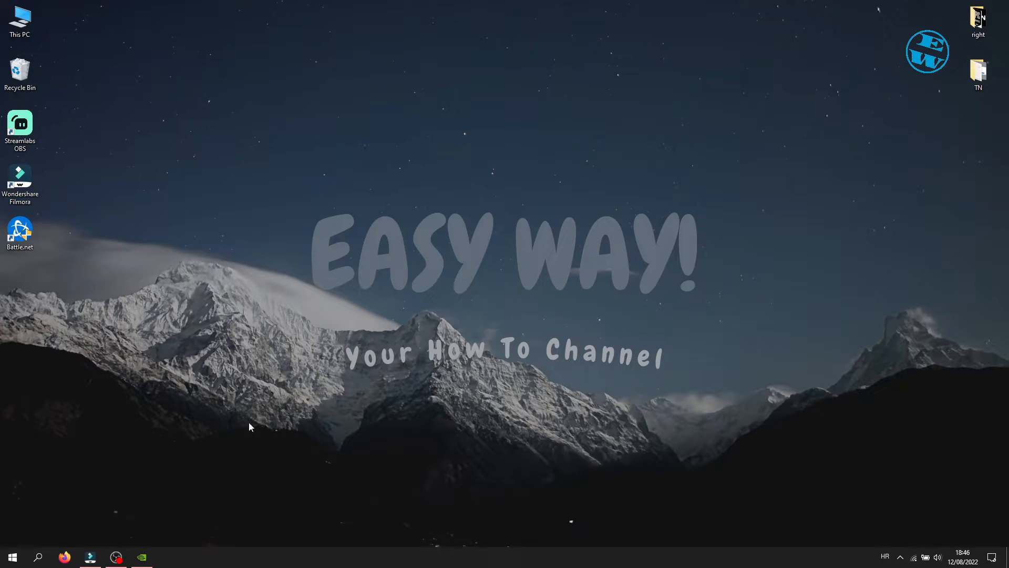
Bring up GeForce Experience's in-game overlay settings and review the Highlights capture options.
click(141, 557)
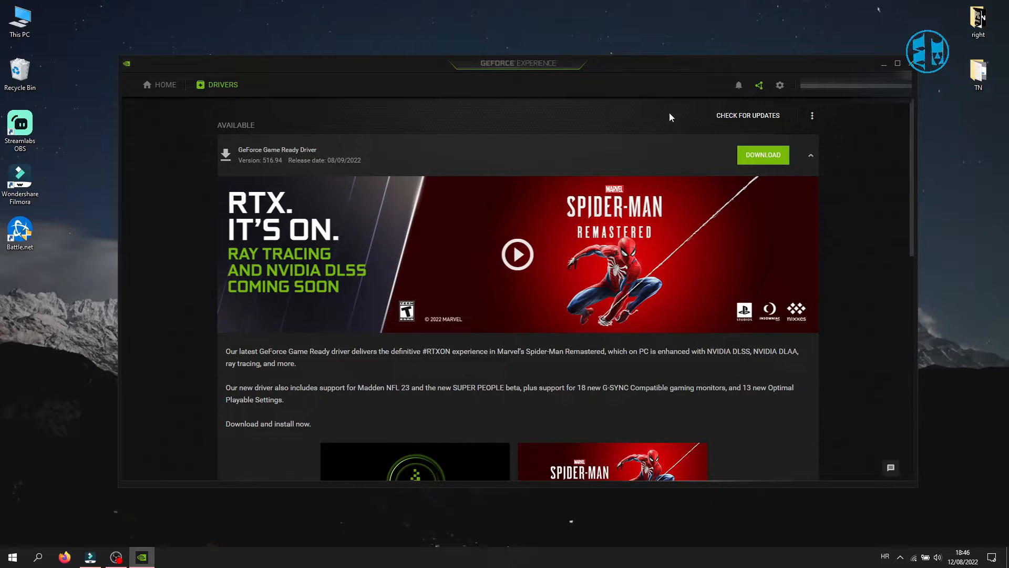
mouse_move(759, 85)
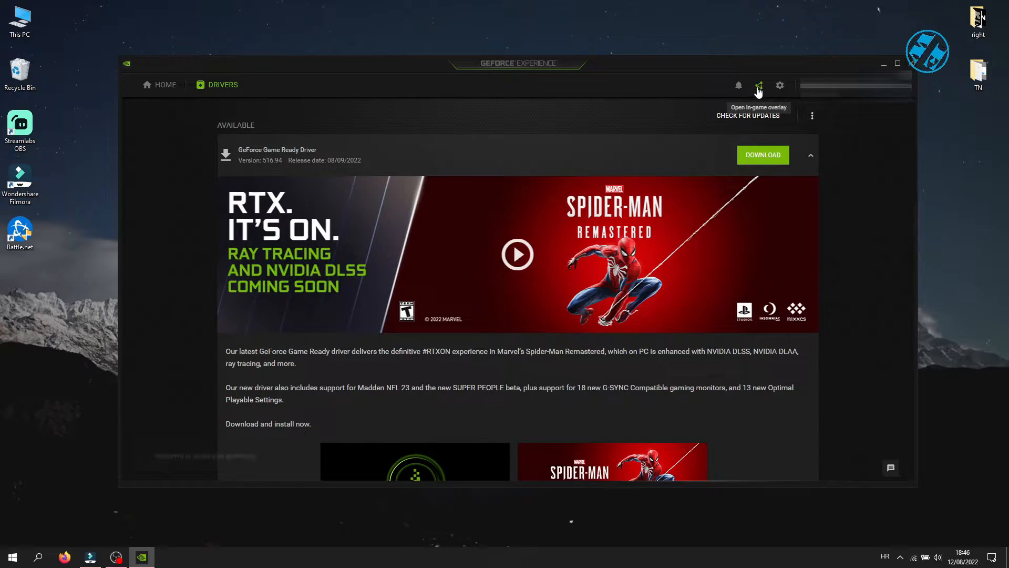
click(758, 84)
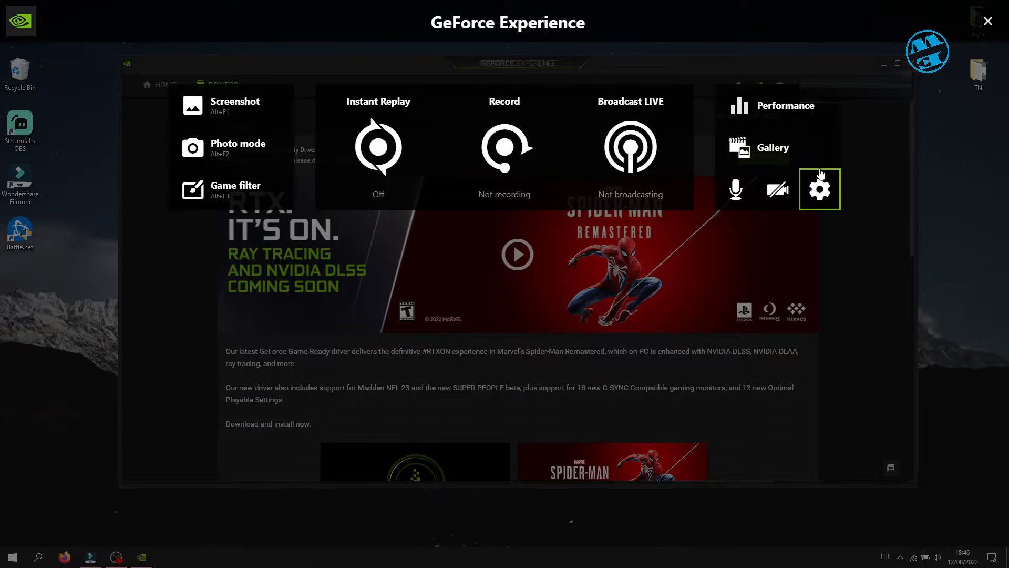
click(820, 188)
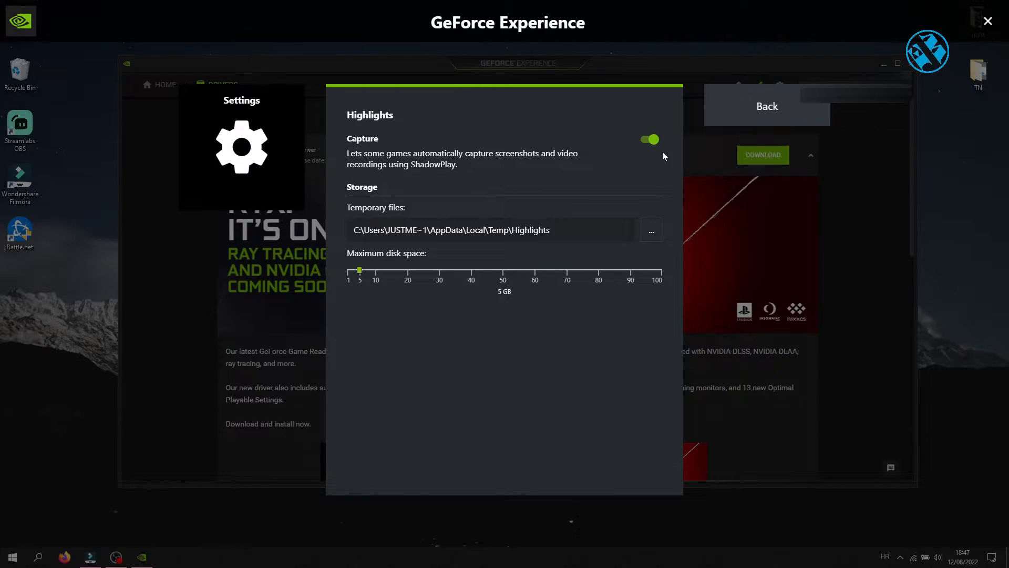
click(649, 138)
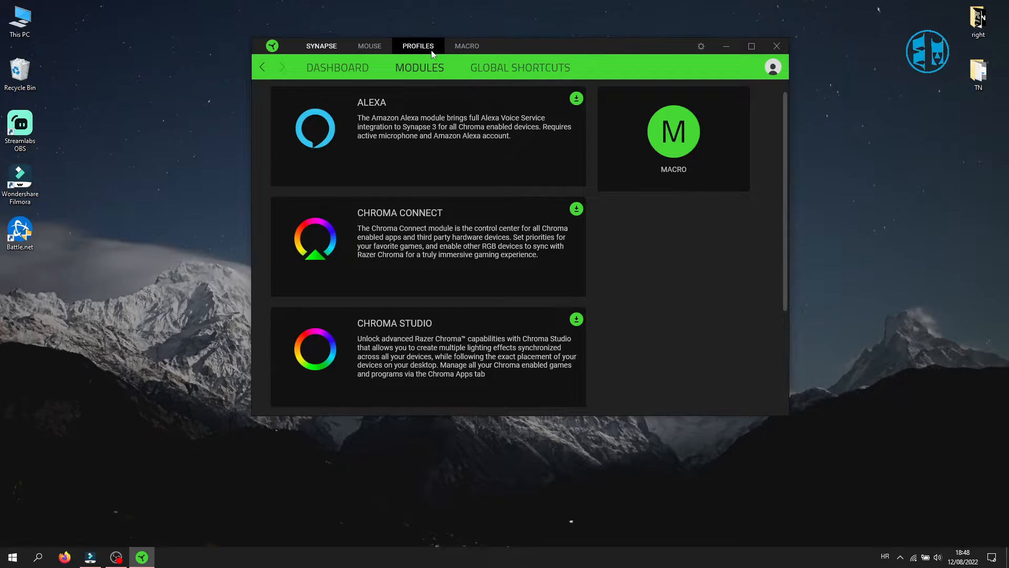
Look over the Synapse Profiles and Macro pages, then return to the dashboard.
click(369, 45)
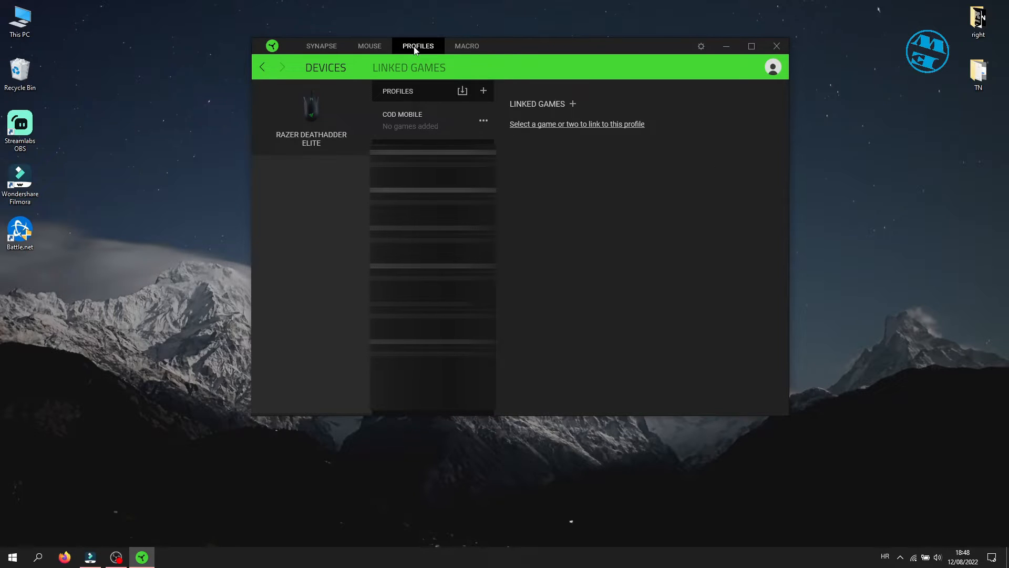
click(466, 45)
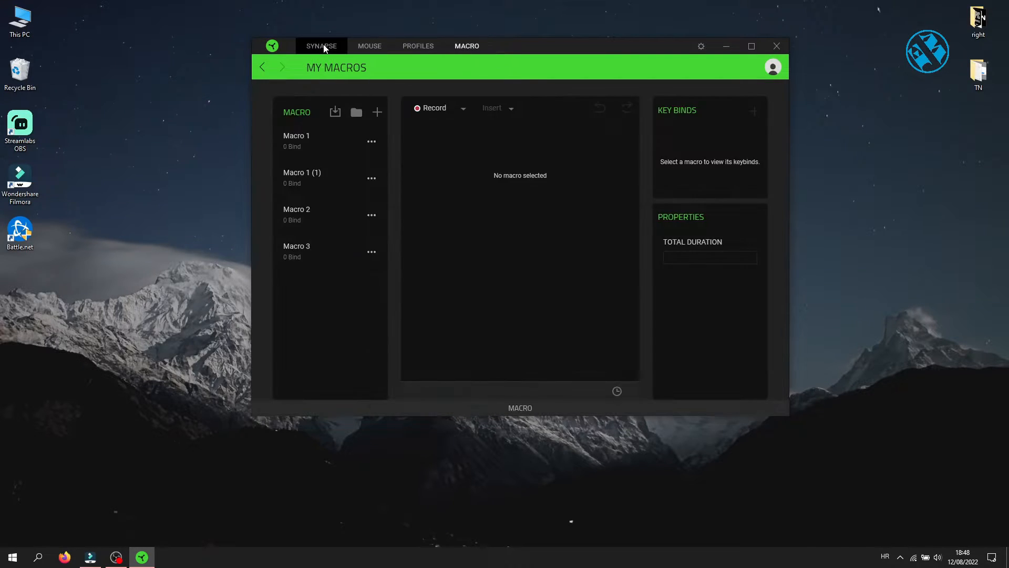
click(322, 45)
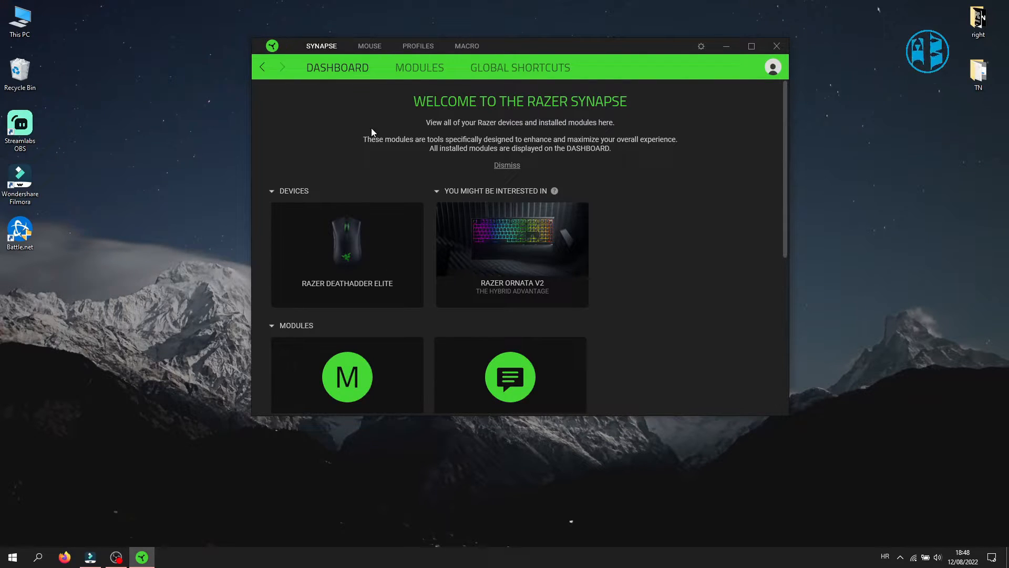
scroll(down, 3)
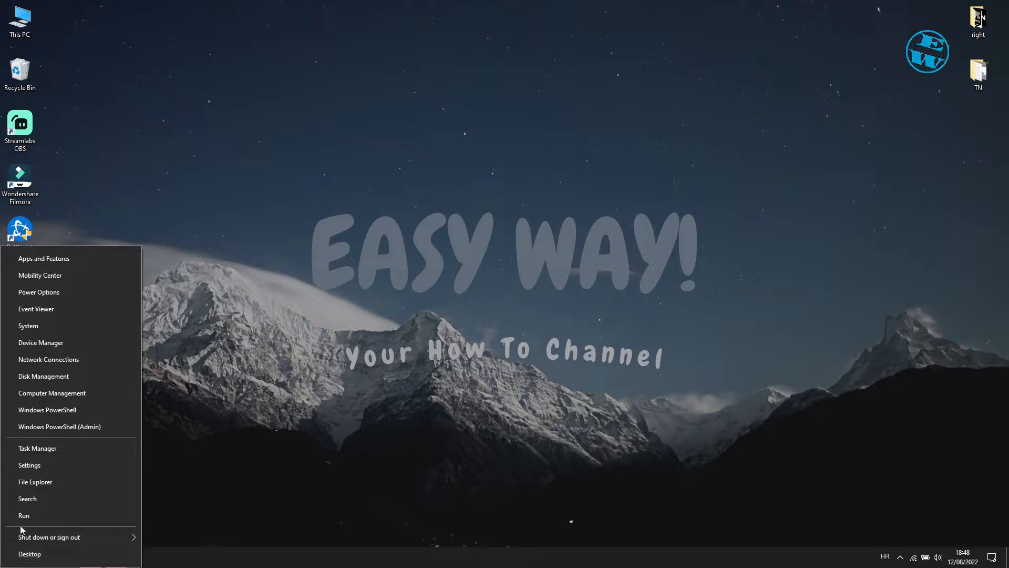
Run msconfig and show the Services list with Microsoft services hidden.
click(24, 515)
text(msc)
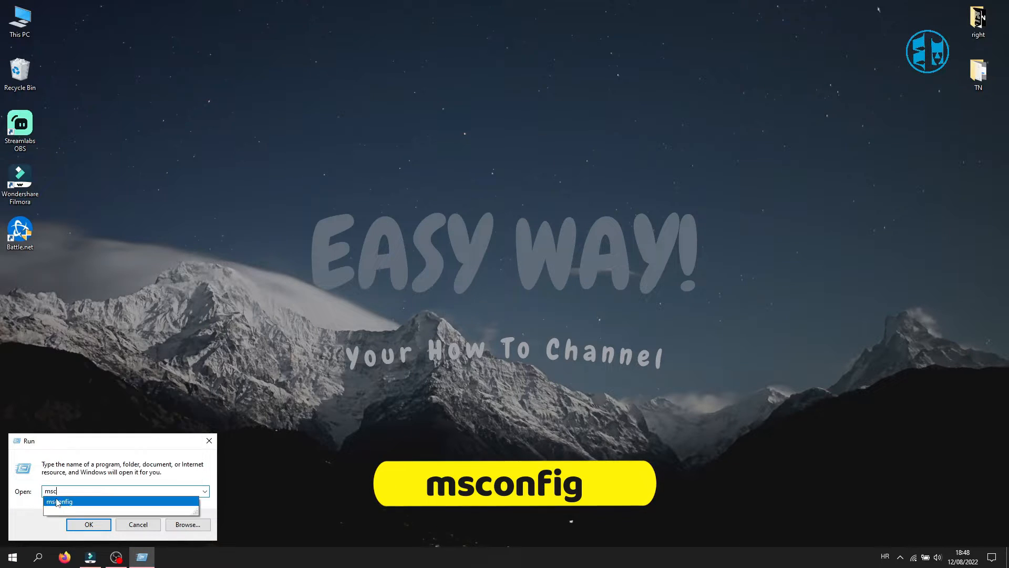
click(89, 523)
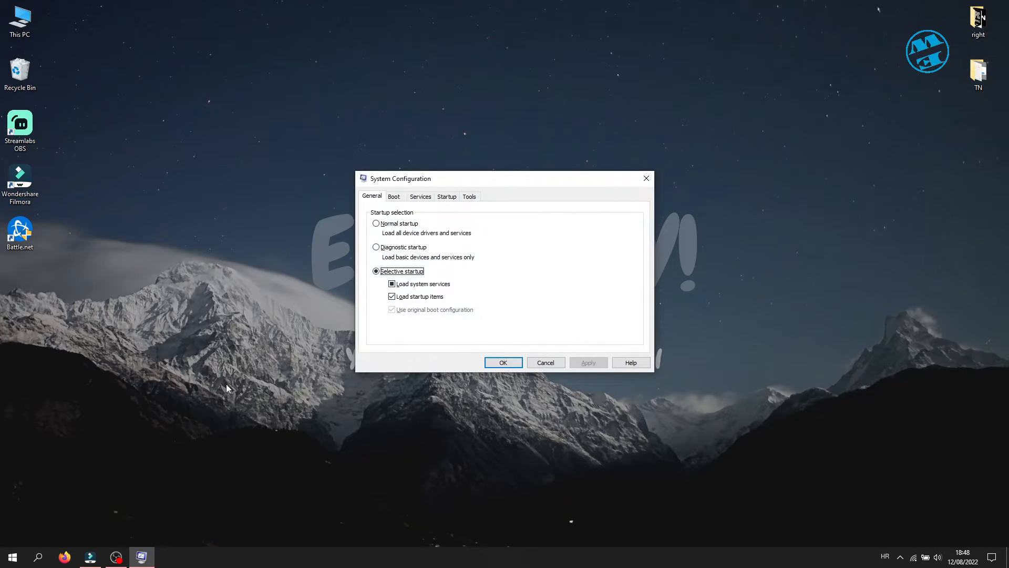
click(420, 196)
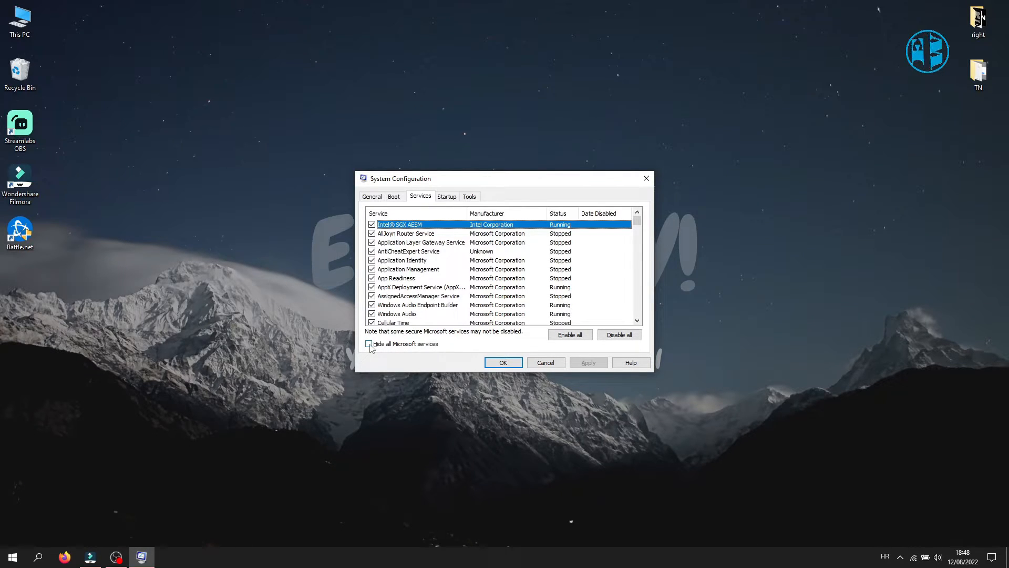
click(369, 342)
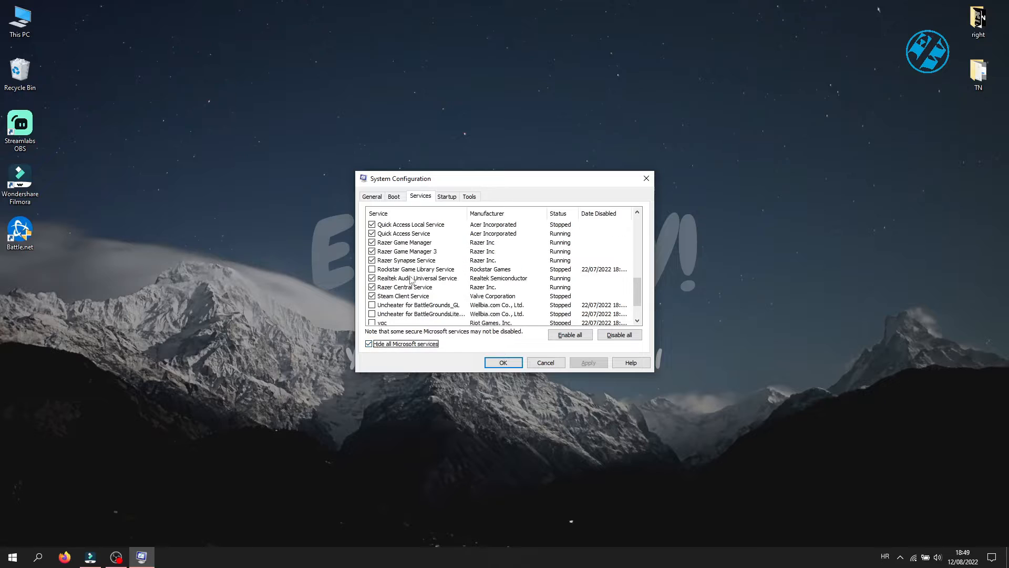
scroll(down, 3)
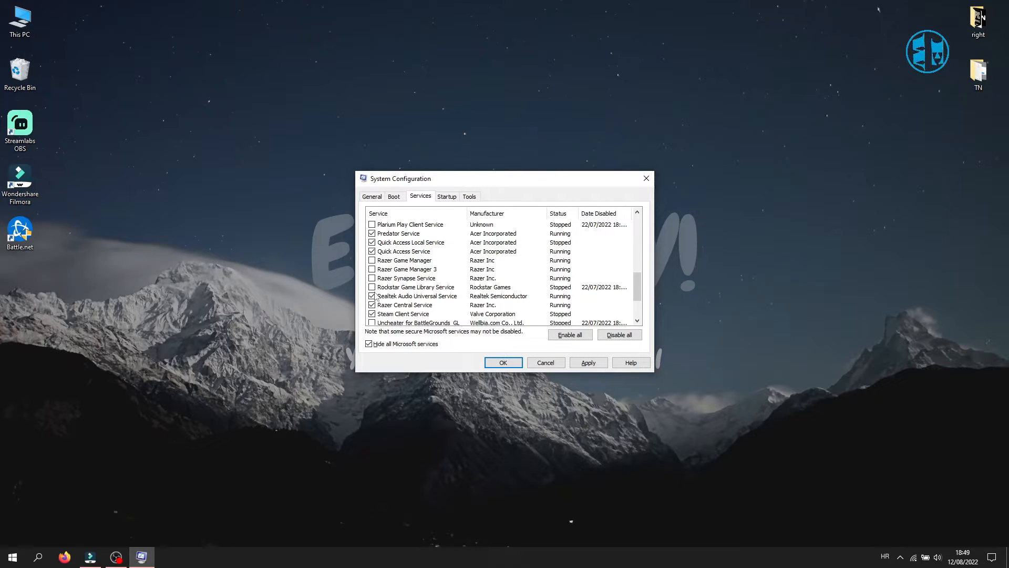
scroll(down, 3)
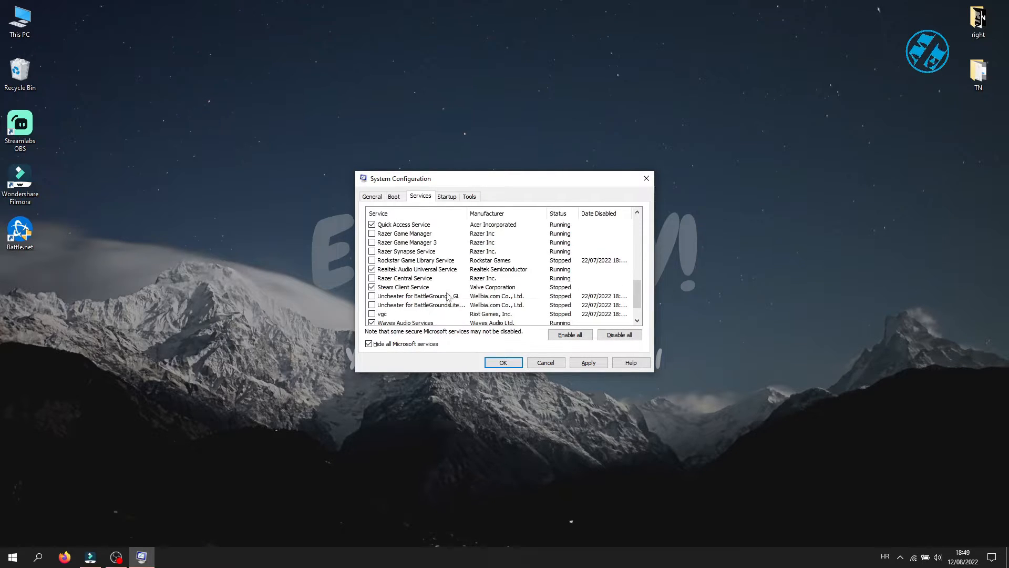
Disable the Razer services, apply the change and dismiss the restart prompt without restarting.
click(587, 362)
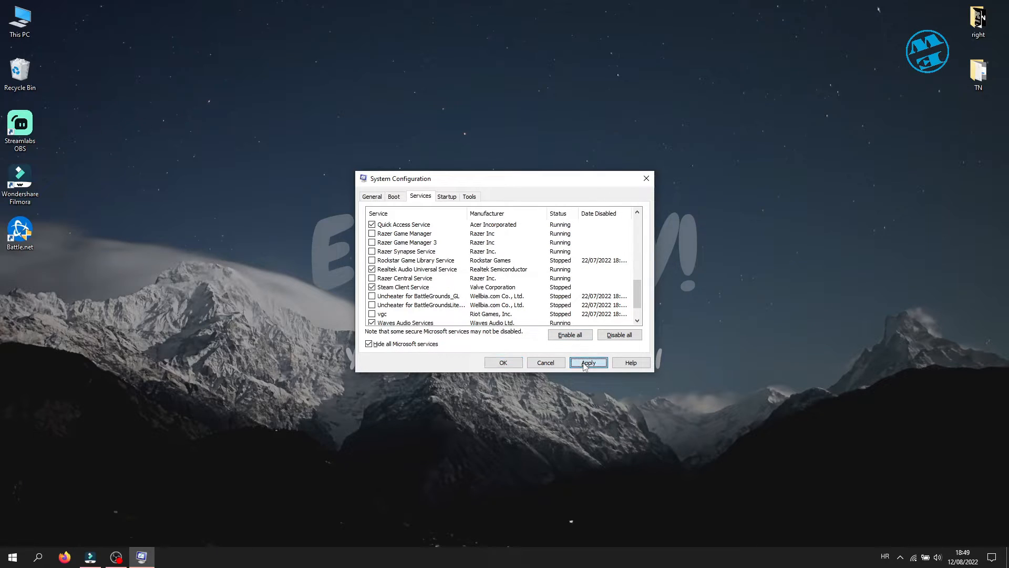
click(587, 361)
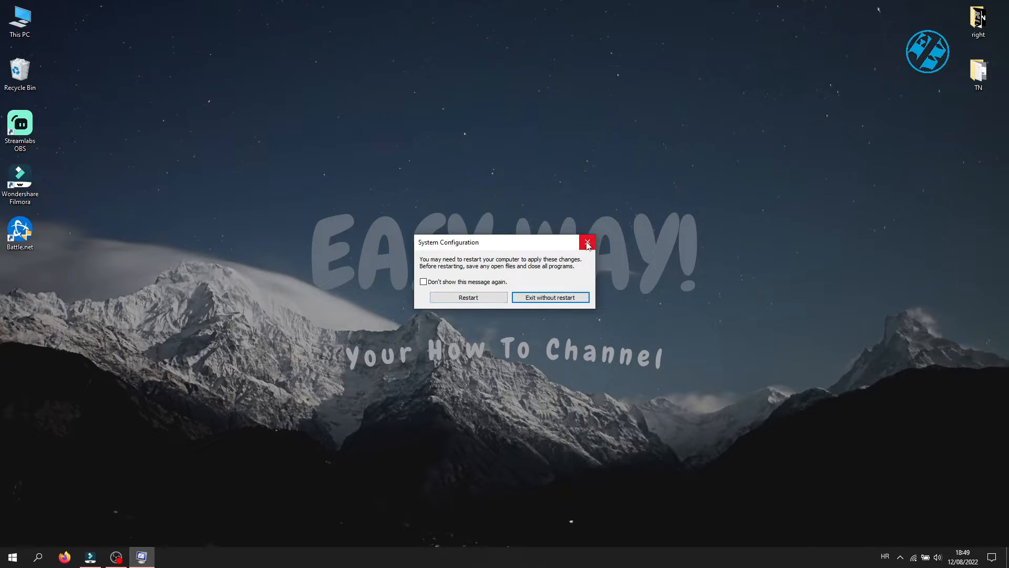
click(586, 242)
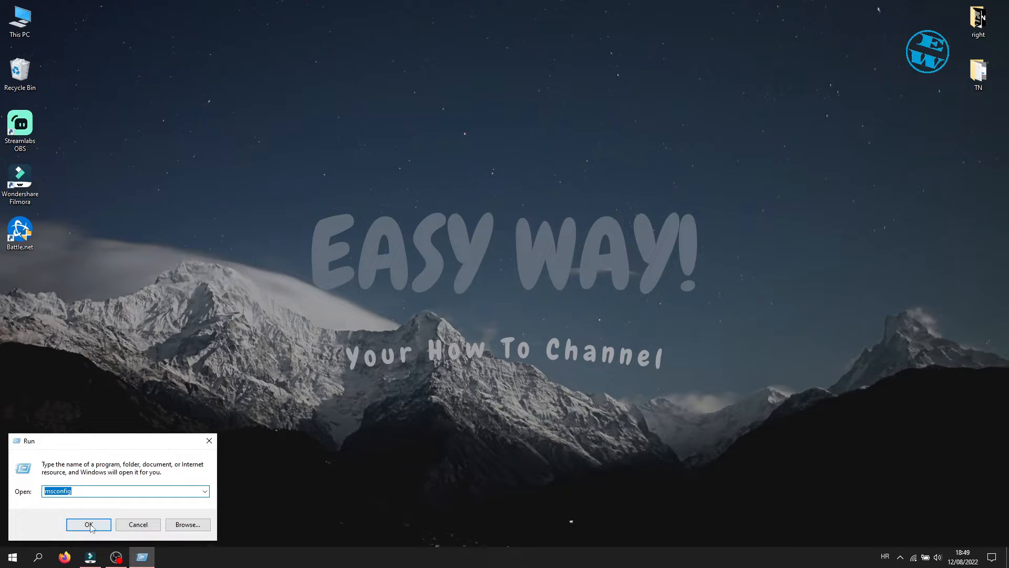
Relaunch msconfig, disable all non-Microsoft services, confirm and dismiss the restart prompt.
click(88, 524)
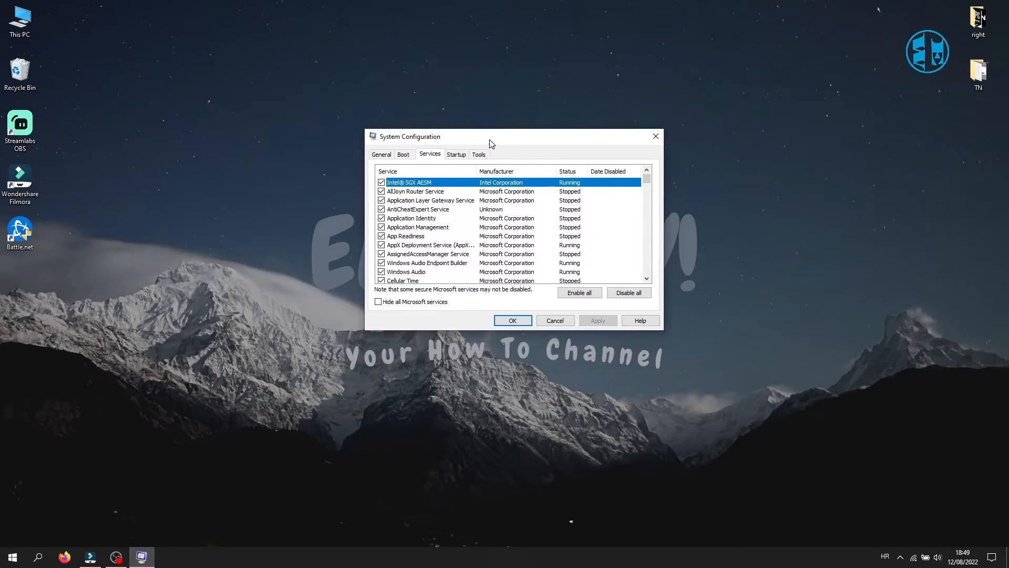
click(377, 302)
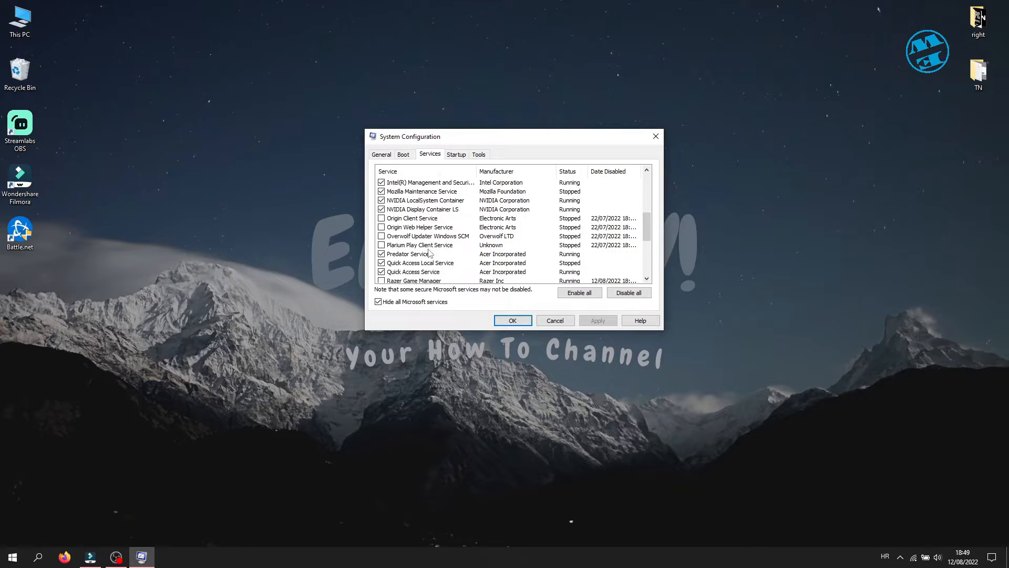
scroll(down, 3)
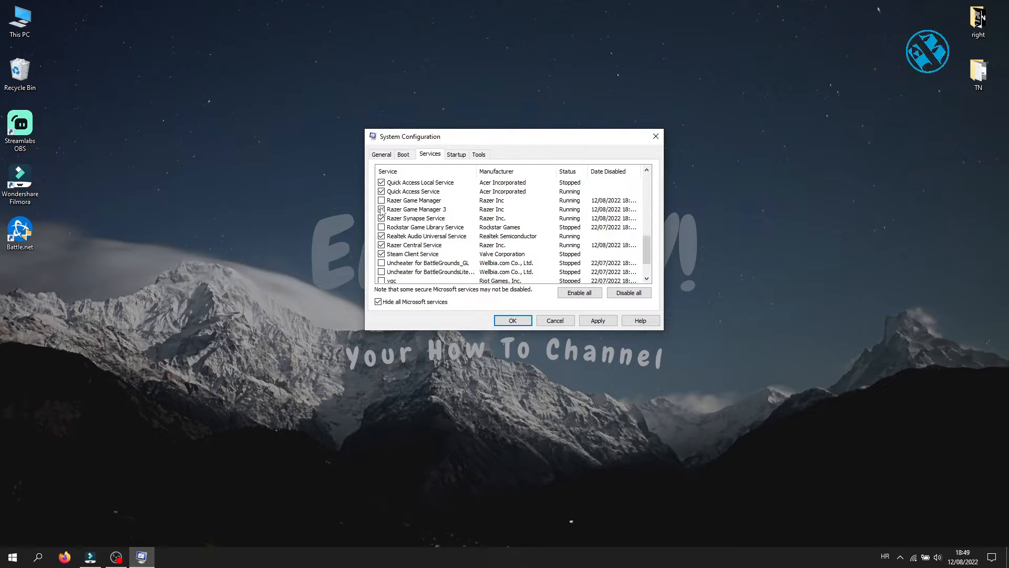
scroll(down, 3)
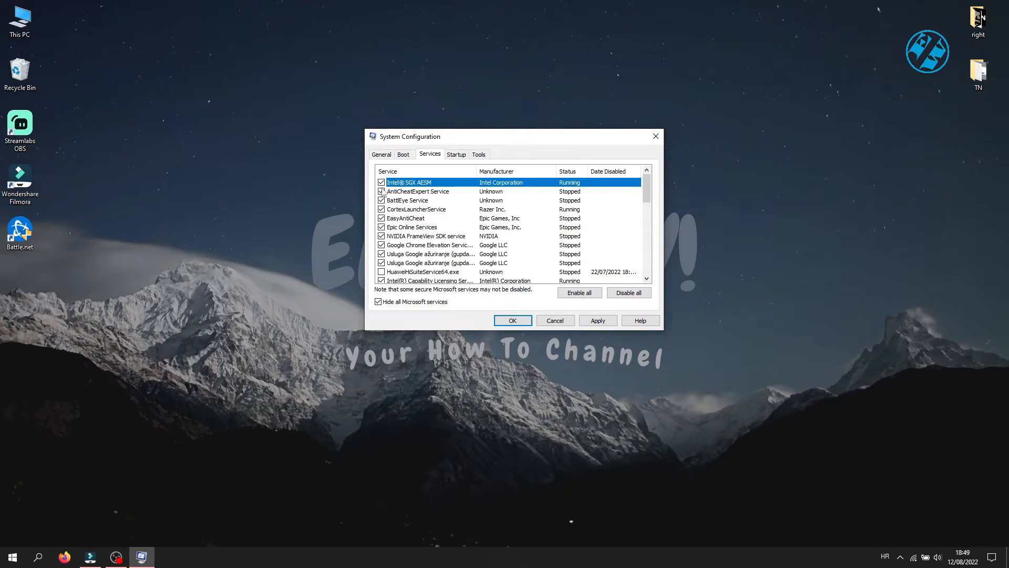
click(628, 293)
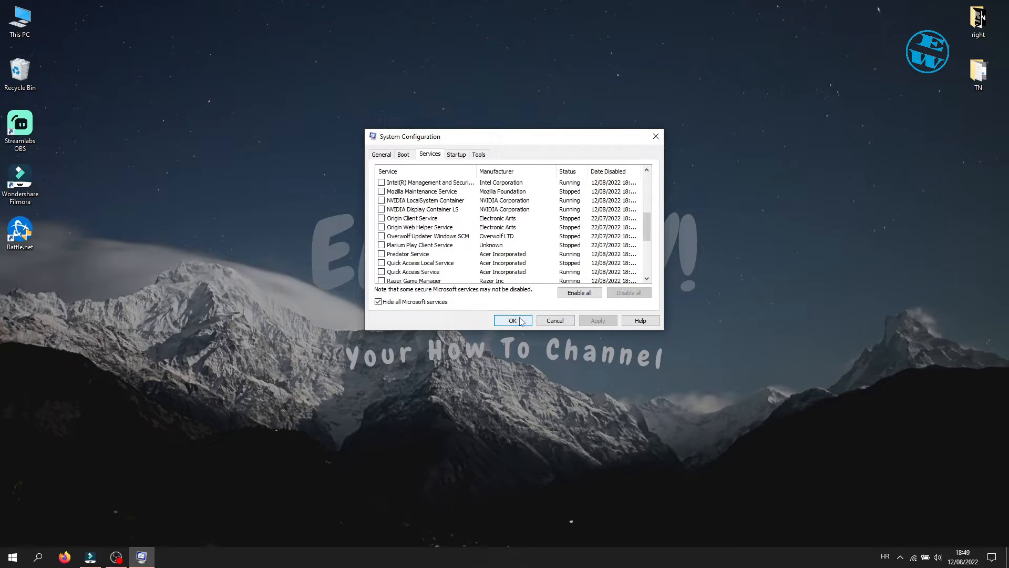
click(512, 319)
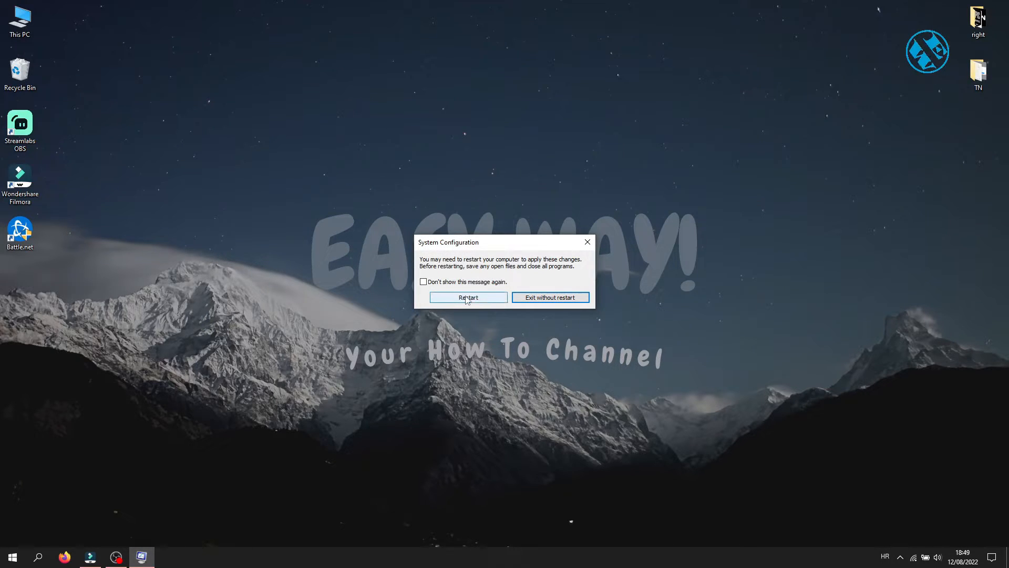
click(549, 297)
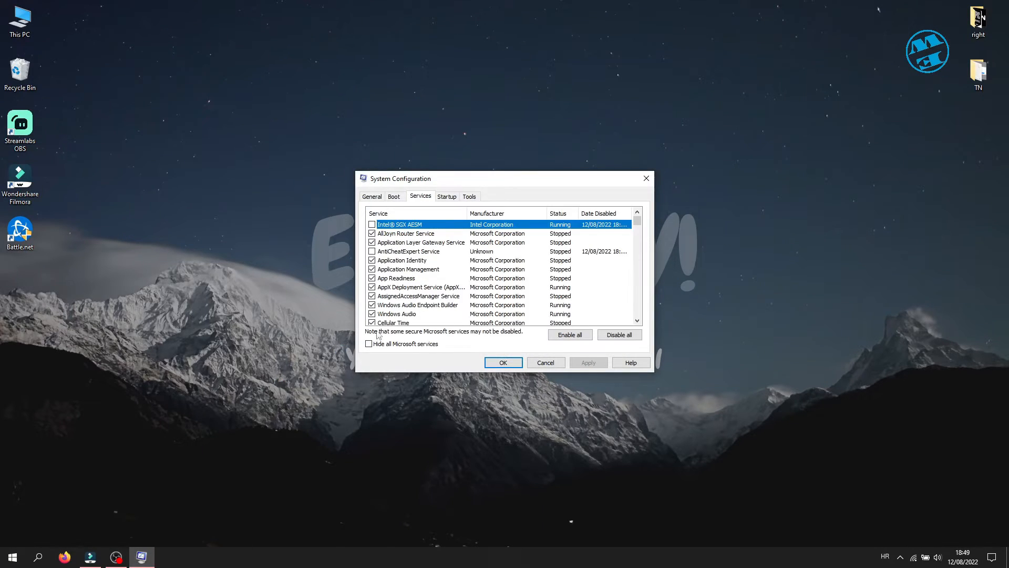
Re-enable the Intel SGX AESM service with Microsoft services hidden and apply the change.
click(369, 342)
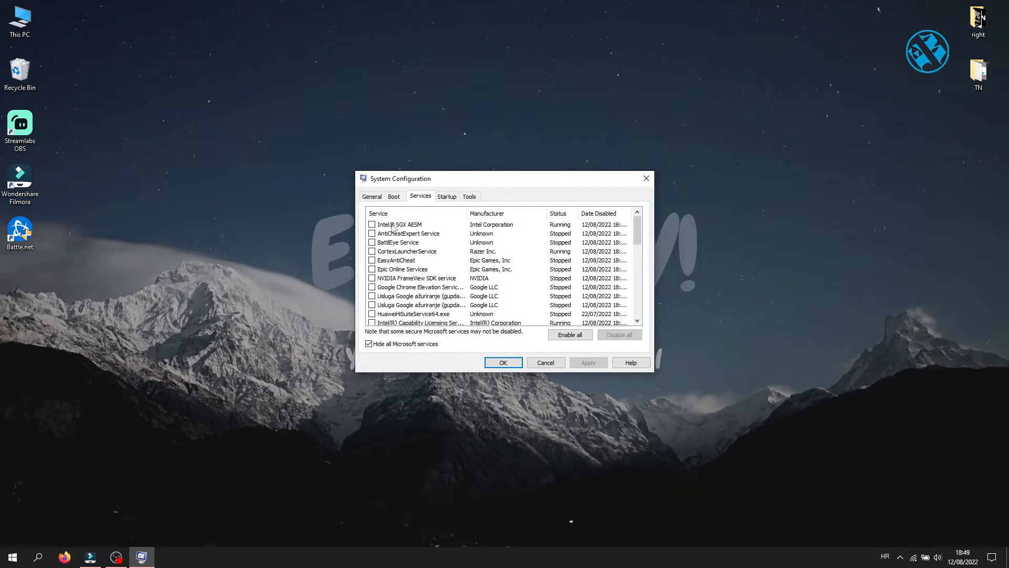
click(371, 224)
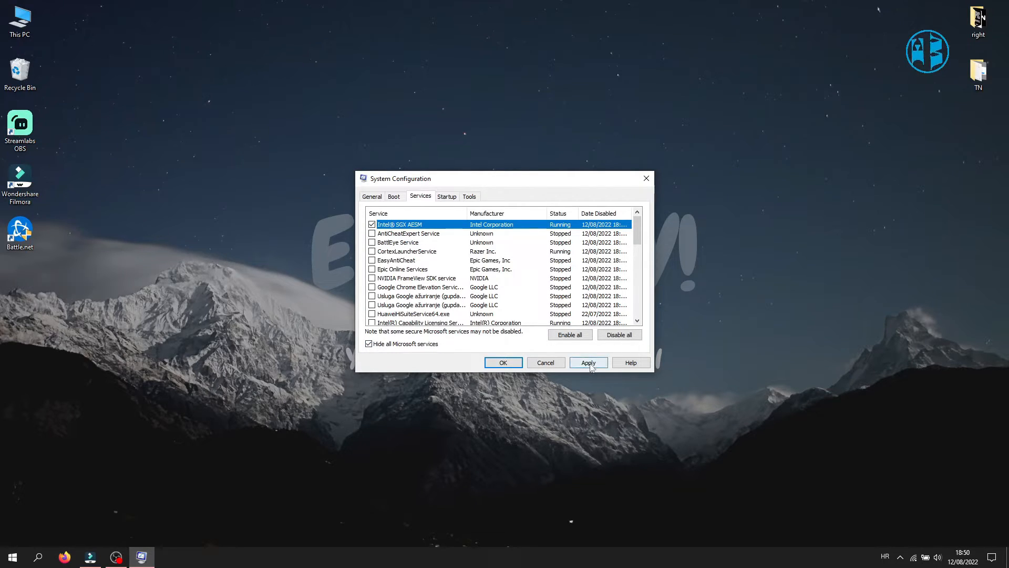
click(587, 362)
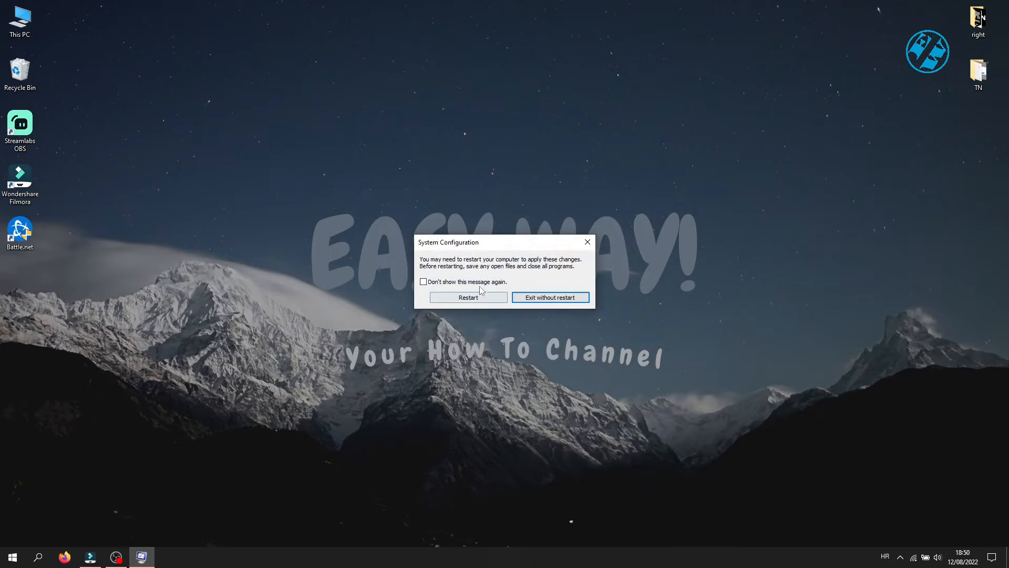
mouse_move(576, 250)
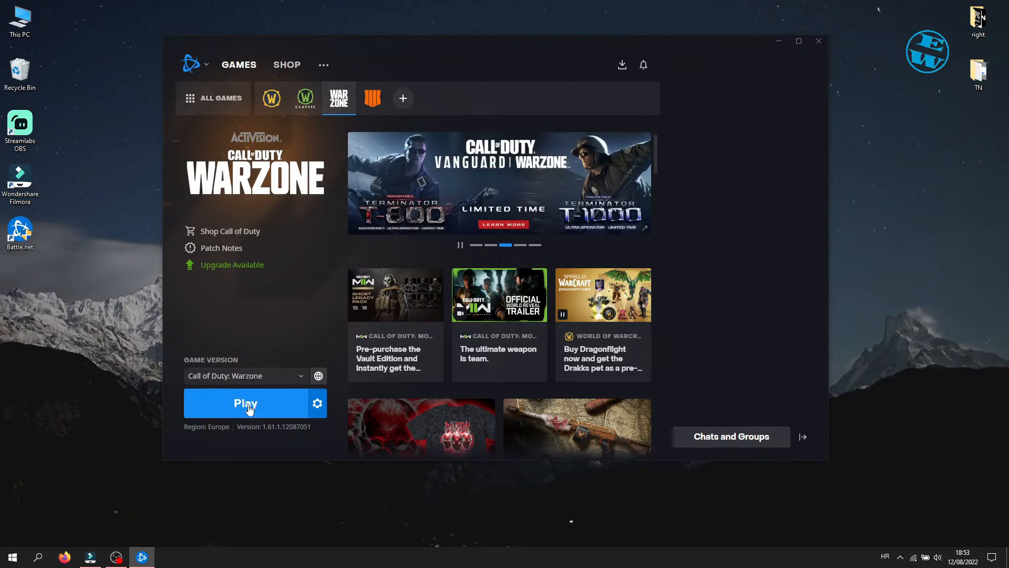
mouse_move(337, 251)
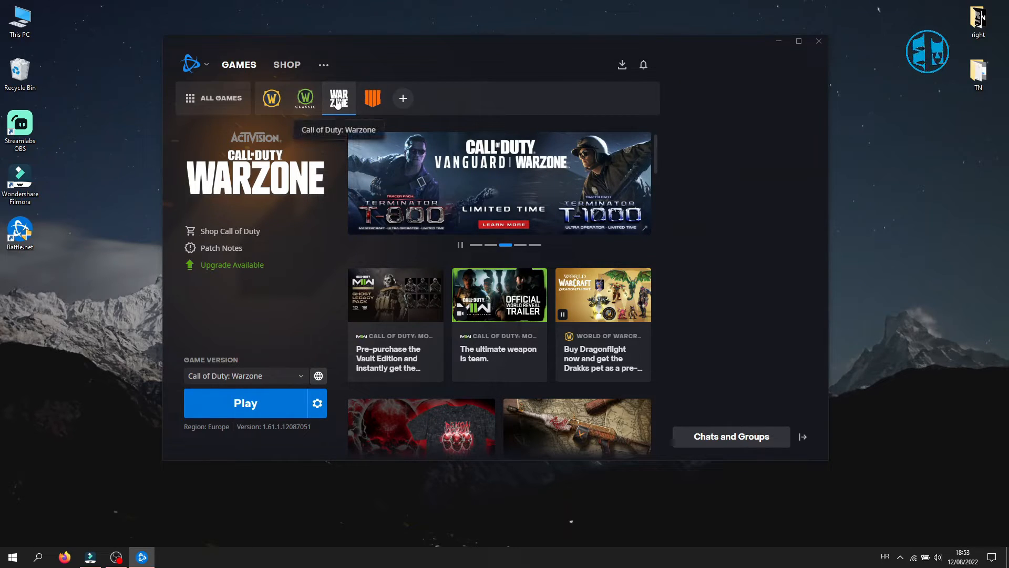
Select Call of Duty: Warzone in Battle.net's game list.
click(317, 403)
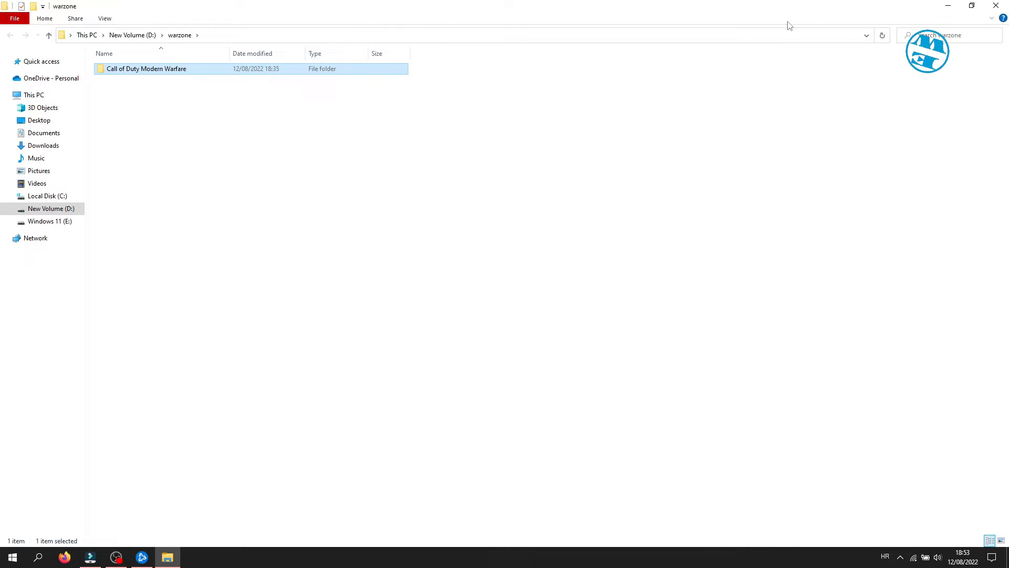
mouse_move(551, 152)
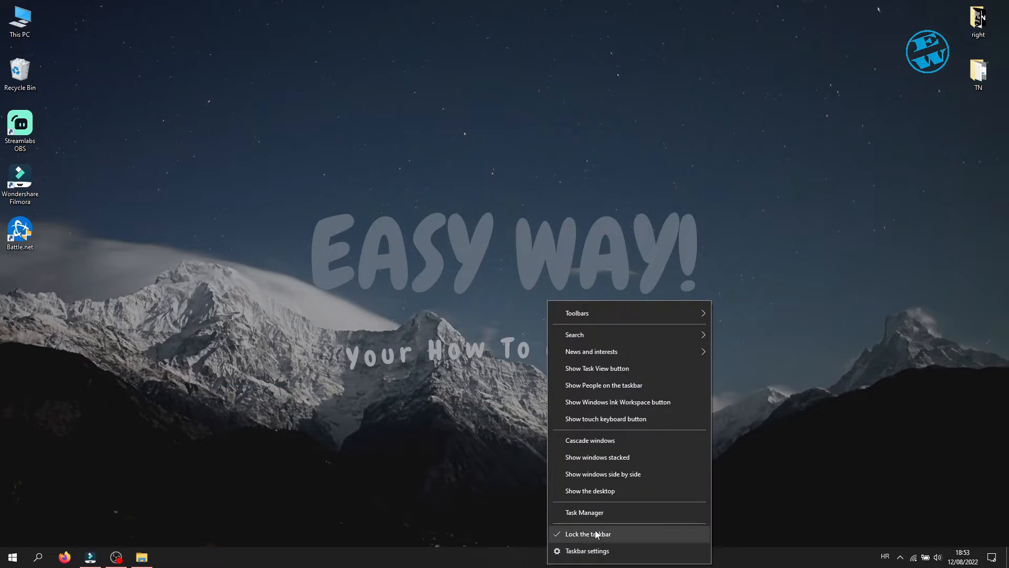
click(583, 512)
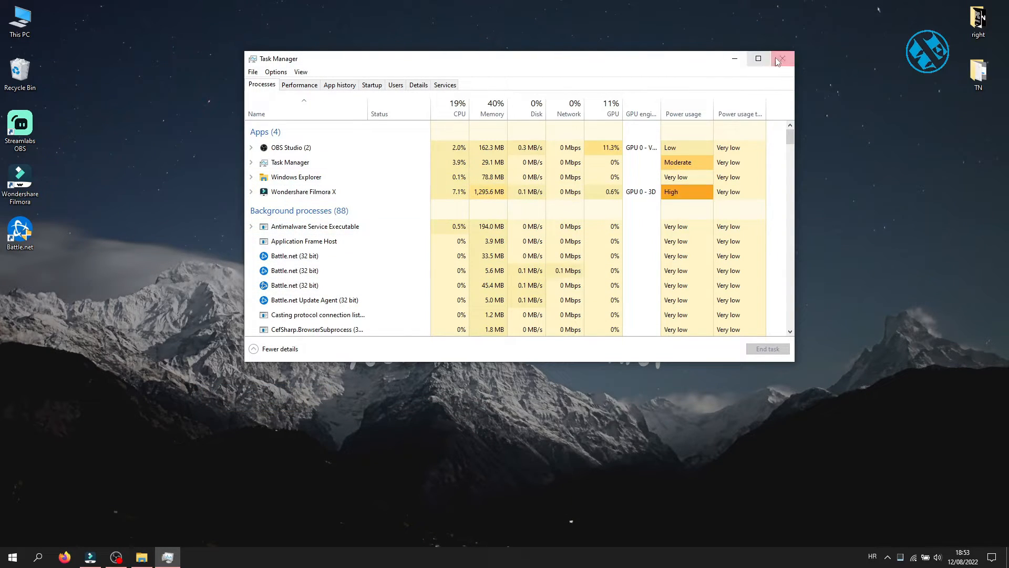
click(781, 59)
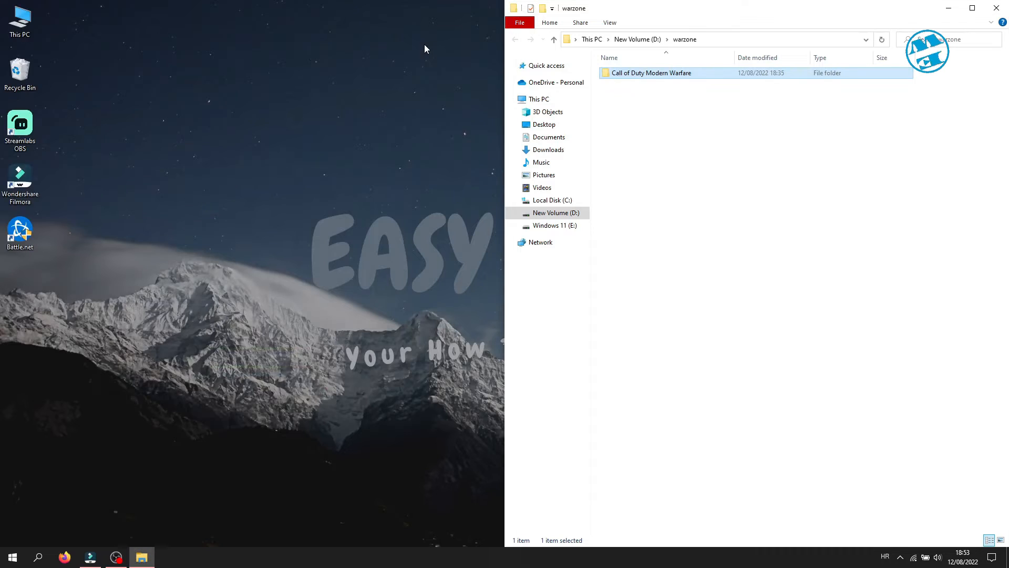
Browse to Local Disk (C:) in a second Explorer window beside the warzone folder.
right_click(650, 72)
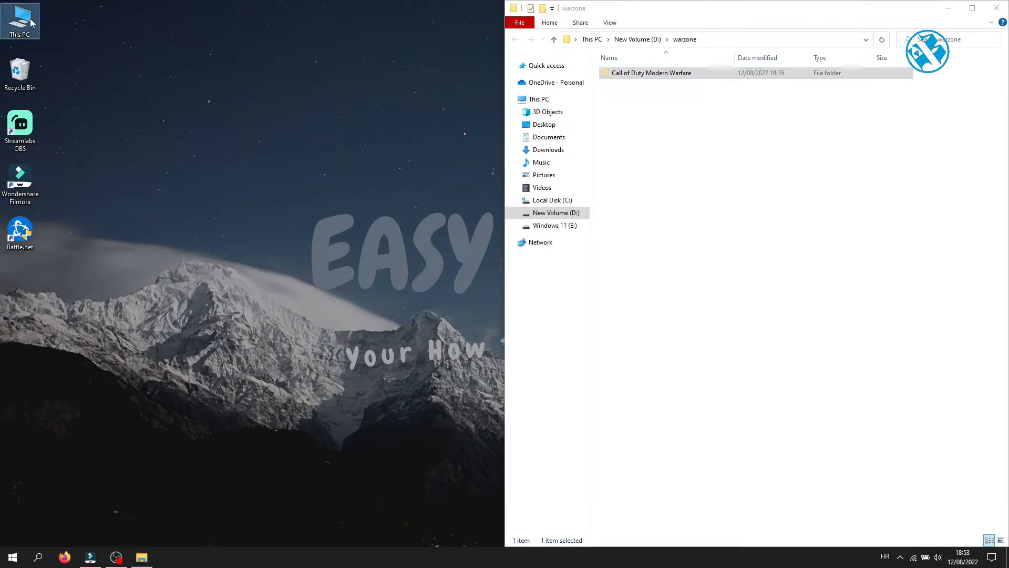
double_click(20, 19)
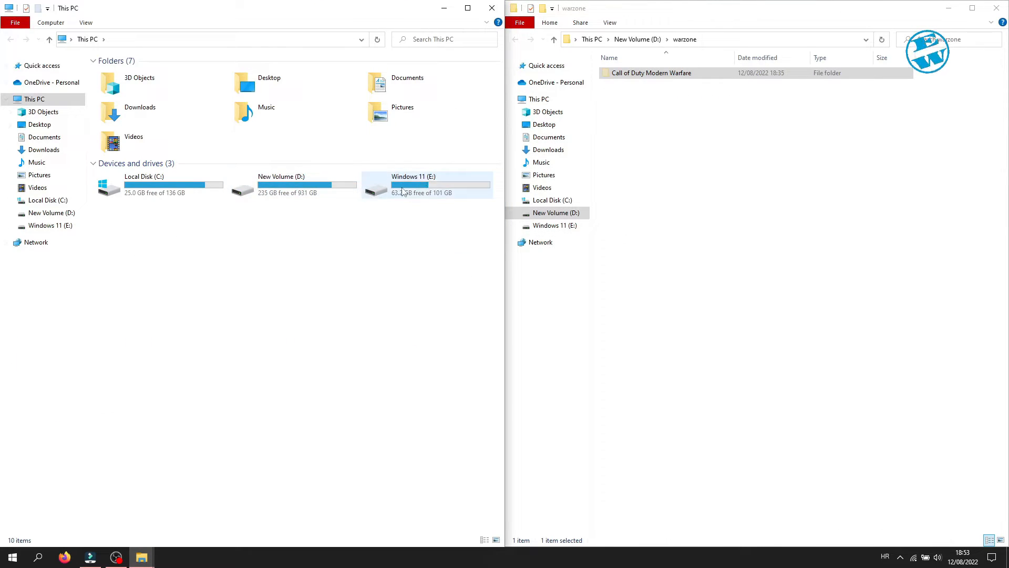
mouse_move(316, 187)
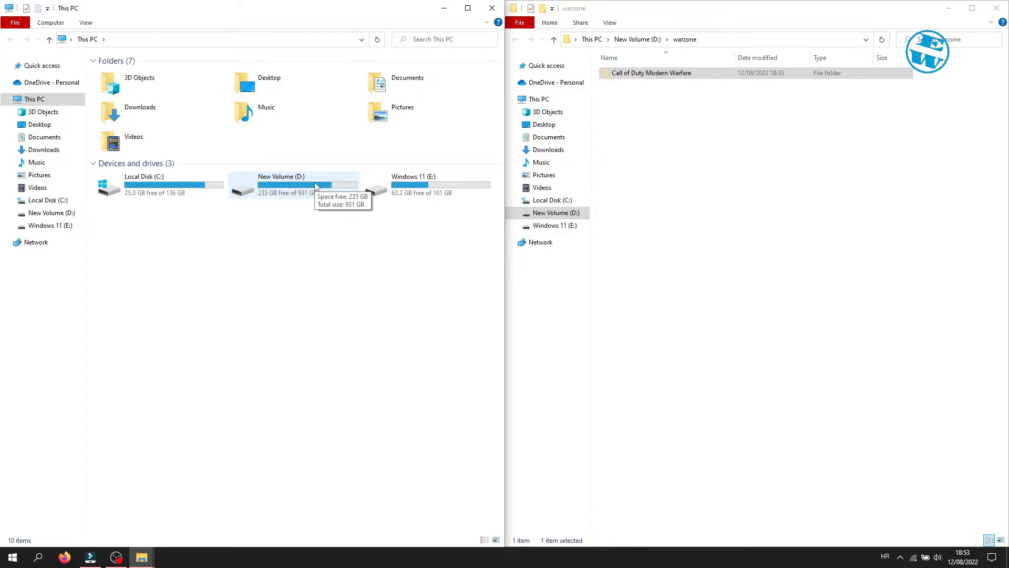
double_click(136, 185)
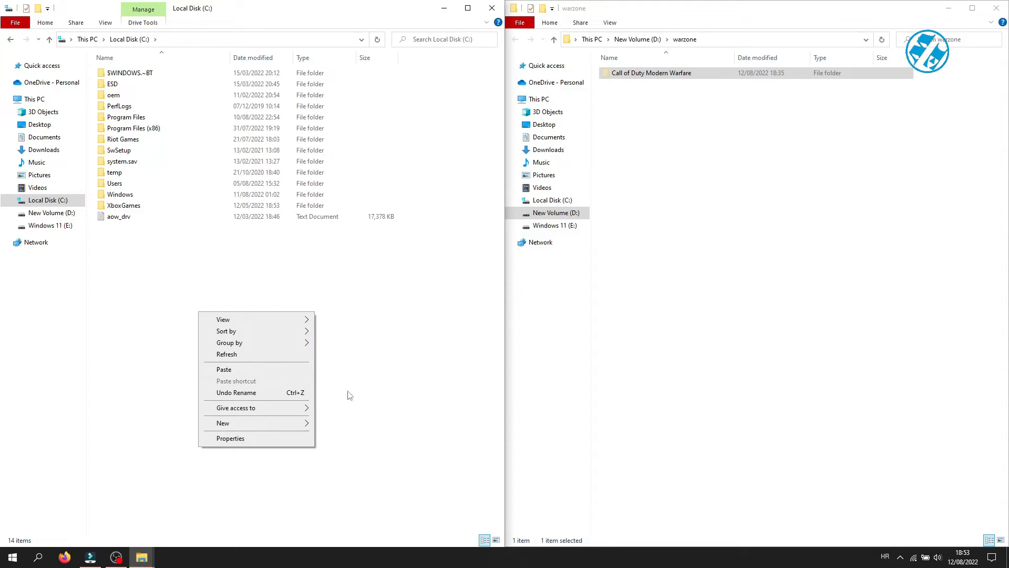
click(379, 342)
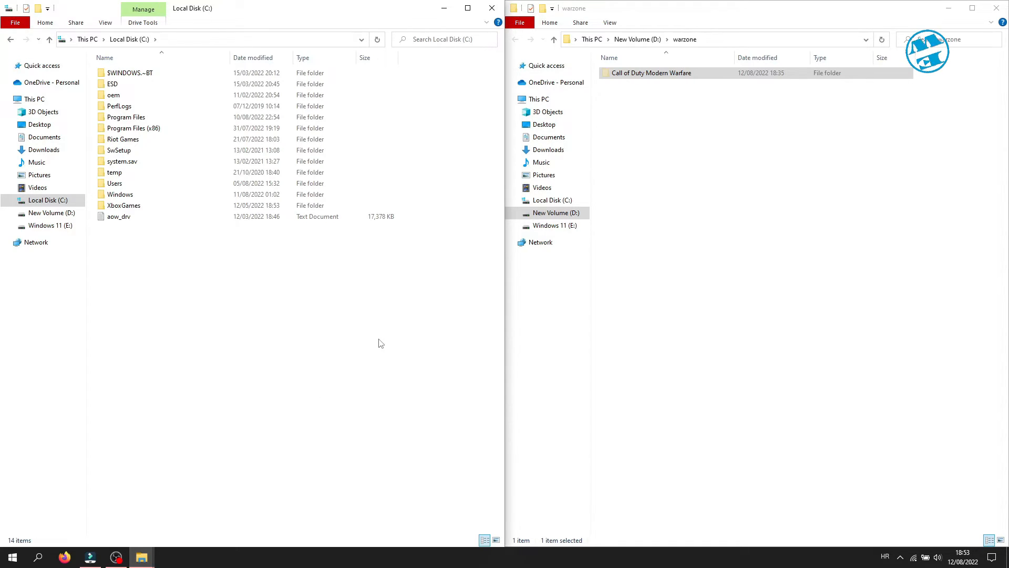
mouse_move(393, 295)
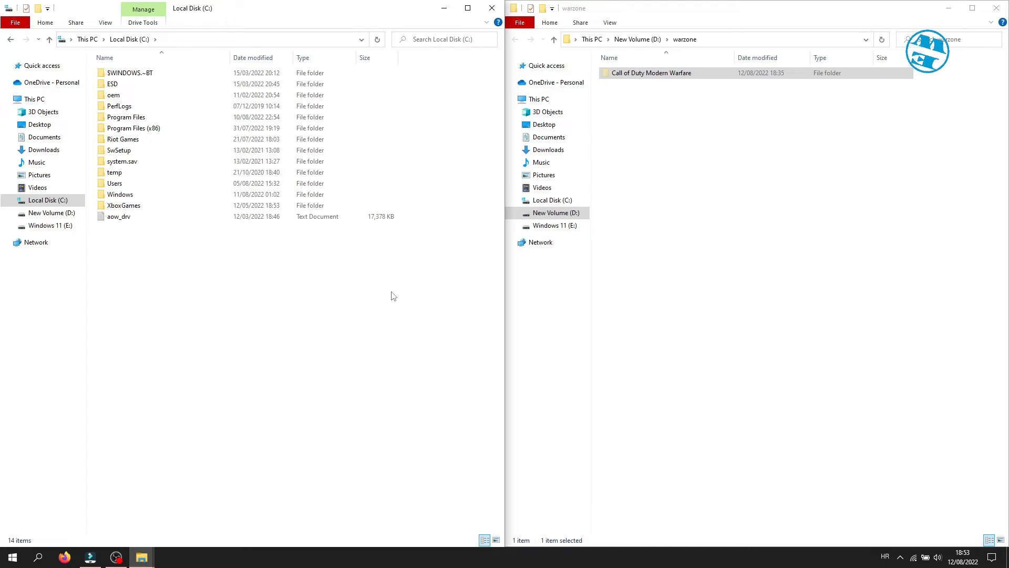
Paste the Call of Duty Modern Warfare folder into the C: drive root.
right_click(649, 72)
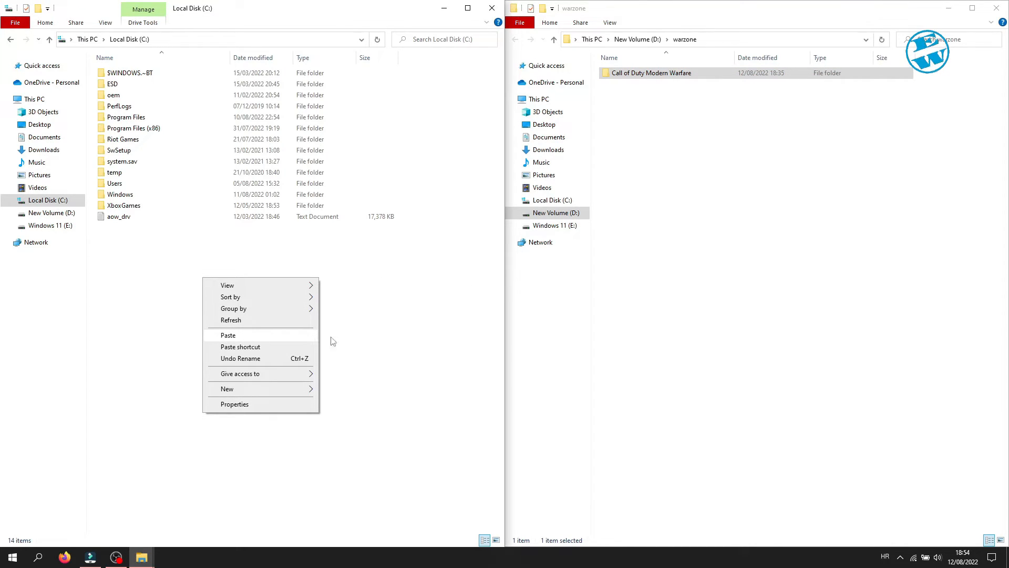
click(270, 290)
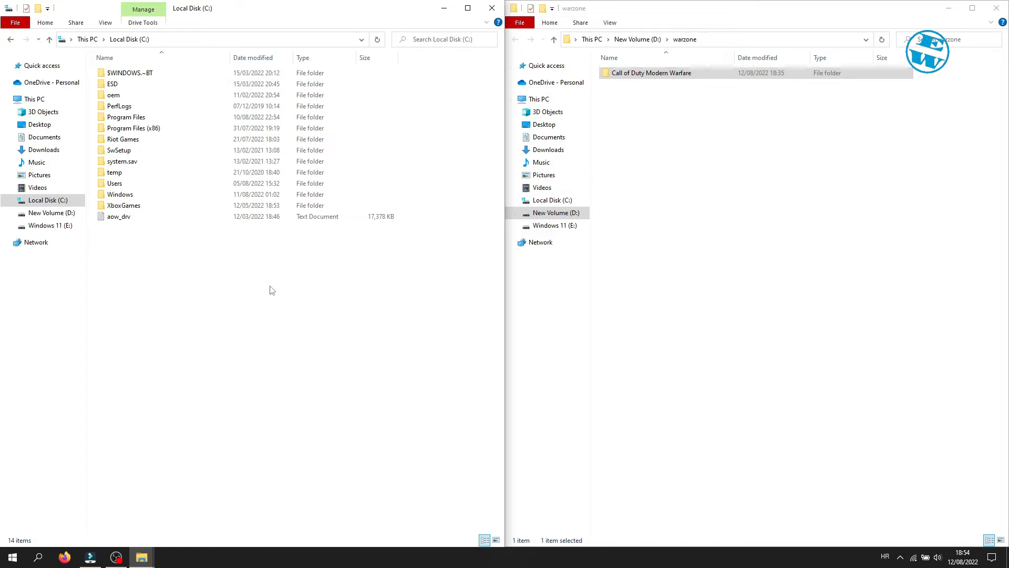
right_click(649, 73)
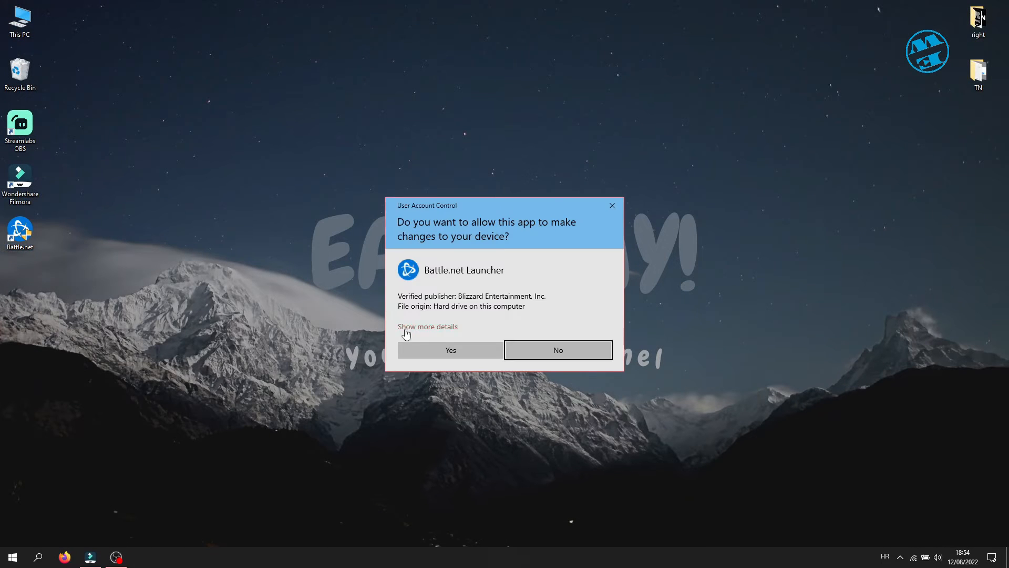
Allow the Battle.net Launcher UAC prompt and switch to the Call of Duty: Black Ops 4 page.
click(449, 349)
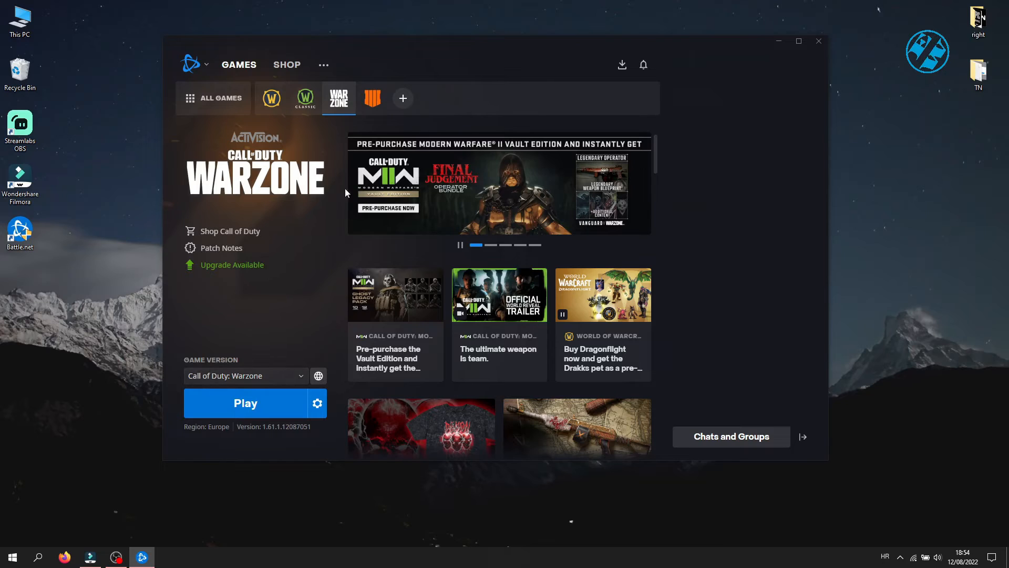
mouse_move(372, 98)
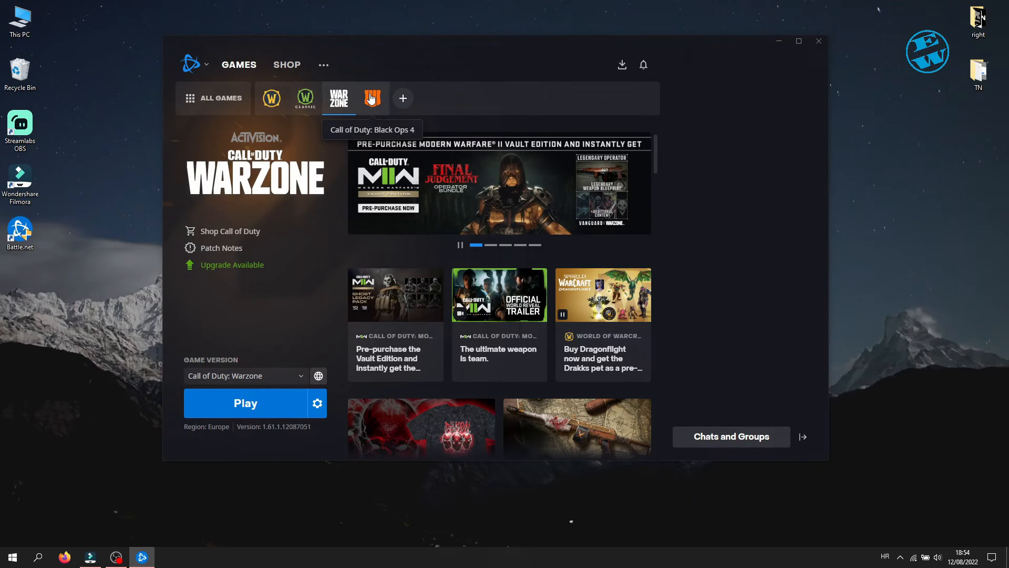
click(373, 98)
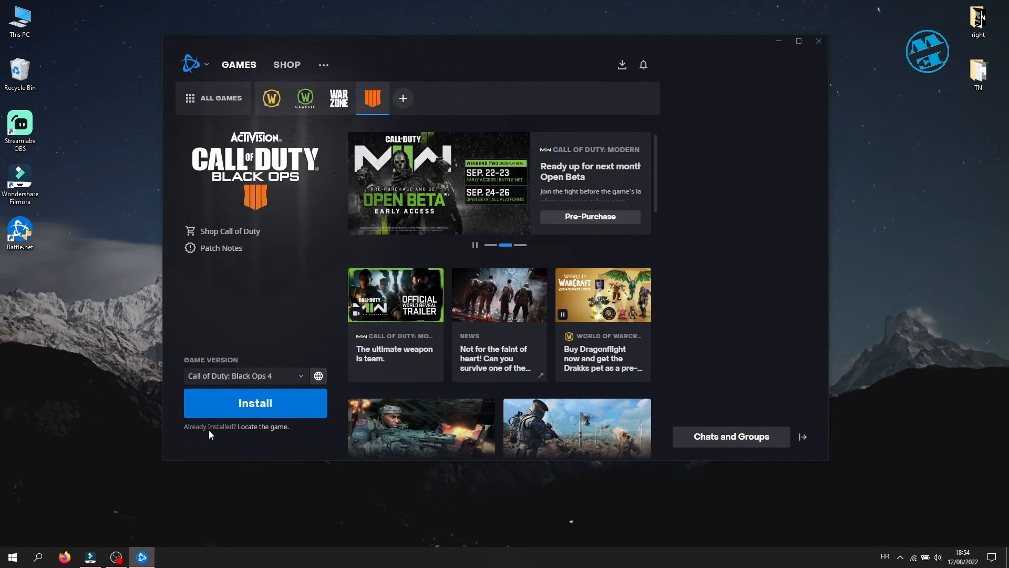
mouse_move(263, 427)
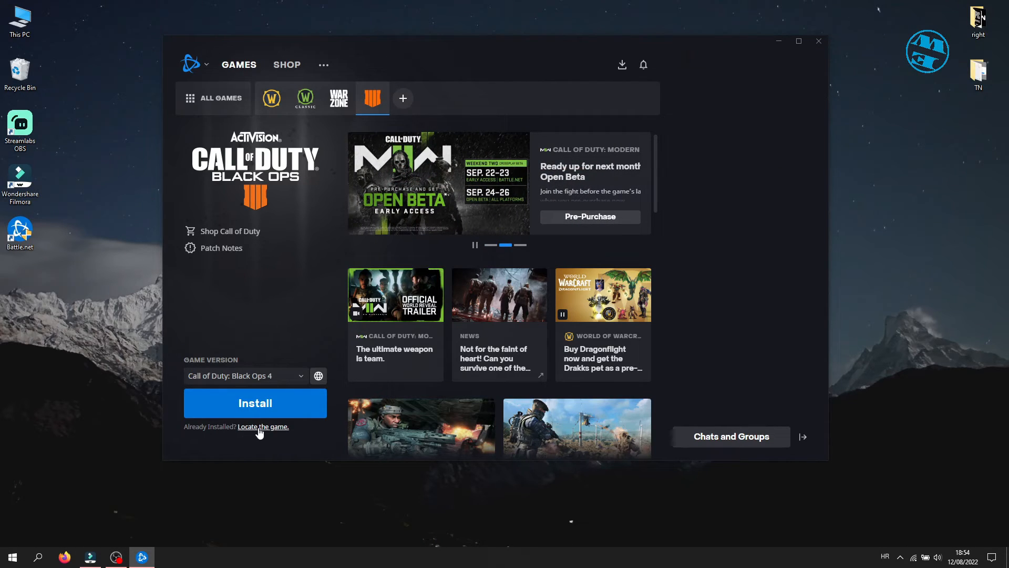
click(262, 426)
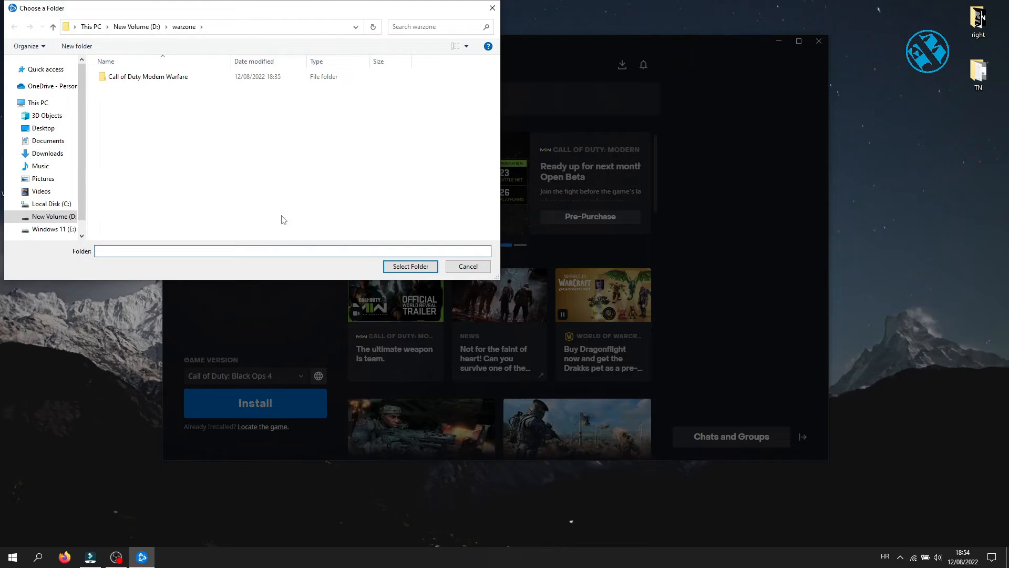
click(38, 102)
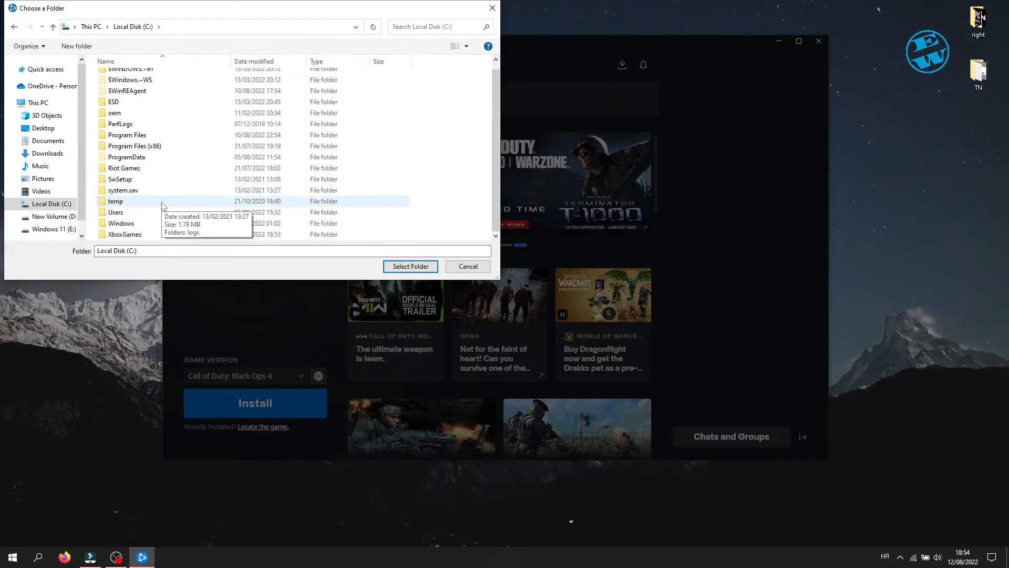
click(116, 211)
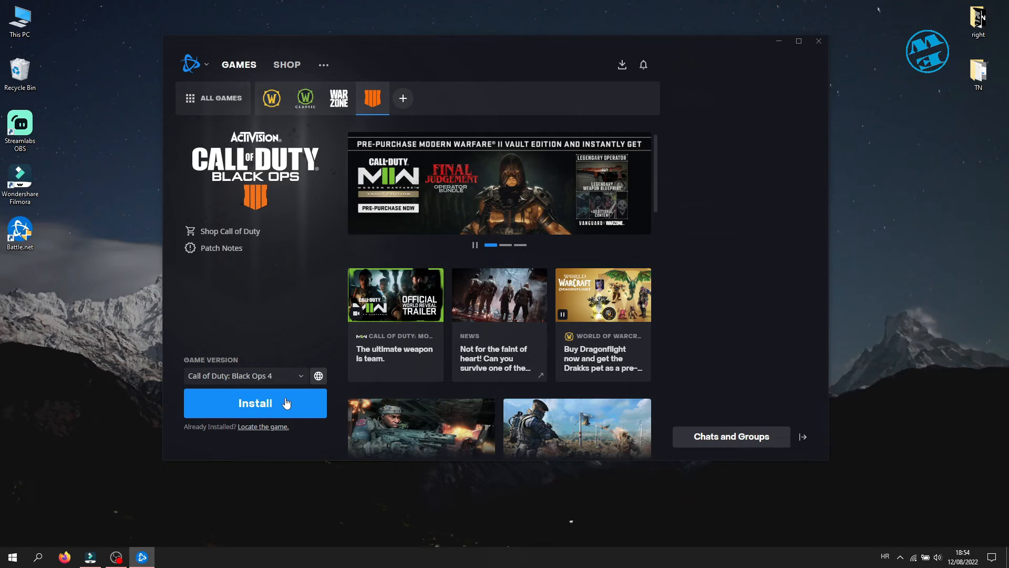
mouse_move(270, 315)
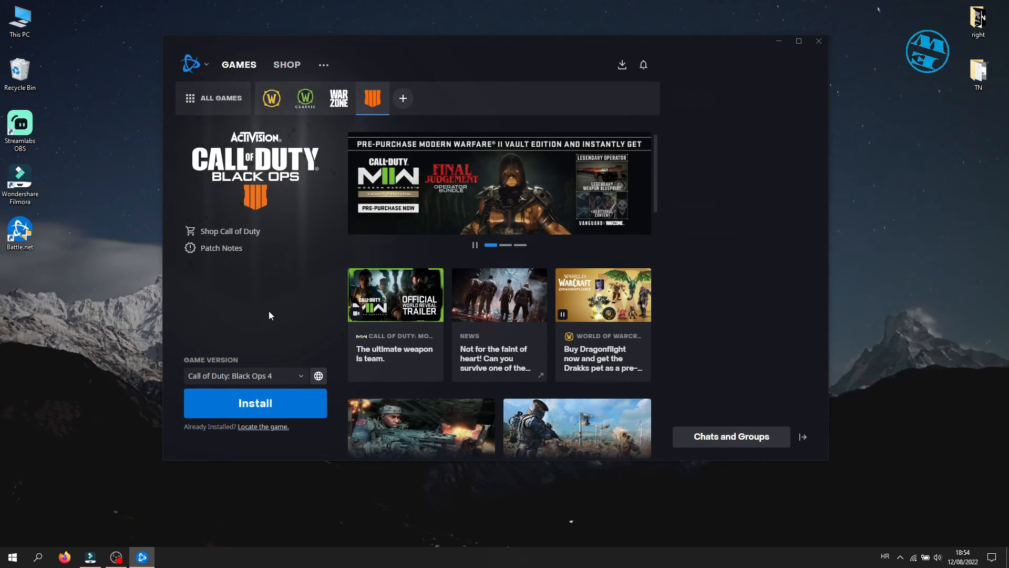